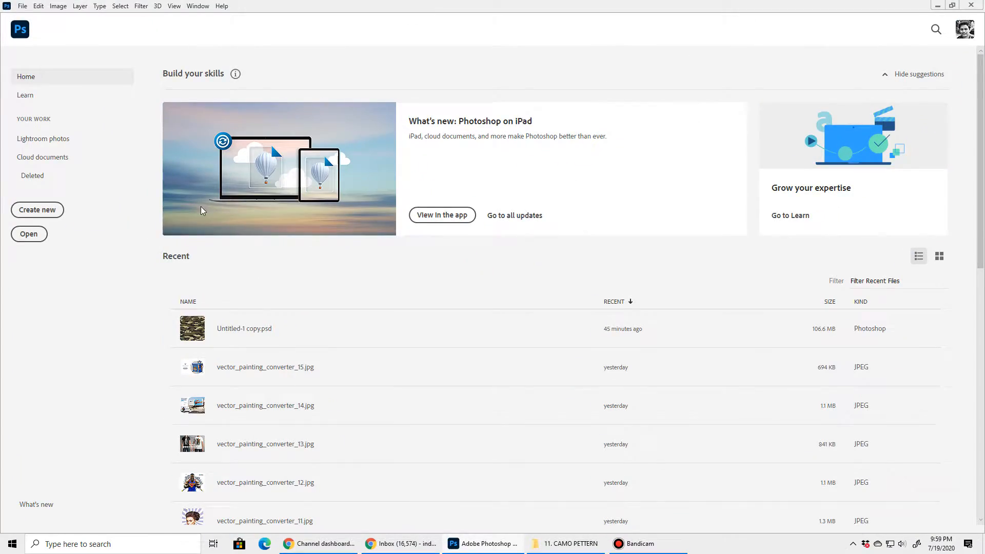
Step: Create a new 3000 × 3000 px document with resolution set to 72 ppi
{"action": "left_click", "coordinate": [37, 209]}
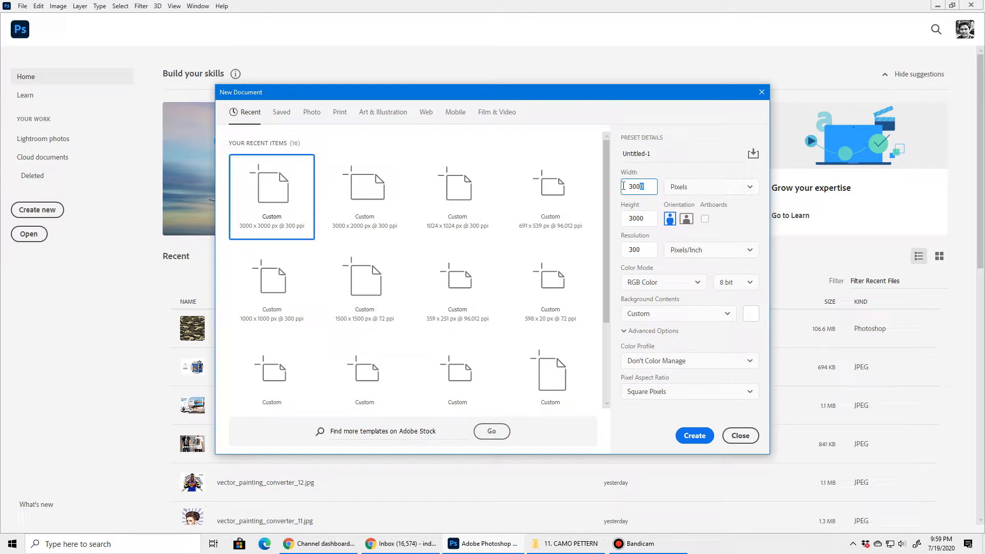
{"action": "left_click", "coordinate": [638, 250]}
{"action": "type", "text": "72"}
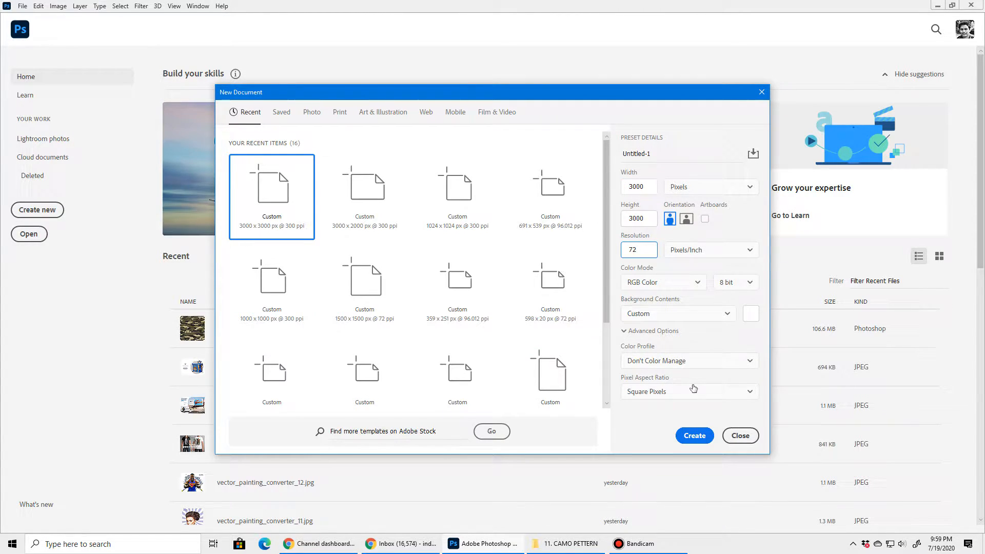
{"action": "left_click", "coordinate": [694, 436]}
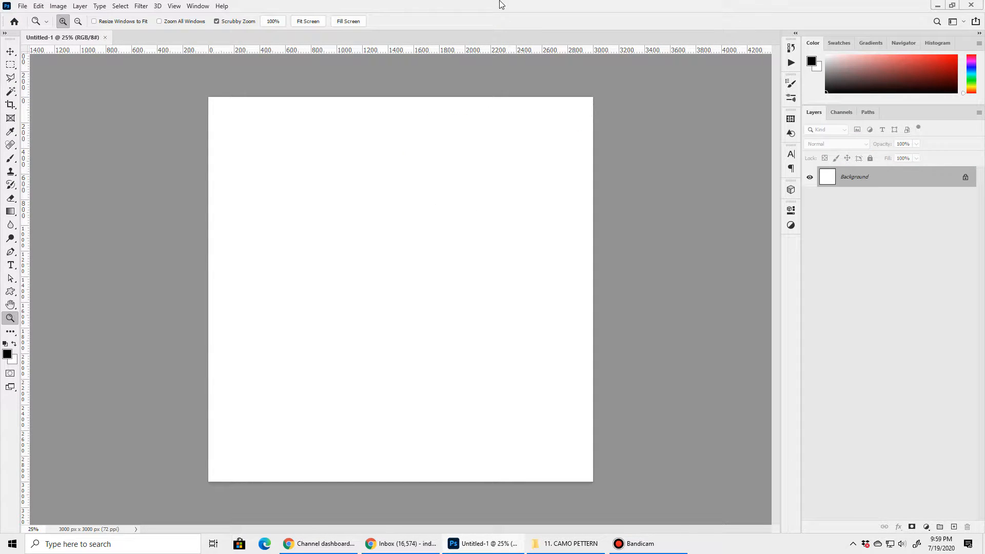
{"action": "mouse_move", "coordinate": [876, 320]}
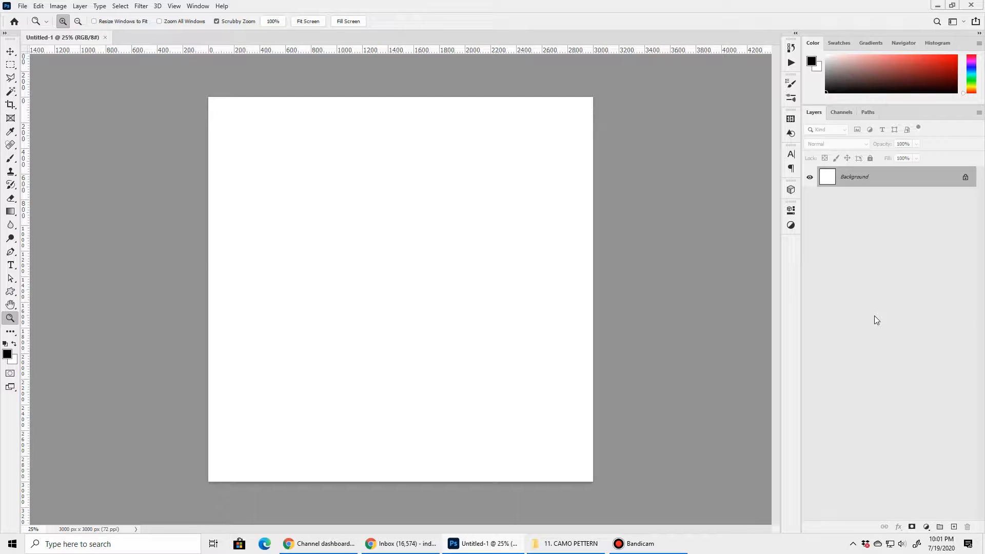
{"action": "mouse_move", "coordinate": [890, 325]}
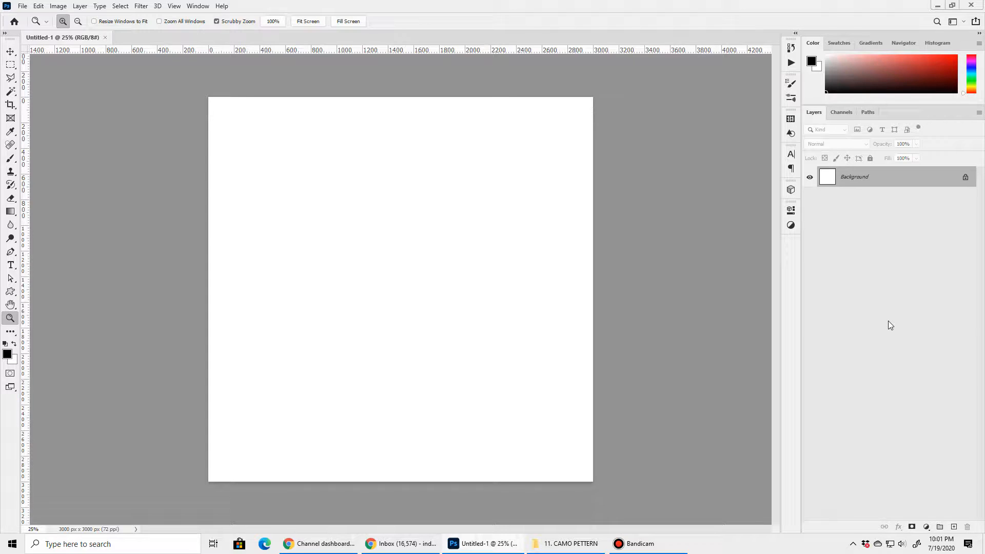
Step: Open the Window menu to browse Extensions like Adobe Color Themes and Vectoreal
{"action": "left_click", "coordinate": [197, 6]}
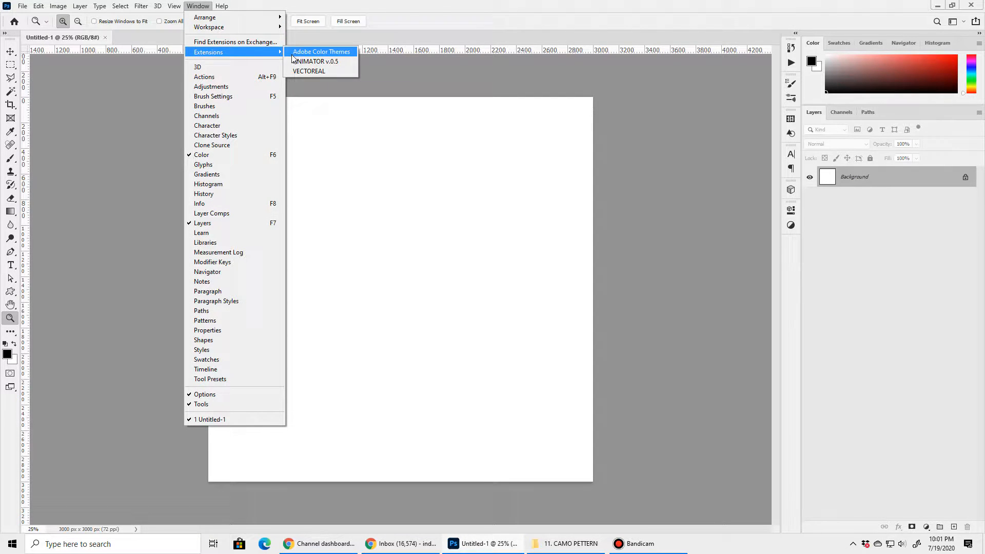
{"action": "left_click", "coordinate": [321, 52]}
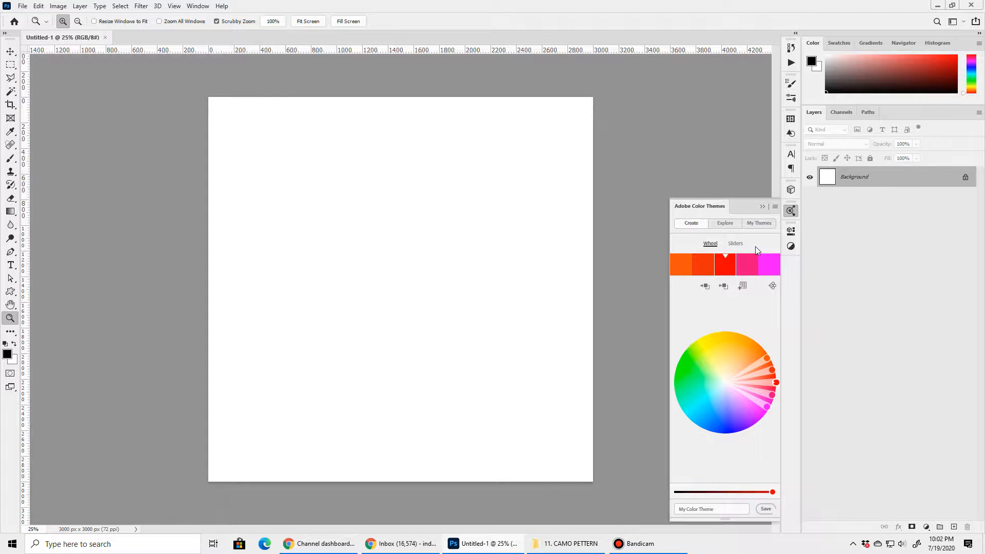
{"action": "left_click", "coordinate": [725, 224]}
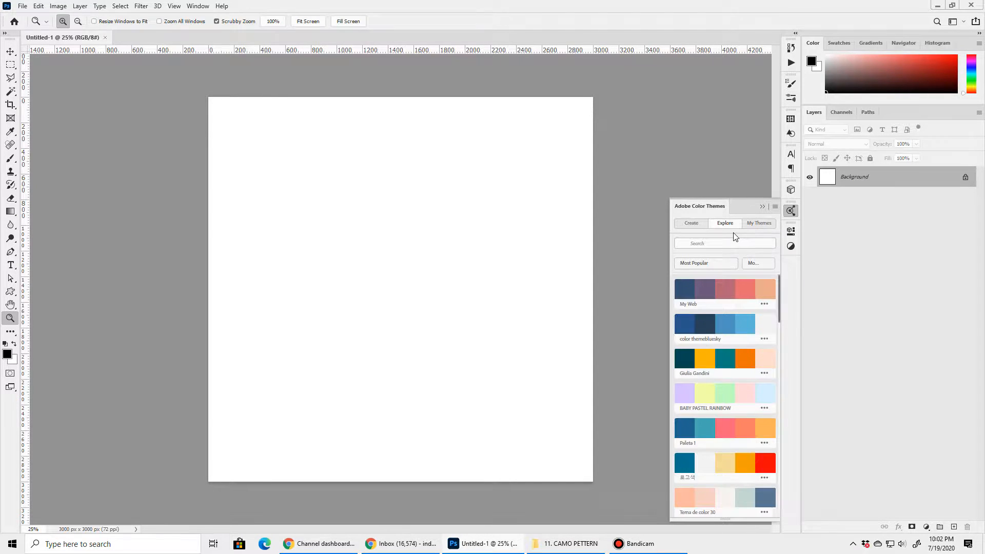
{"action": "left_click", "coordinate": [725, 243]}
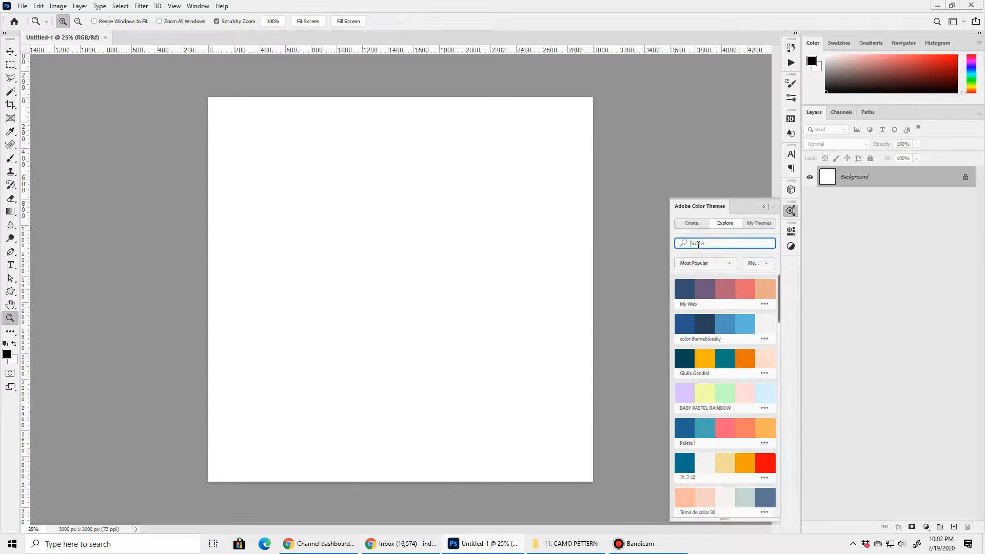
{"action": "type", "text": "camo"}
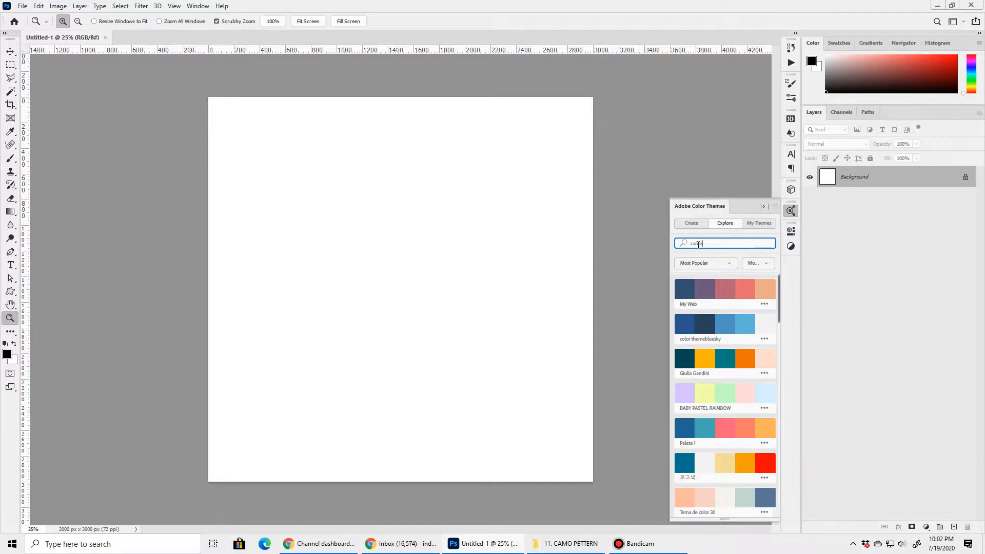
{"action": "key", "text": "Return"}
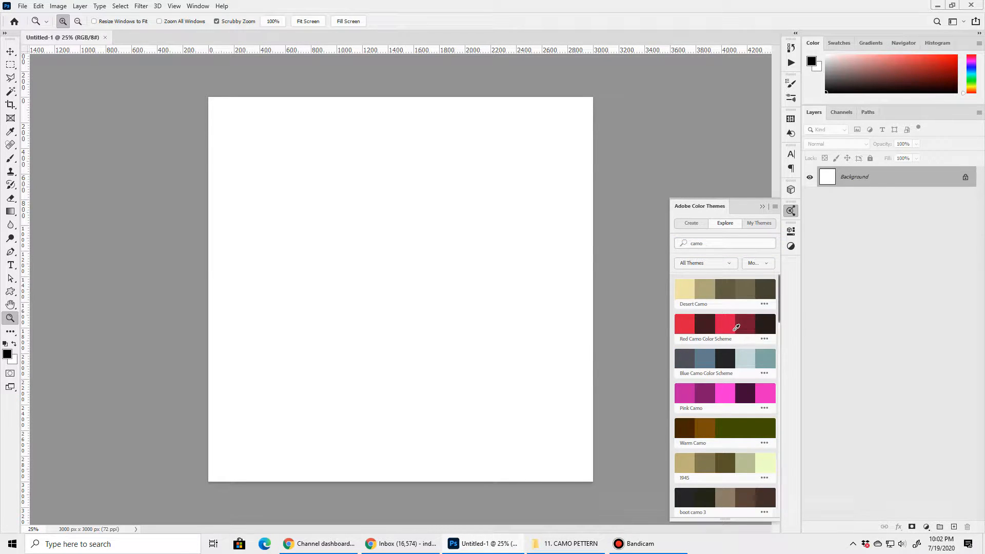
{"action": "scroll", "scroll_direction": "down", "scroll_amount": 3}
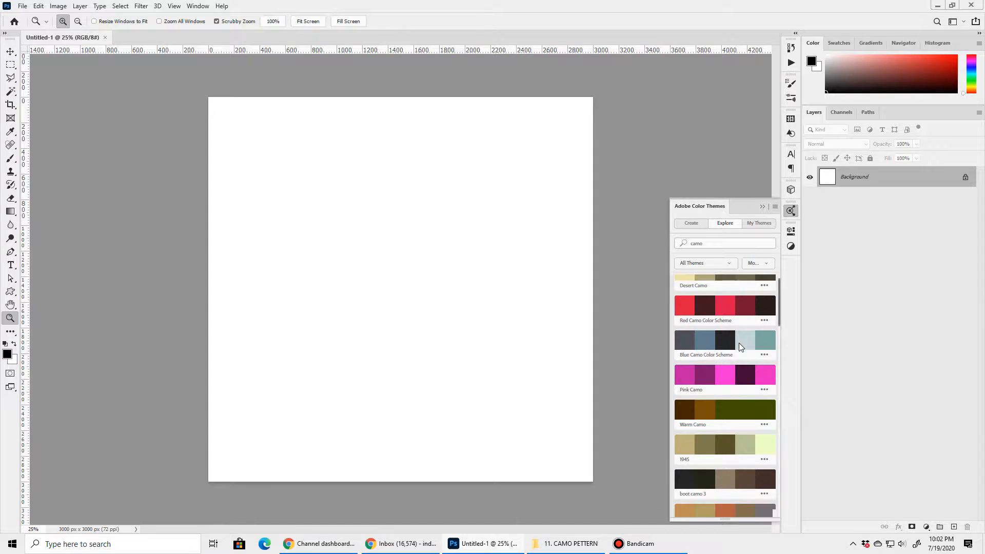
{"action": "scroll", "scroll_direction": "down", "scroll_amount": 3}
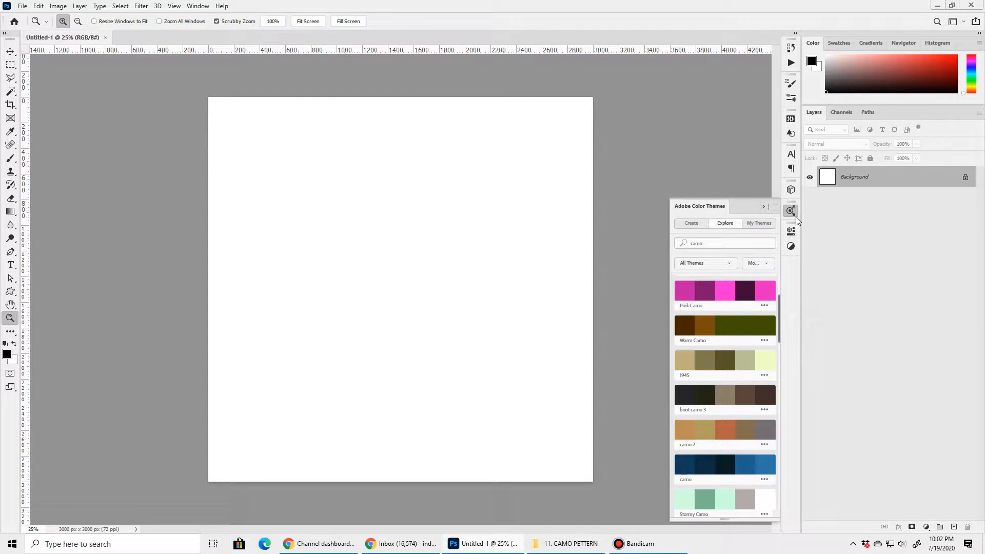
{"action": "left_click", "coordinate": [789, 210]}
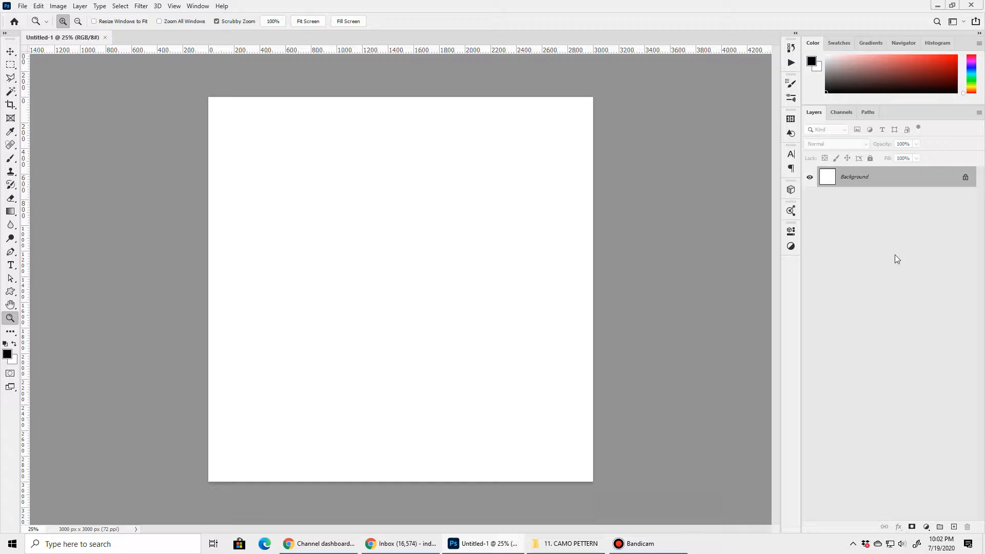
Step: Add layer stack1, fill it white, convert it to a smart object, and label it violet
{"action": "left_click", "coordinate": [941, 527]}
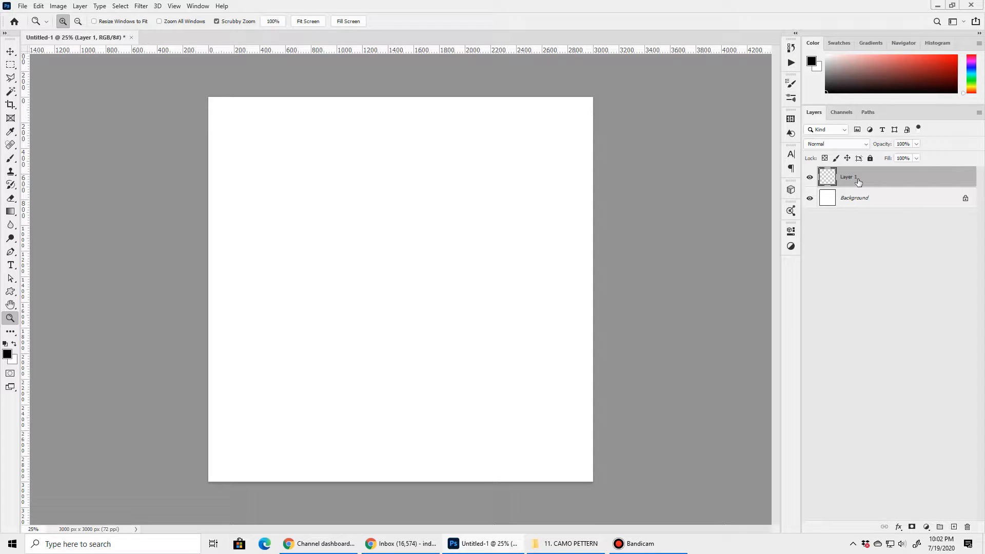
{"action": "double_click", "coordinate": [847, 176]}
{"action": "type", "text": "stack1"}
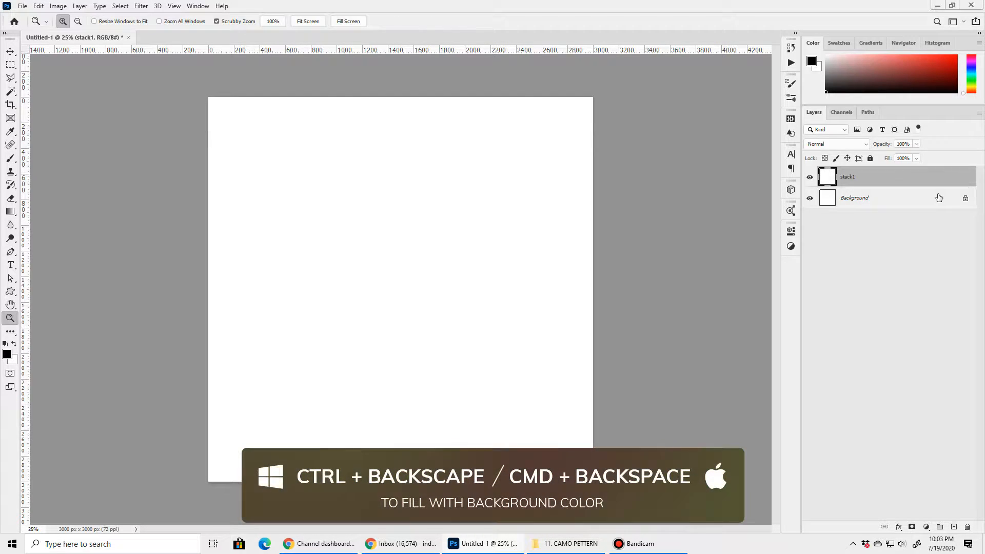
{"action": "right_click", "coordinate": [847, 177]}
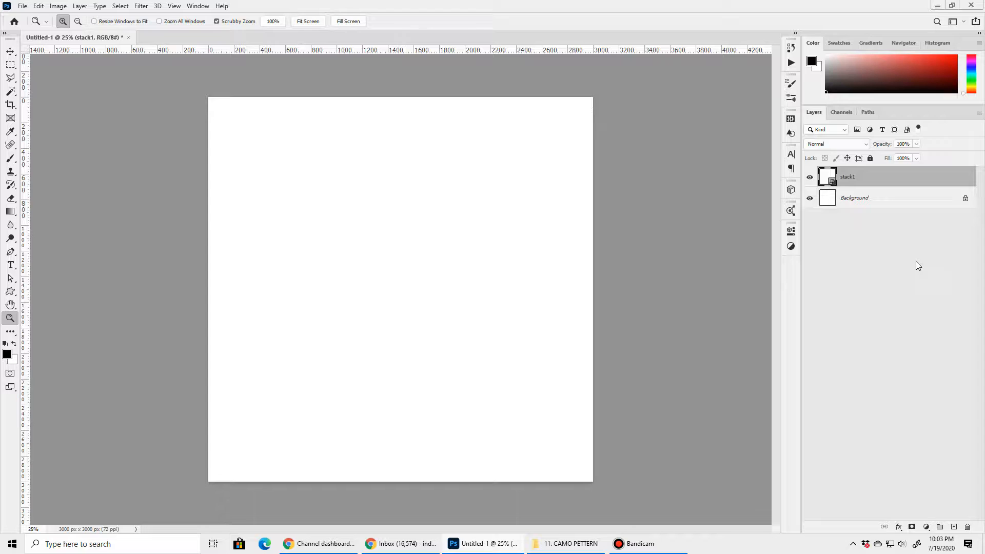
{"action": "right_click", "coordinate": [848, 176]}
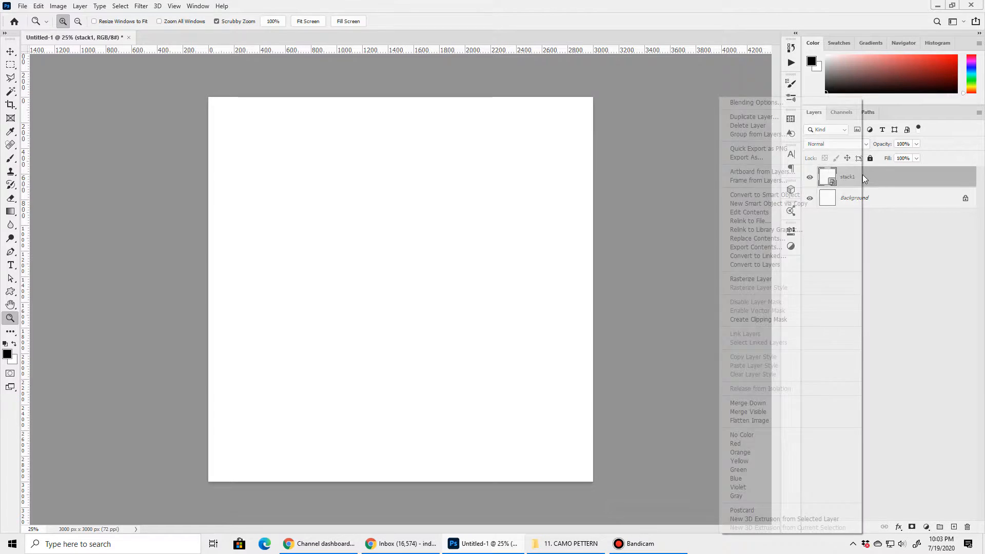
{"action": "left_click", "coordinate": [738, 487]}
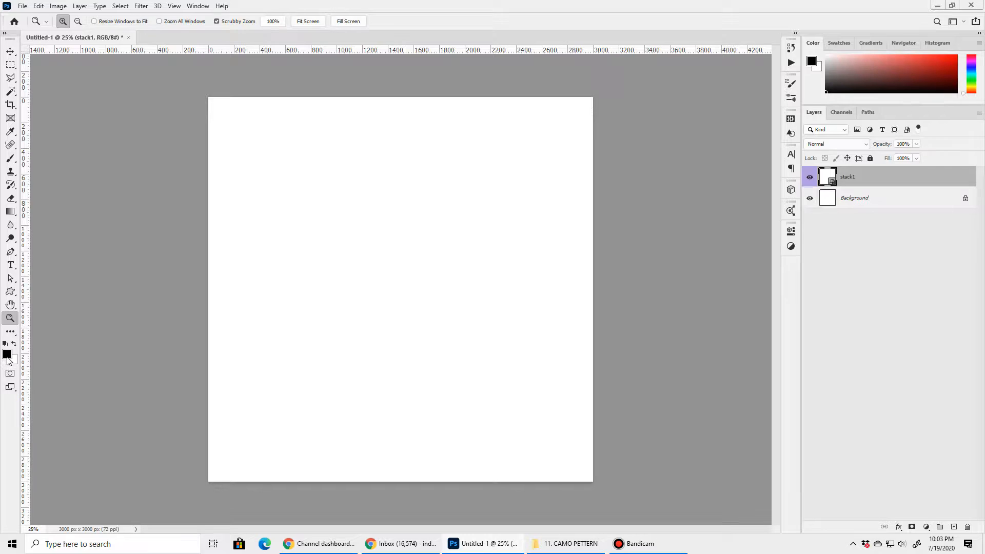
{"action": "mouse_move", "coordinate": [336, 338]}
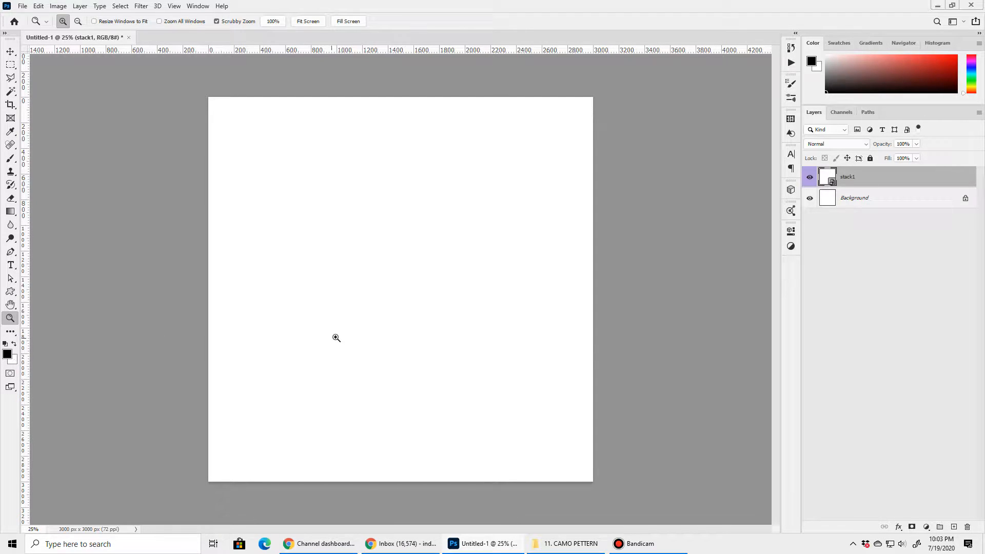
Step: Reset default colours, render Clouds on stack1, and apply Threshold at level 128
{"action": "key", "text": "d"}
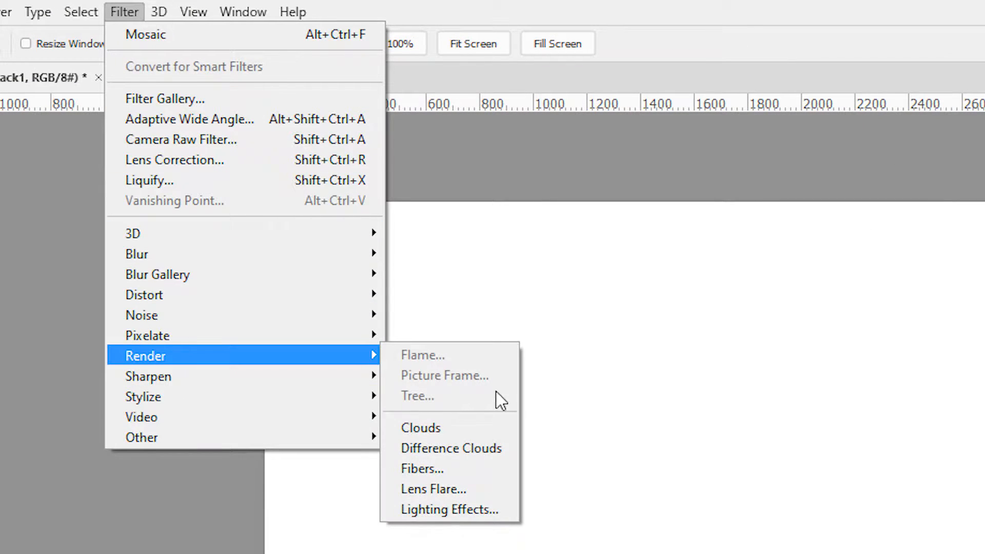
{"action": "left_click", "coordinate": [420, 428]}
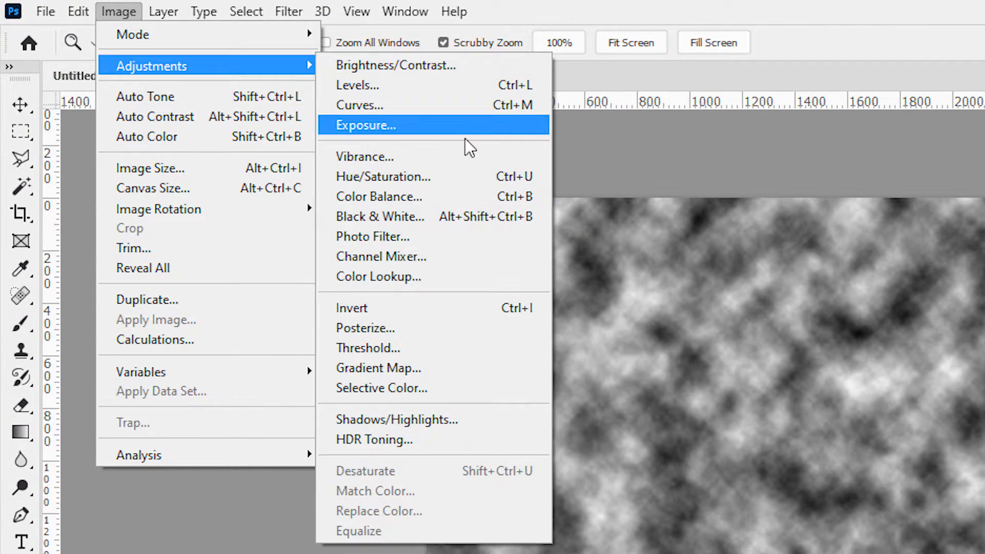
{"action": "left_click", "coordinate": [367, 348]}
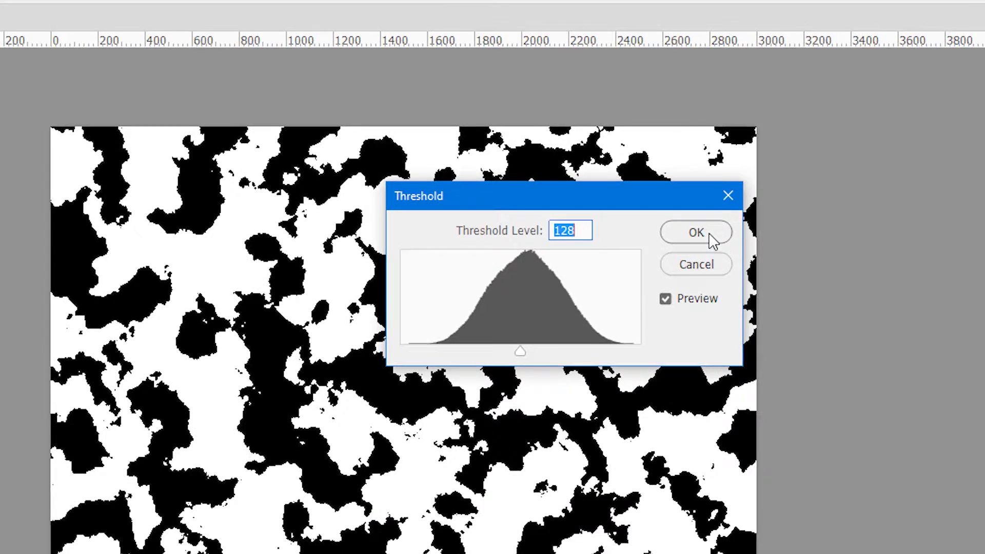
{"action": "left_click", "coordinate": [695, 231]}
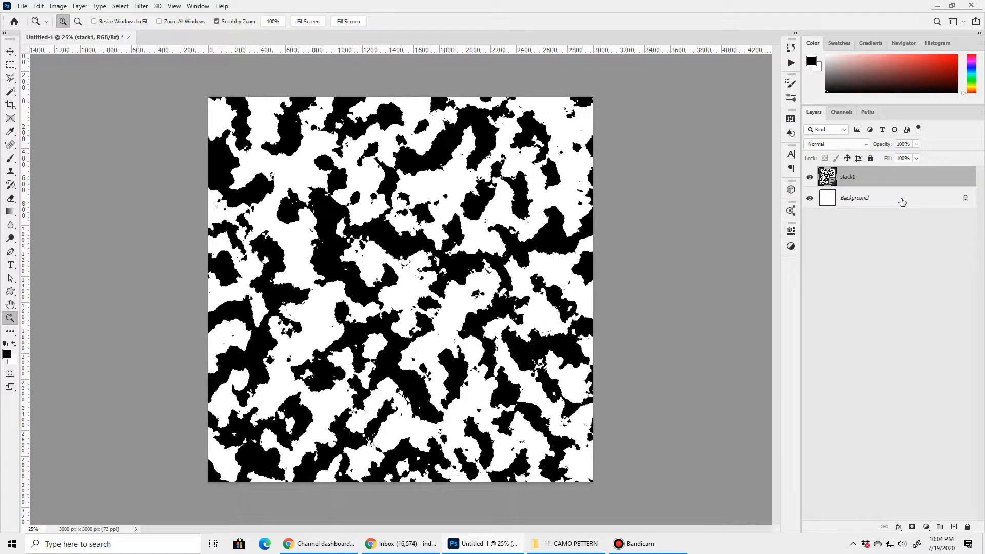
Step: Label stack1 green and apply a Gaussian Blur to the pattern
{"action": "right_click", "coordinate": [848, 176]}
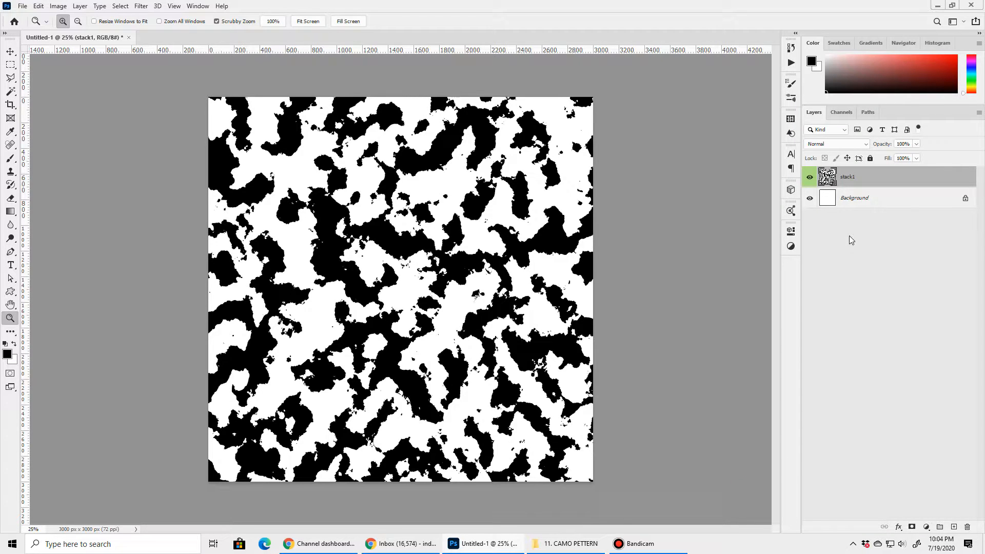
{"action": "left_click", "coordinate": [141, 6]}
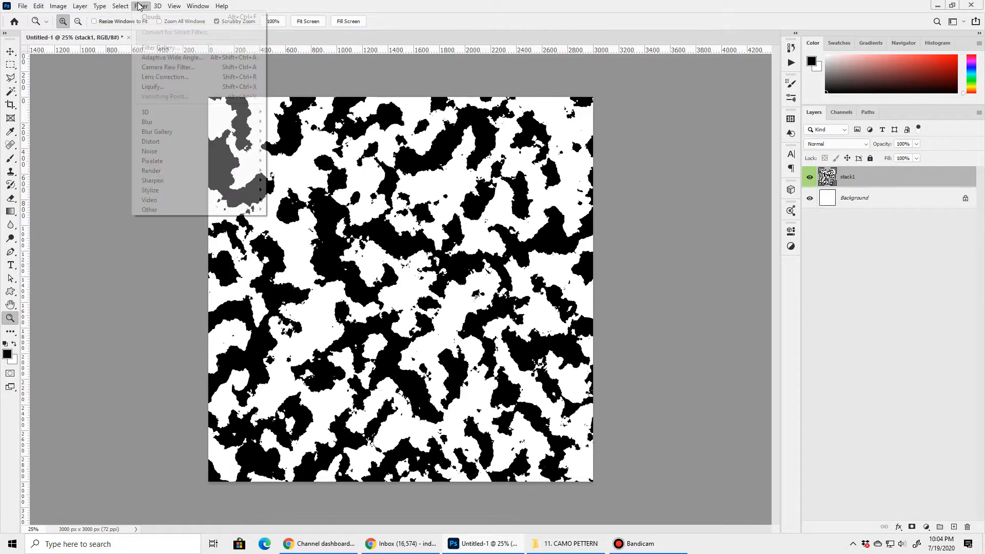
{"action": "left_click", "coordinate": [147, 122]}
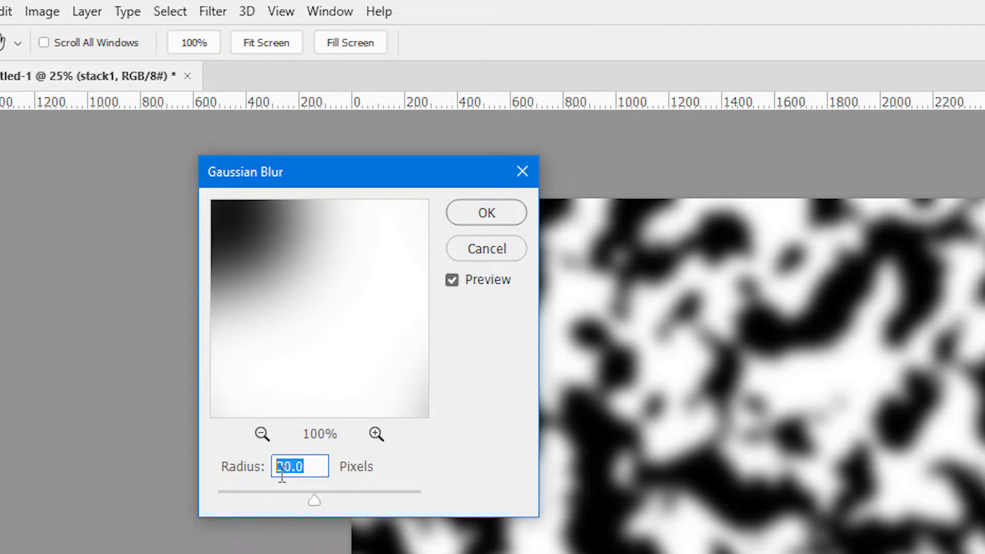
{"action": "left_click", "coordinate": [485, 213]}
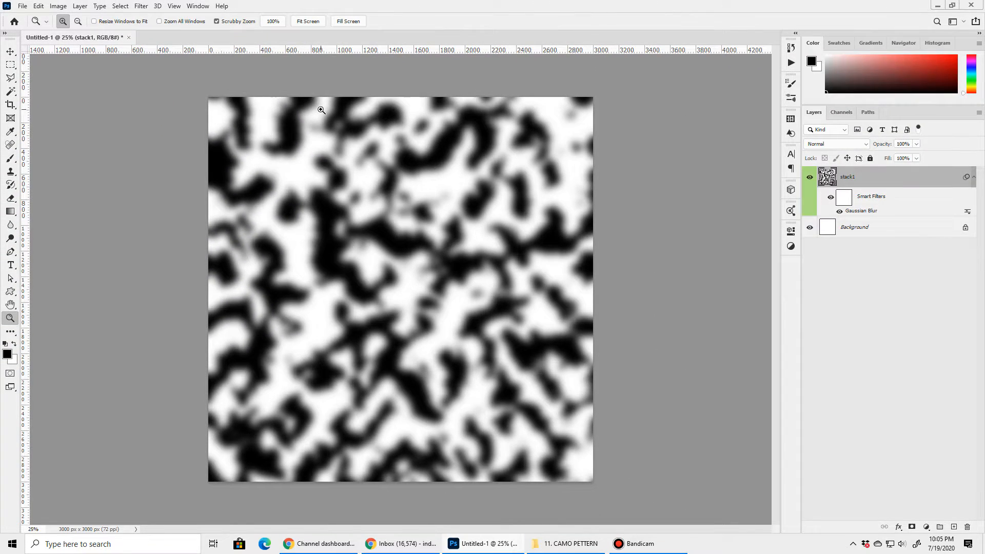
{"action": "mouse_move", "coordinate": [266, 6]}
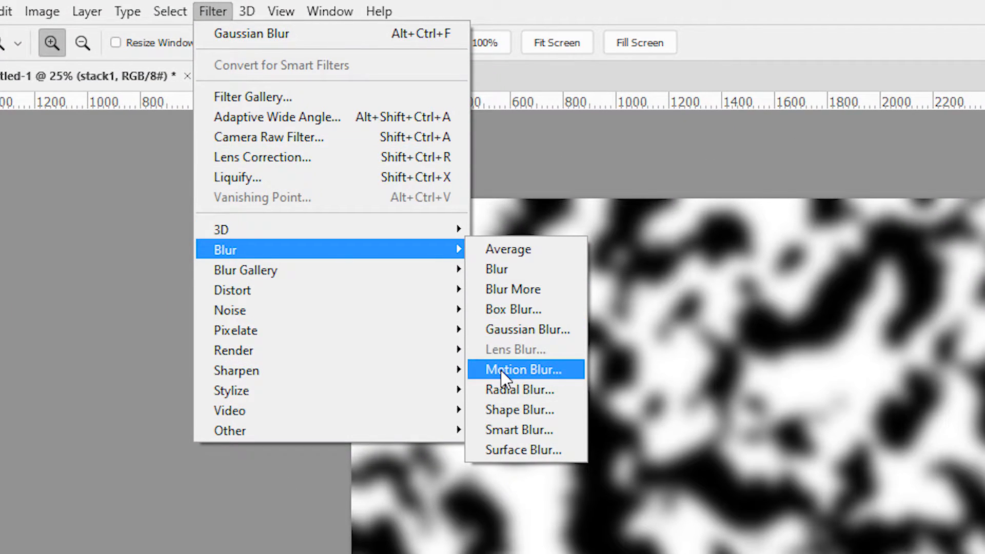
Step: Add a 0°, 500-pixel Motion Blur and start a Threshold at level 128
{"action": "left_click", "coordinate": [524, 369]}
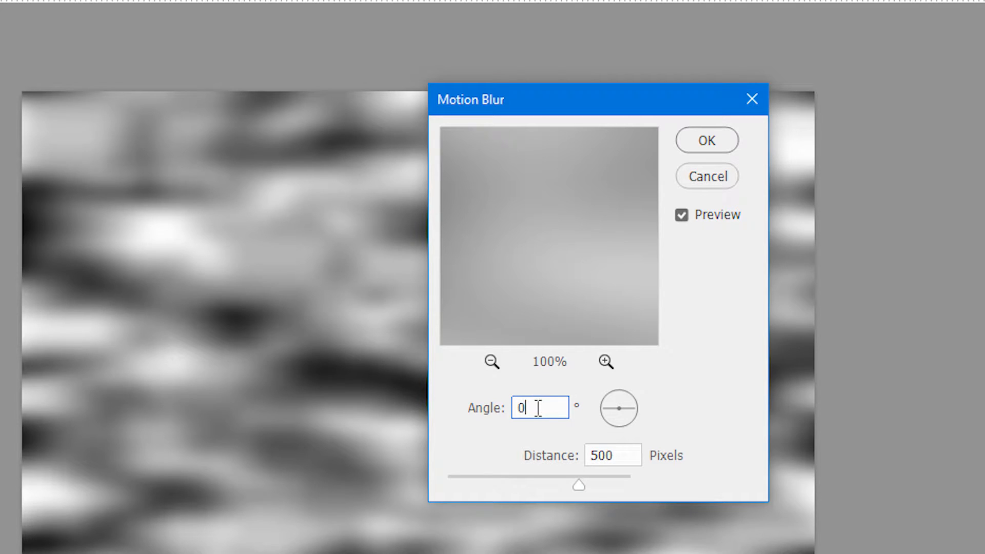
{"action": "left_click", "coordinate": [612, 455]}
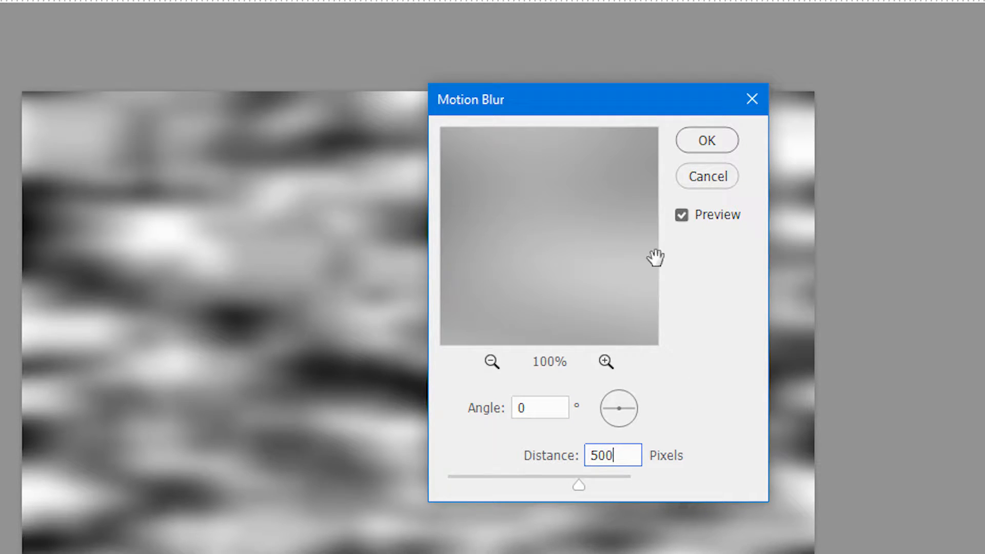
{"action": "left_click", "coordinate": [705, 140]}
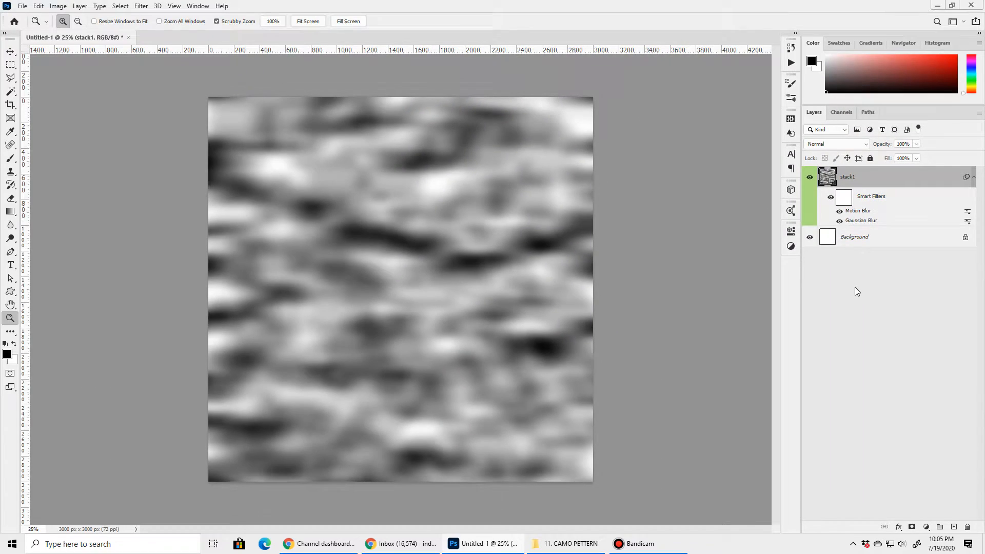
{"action": "left_click", "coordinate": [58, 6]}
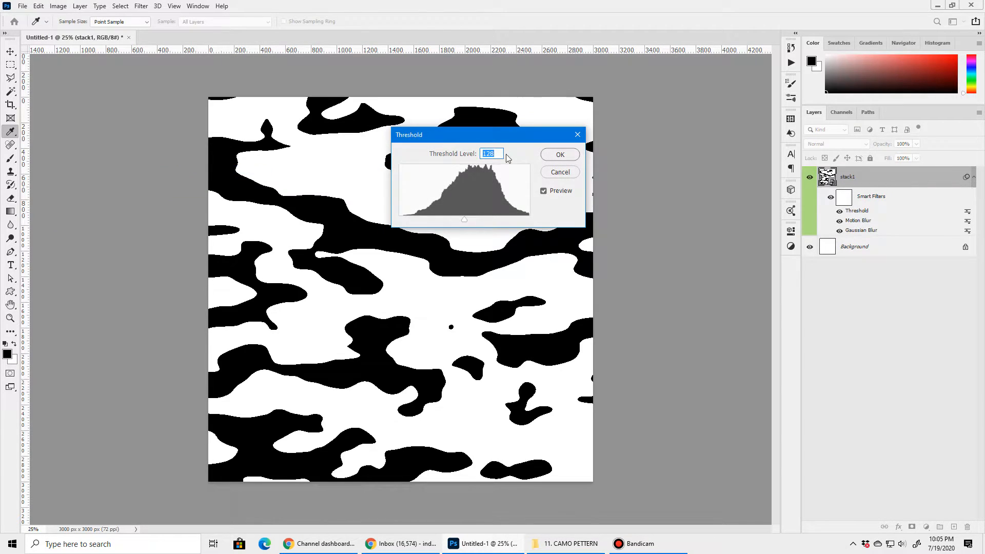
{"action": "mouse_move", "coordinate": [524, 157]}
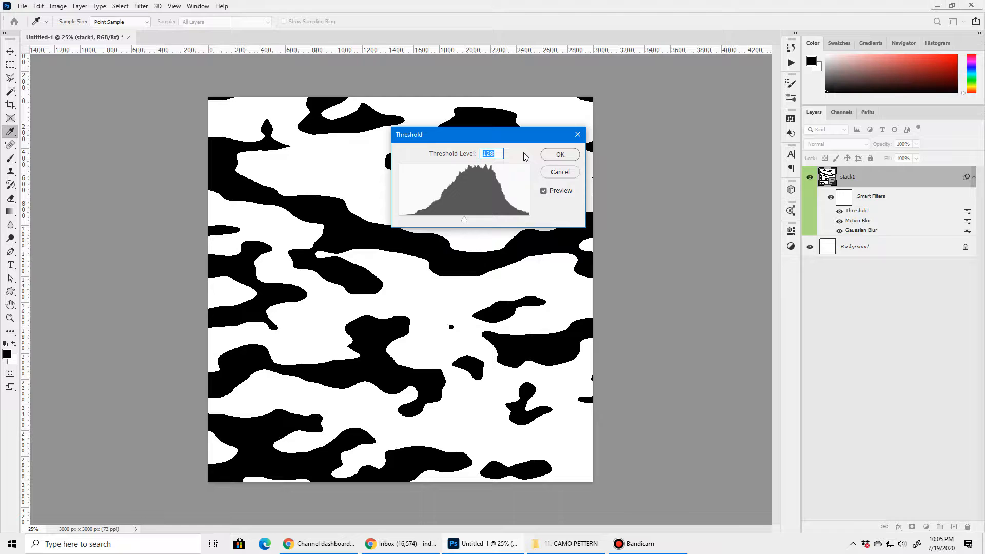
Step: Confirm Threshold, set stack1's This Layer white Blend If slider to 0, and hide Background
{"action": "left_click", "coordinate": [559, 155]}
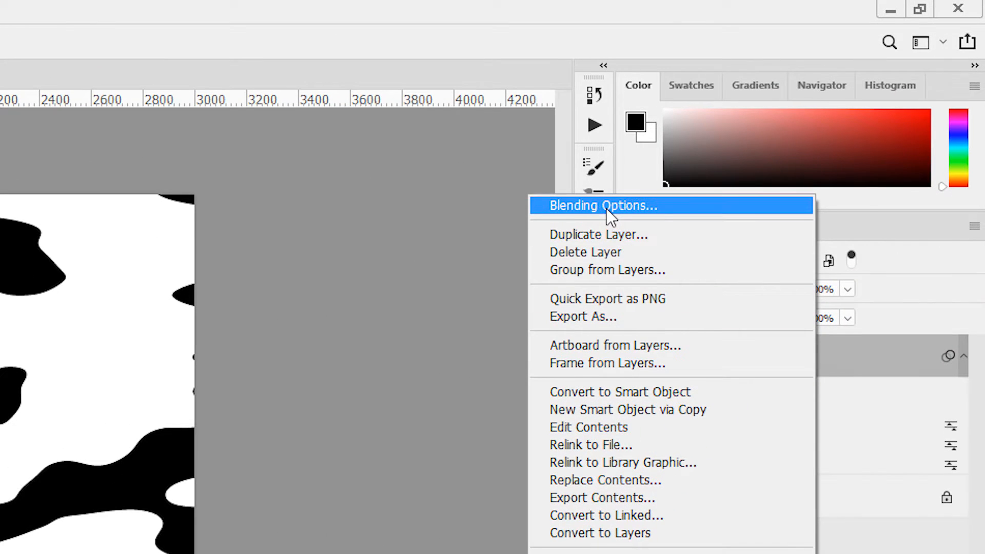
{"action": "left_click", "coordinate": [601, 205]}
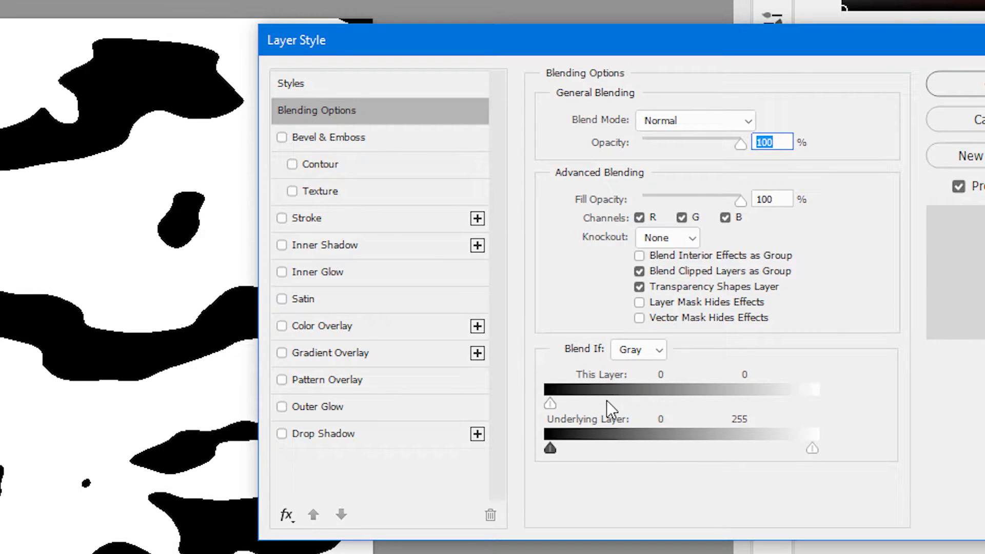
{"action": "mouse_move", "coordinate": [141, 211]}
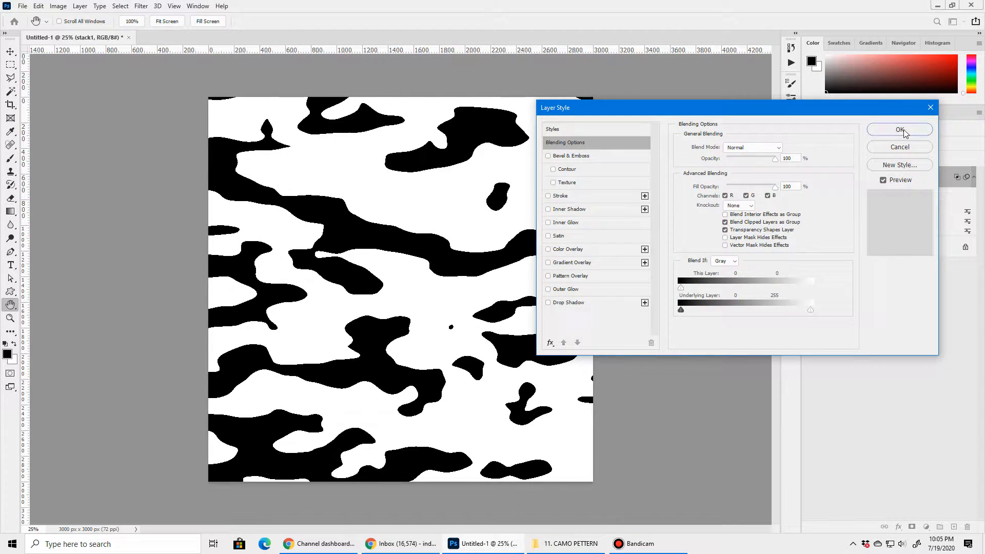
{"action": "left_click", "coordinate": [899, 129]}
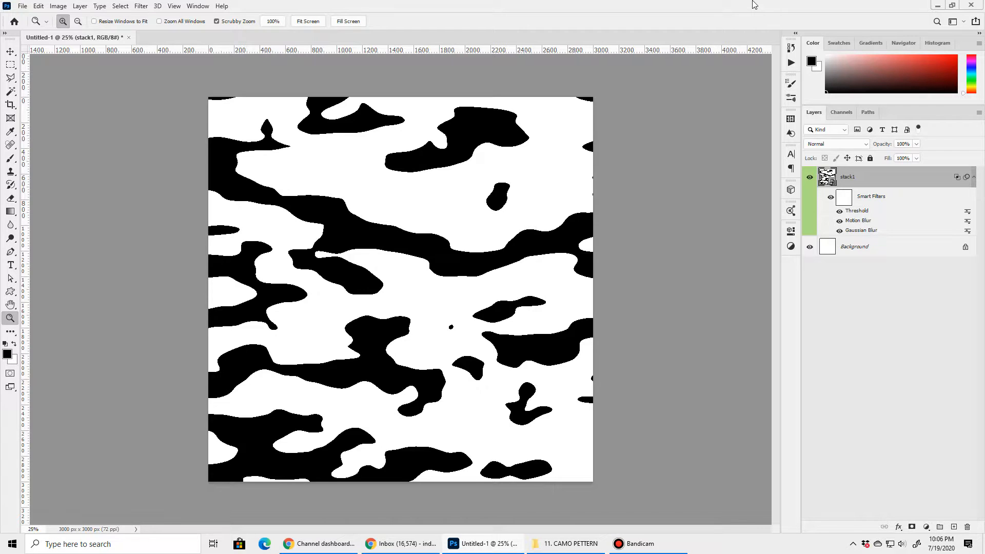
{"action": "left_click", "coordinate": [809, 247]}
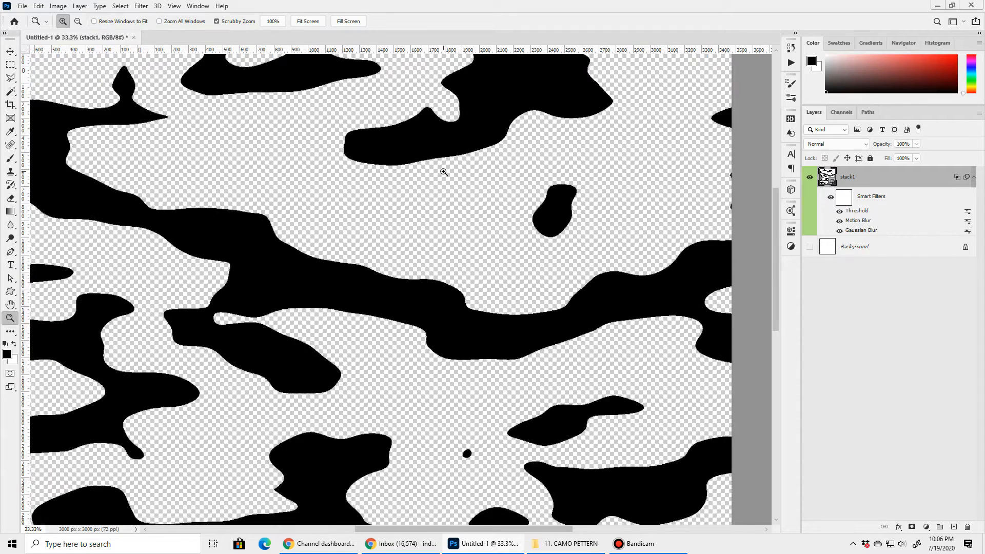
{"action": "left_click", "coordinate": [307, 20]}
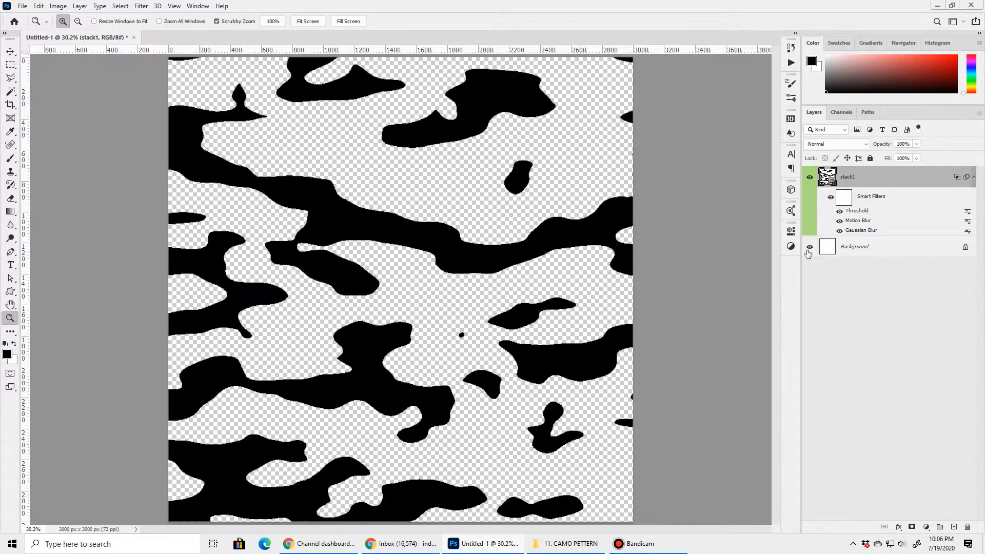
Step: Show Background and make New Smart Object via Copy layers named stack2 and stack3
{"action": "right_click", "coordinate": [847, 176]}
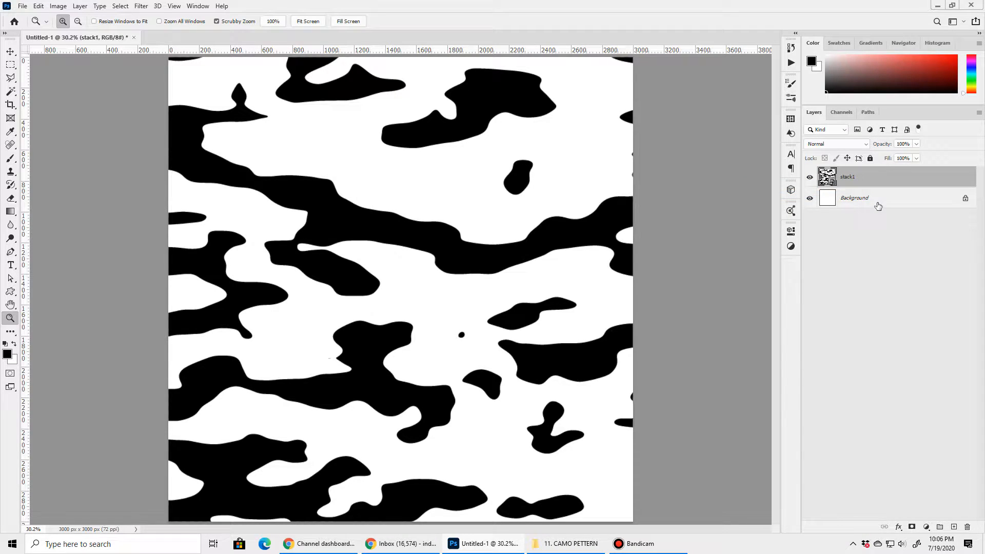
{"action": "right_click", "coordinate": [847, 176]}
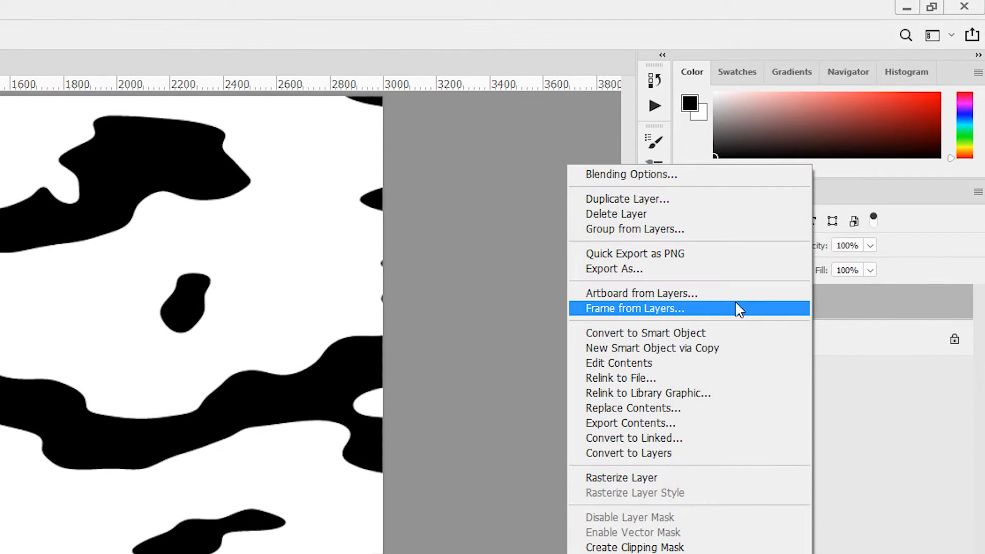
{"action": "mouse_move", "coordinate": [857, 419]}
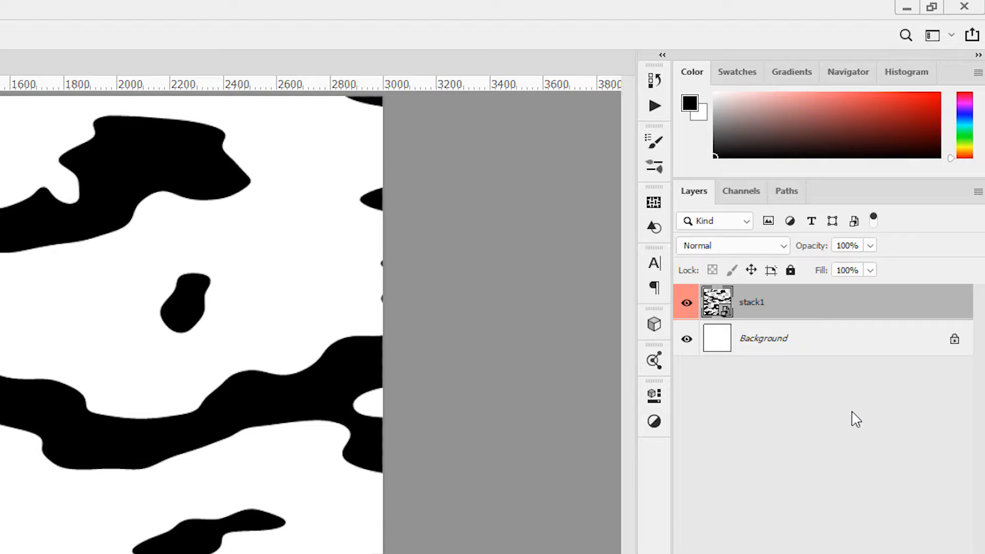
{"action": "mouse_move", "coordinate": [802, 403]}
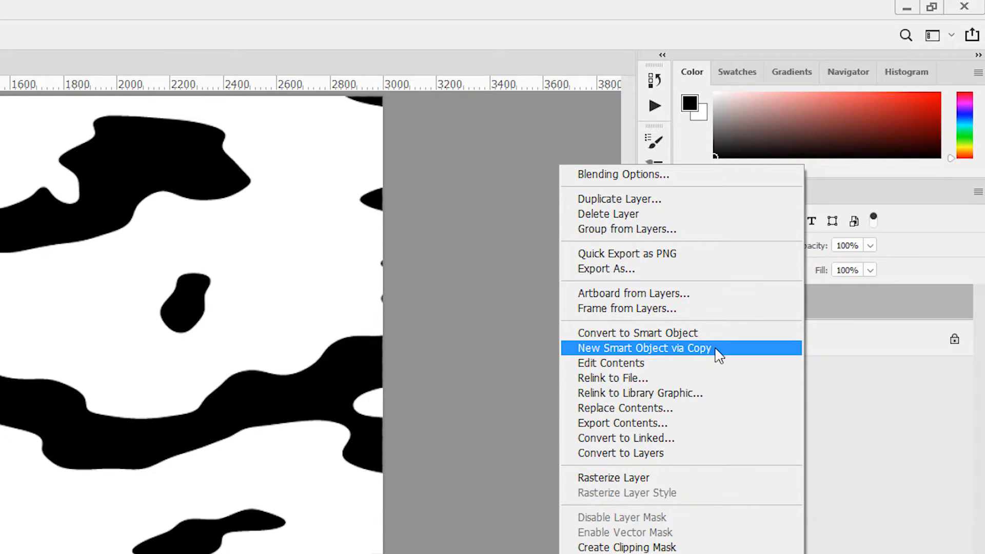
{"action": "left_click", "coordinate": [644, 348]}
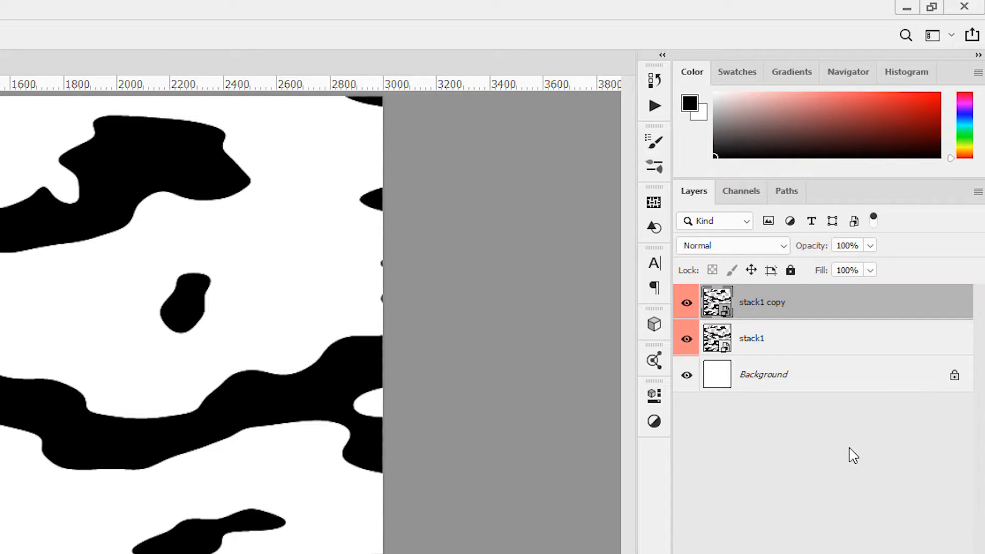
{"action": "mouse_move", "coordinate": [769, 307]}
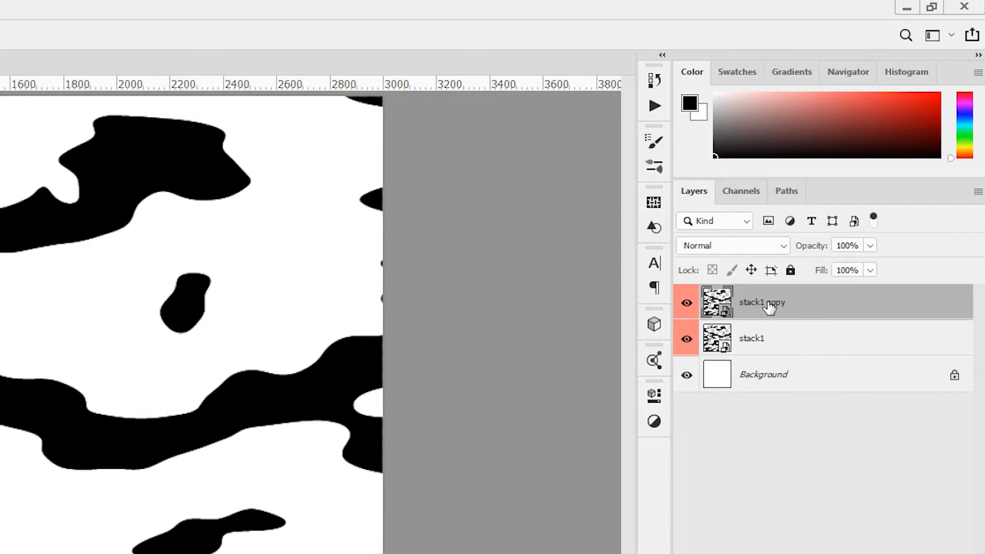
{"action": "double_click", "coordinate": [761, 302]}
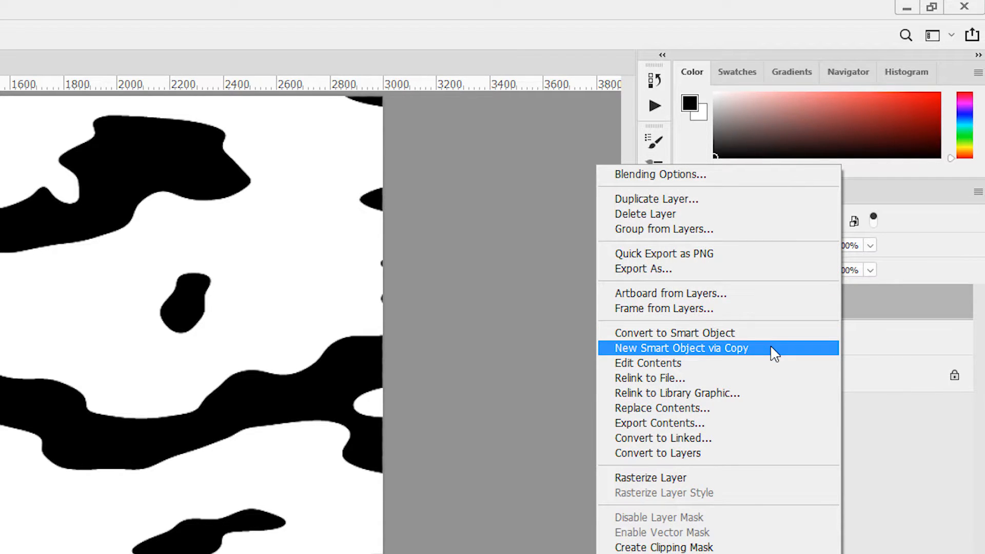
{"action": "left_click", "coordinate": [681, 348]}
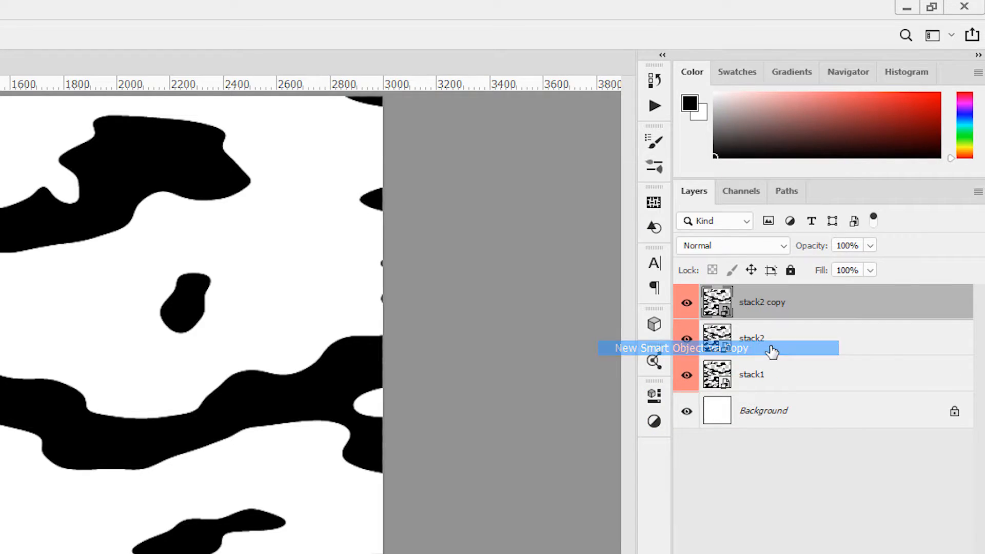
{"action": "double_click", "coordinate": [762, 302]}
{"action": "type", "text": "stack3"}
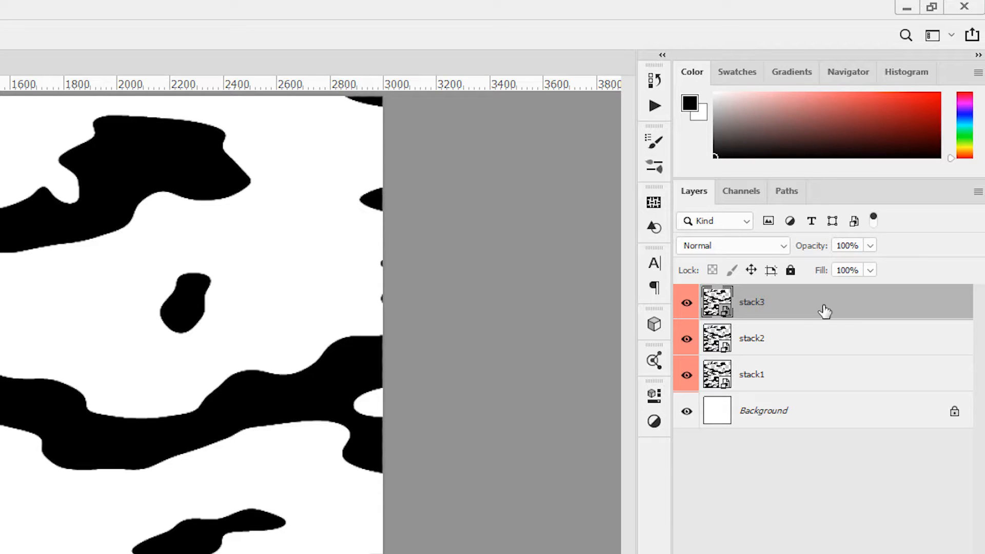
{"action": "mouse_move", "coordinate": [799, 310]}
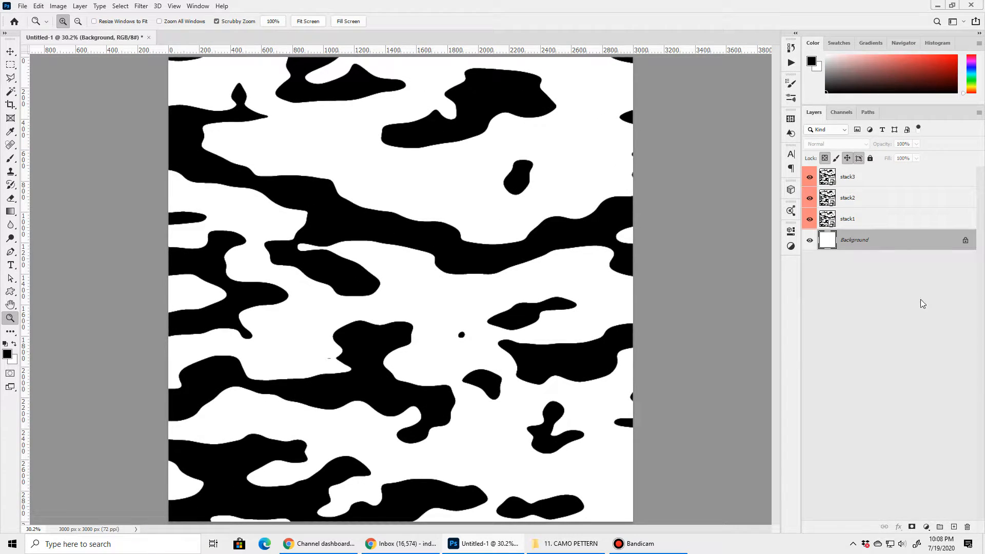
{"action": "mouse_move", "coordinate": [945, 430]}
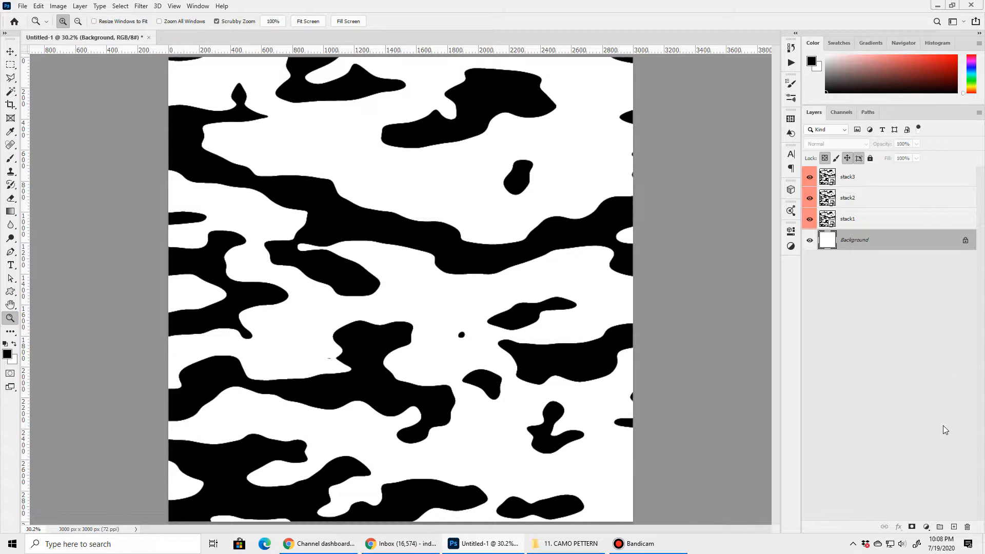
Step: Add a dark grey solid colour fill layer with colour 2d2b29
{"action": "left_click", "coordinate": [926, 526]}
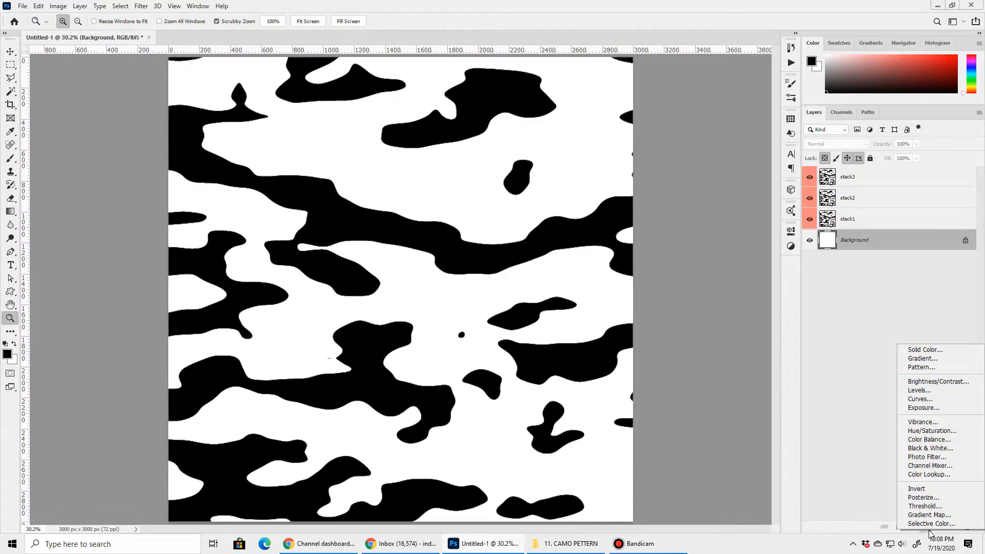
{"action": "mouse_move", "coordinate": [924, 349]}
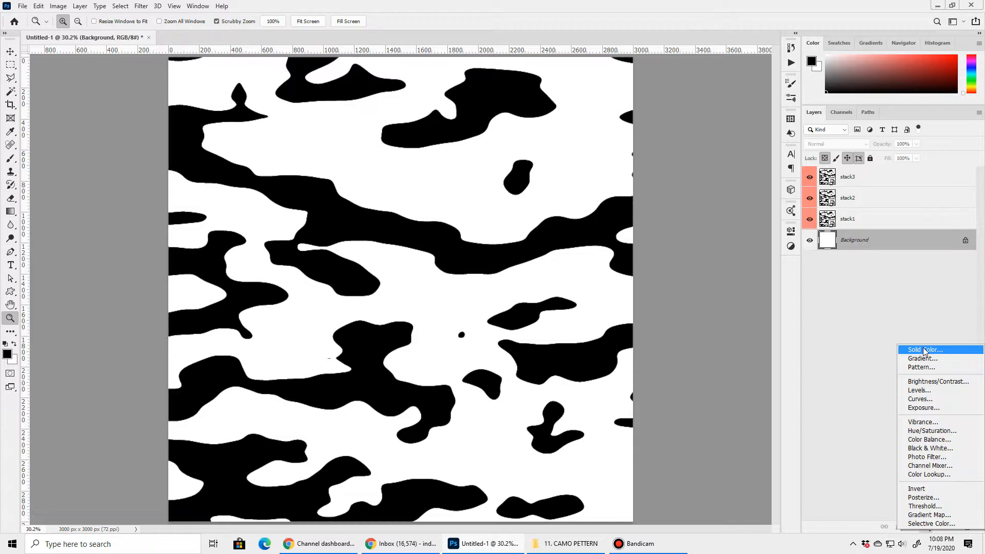
{"action": "left_click", "coordinate": [921, 349]}
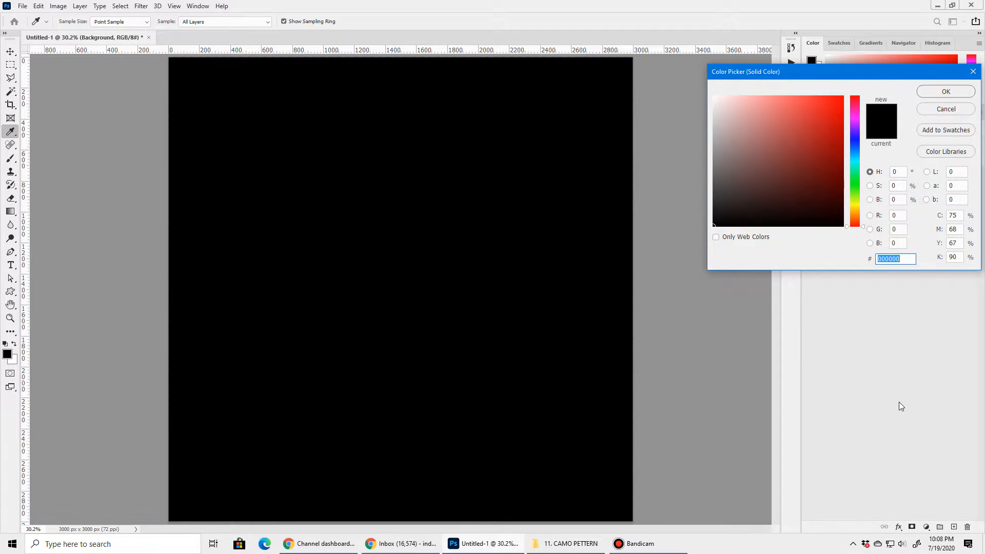
{"action": "type", "text": "2d2b29"}
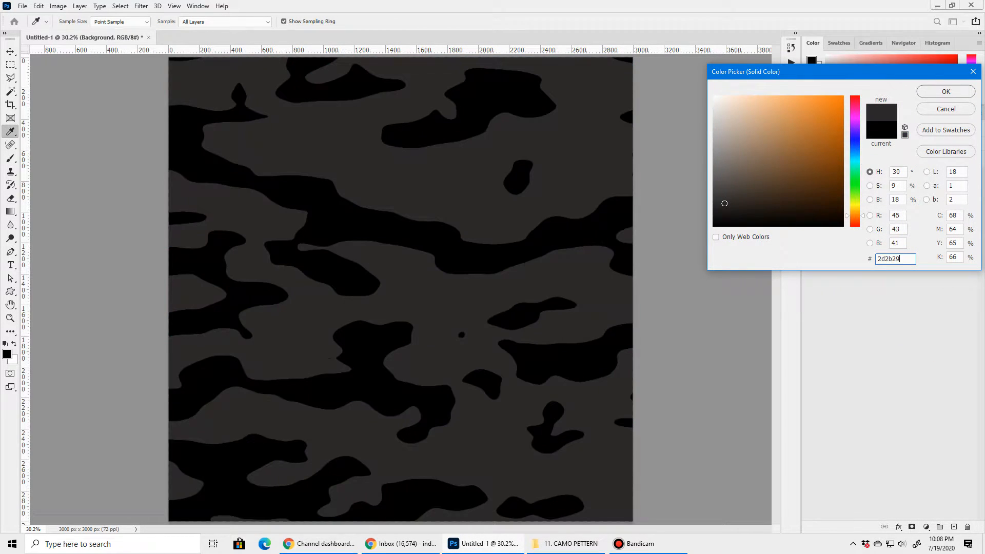
{"action": "left_click", "coordinate": [945, 91]}
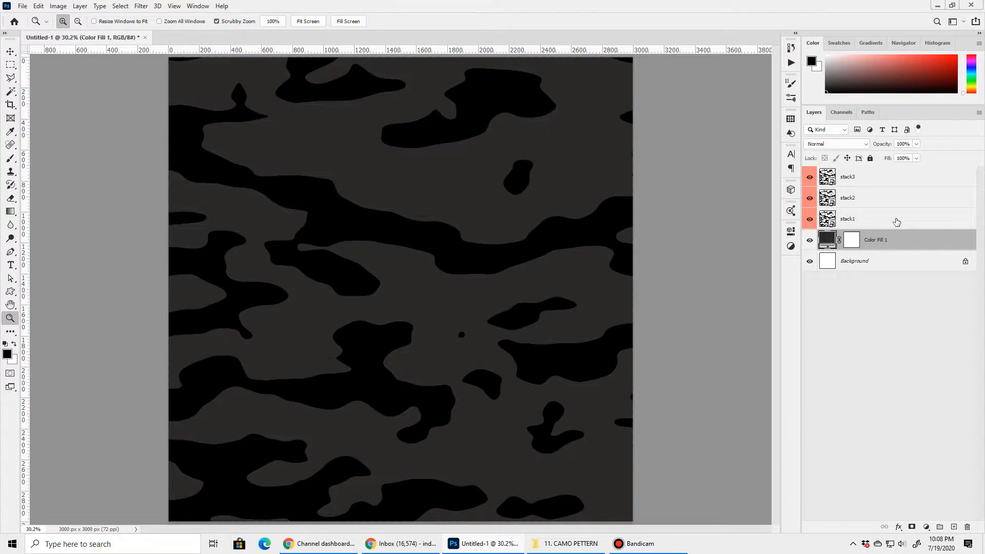
Step: Add brown and olive green solid colour fill layers above stack1
{"action": "left_click", "coordinate": [847, 218]}
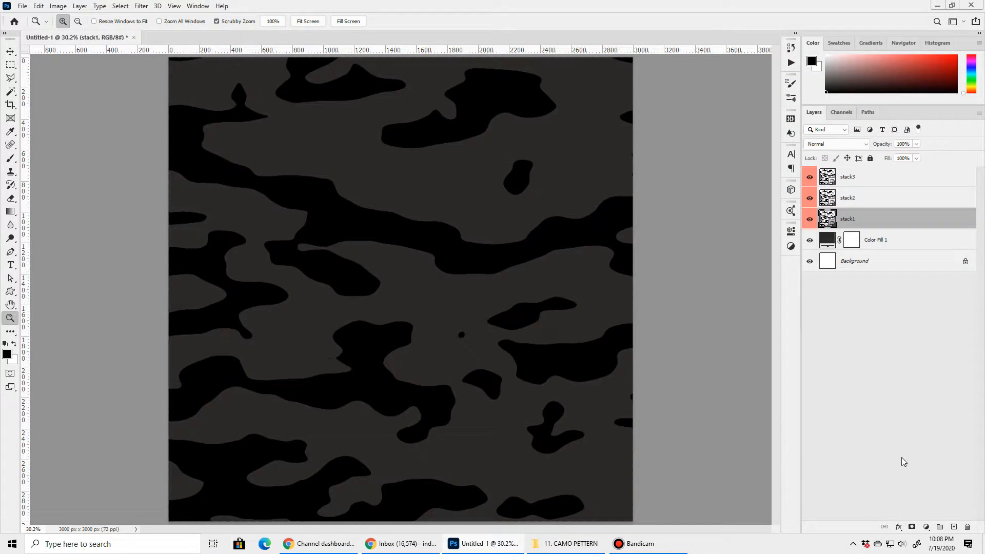
{"action": "left_click", "coordinate": [926, 526]}
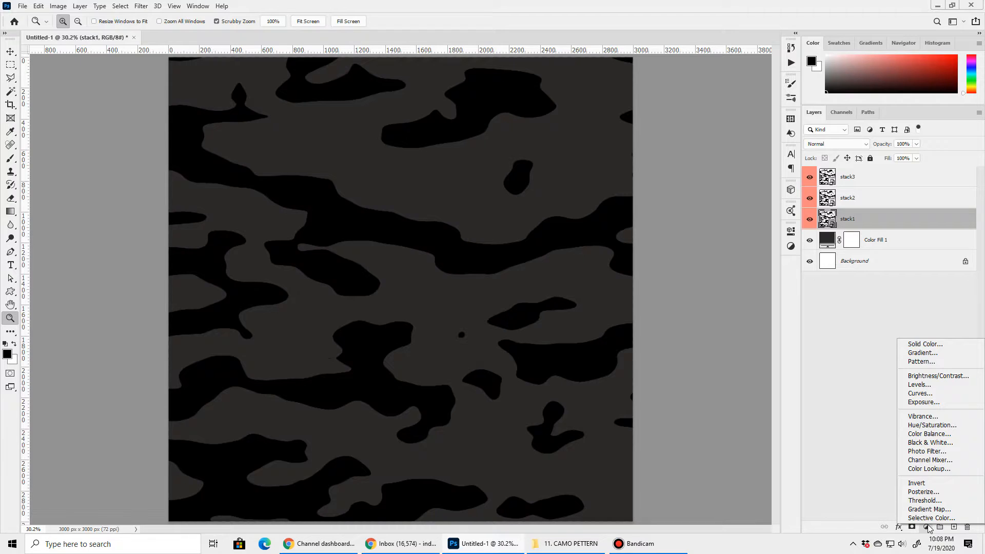
{"action": "left_click", "coordinate": [924, 344]}
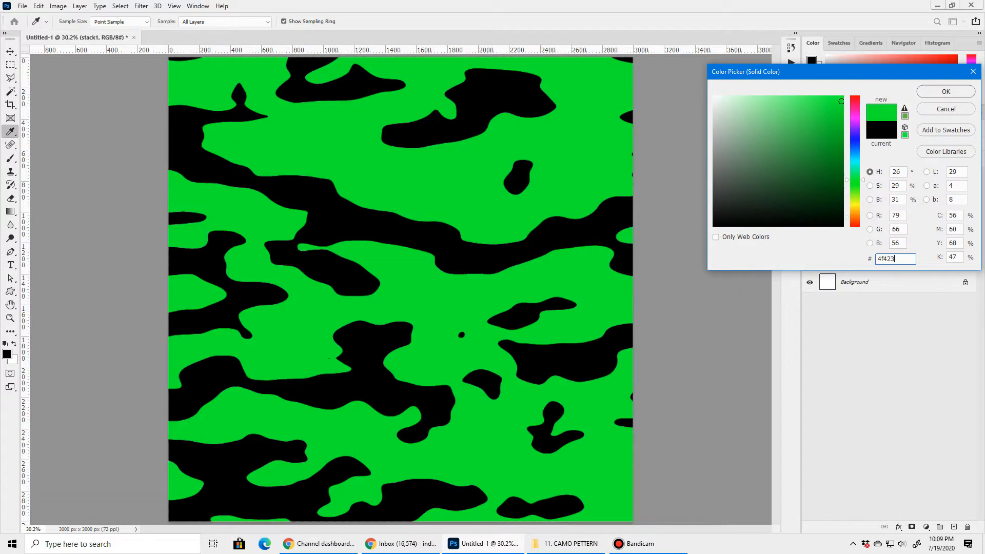
{"action": "left_click", "coordinate": [945, 91]}
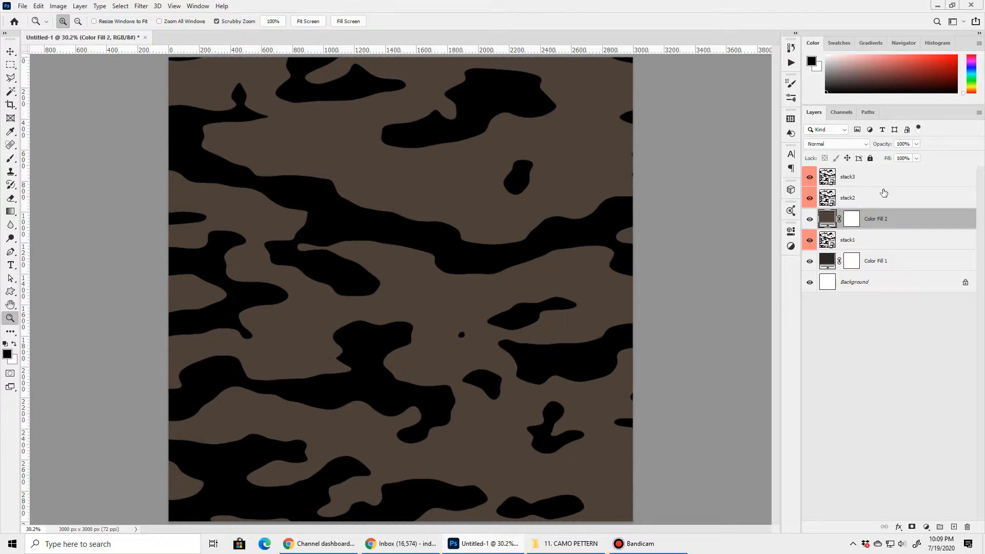
{"action": "left_click", "coordinate": [926, 526]}
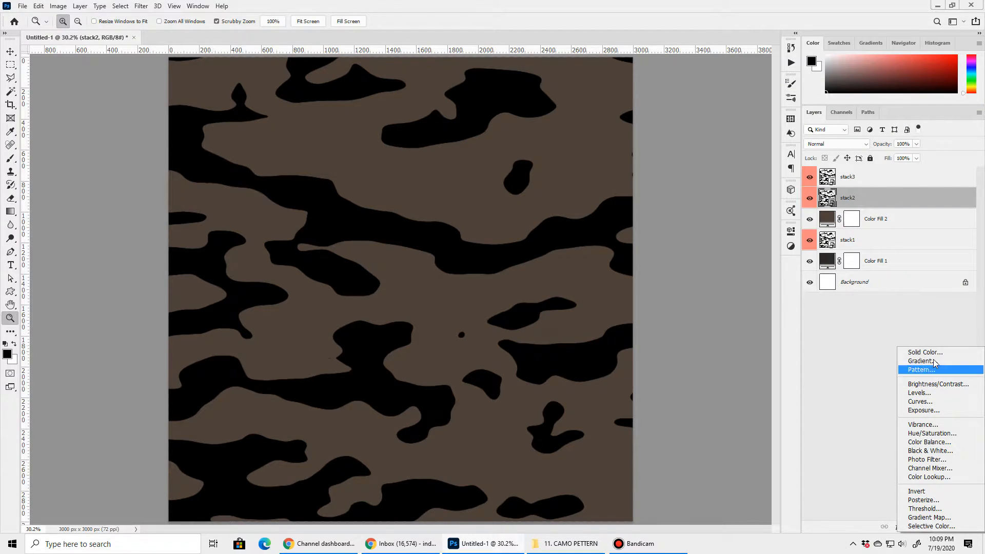
{"action": "left_click", "coordinate": [923, 352]}
{"action": "type", "text": "5a5d3"}
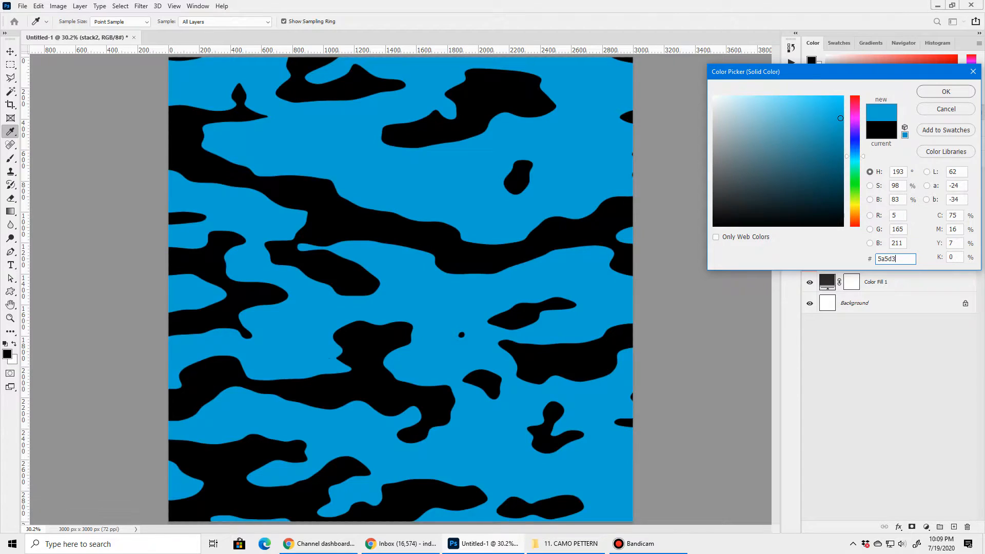
{"action": "left_click", "coordinate": [945, 91]}
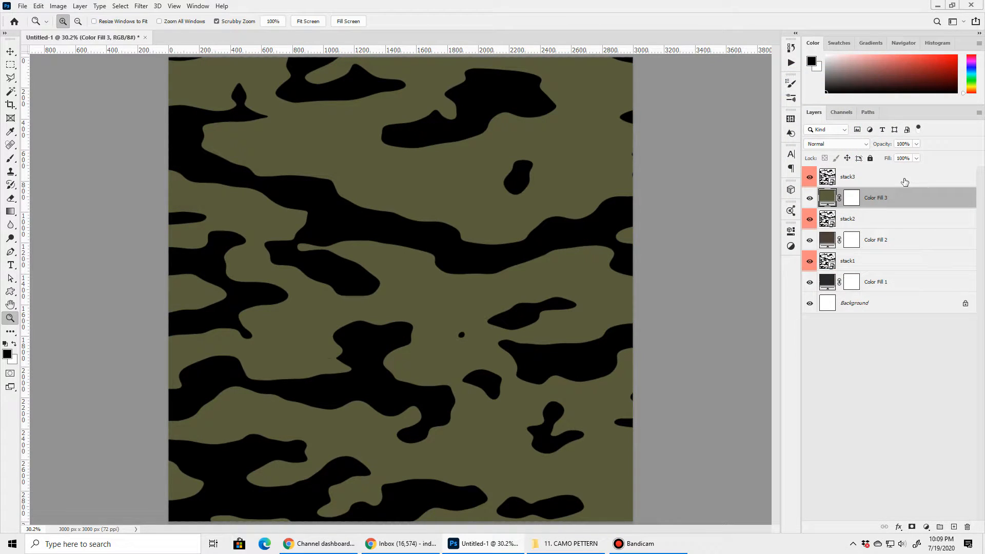
Step: Add a tan c3b38d solid colour fill layer at the top
{"action": "left_click", "coordinate": [847, 176]}
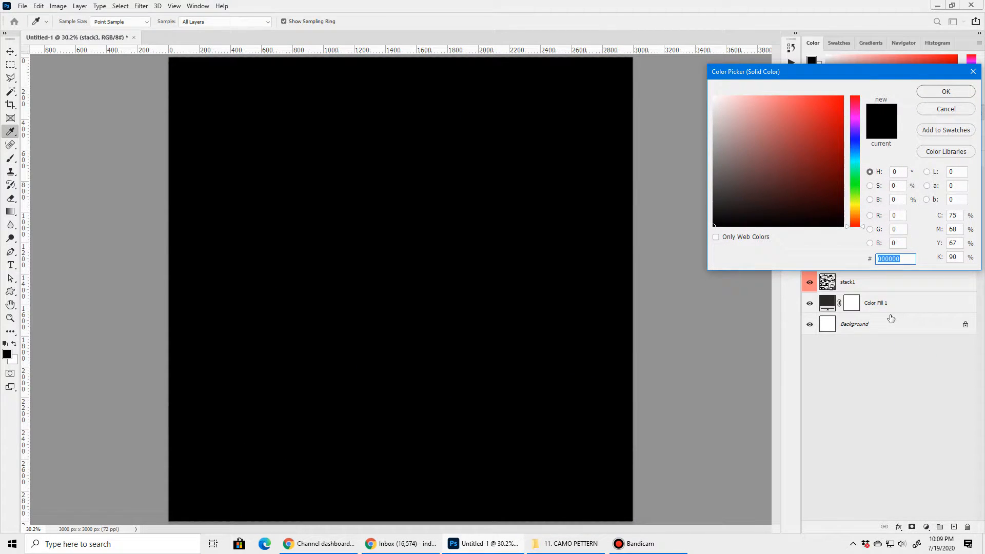
{"action": "type", "text": "c3"}
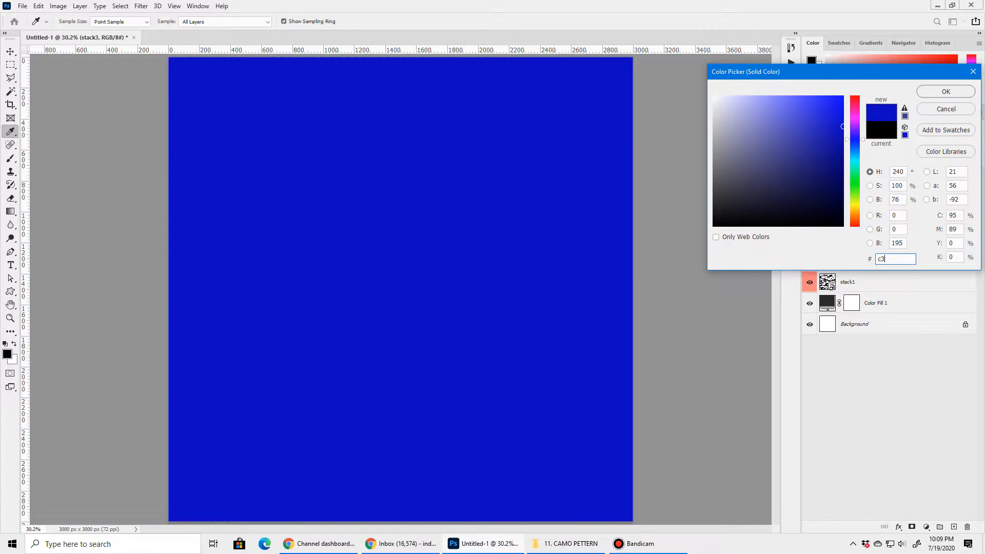
{"action": "type", "text": "c3b38d"}
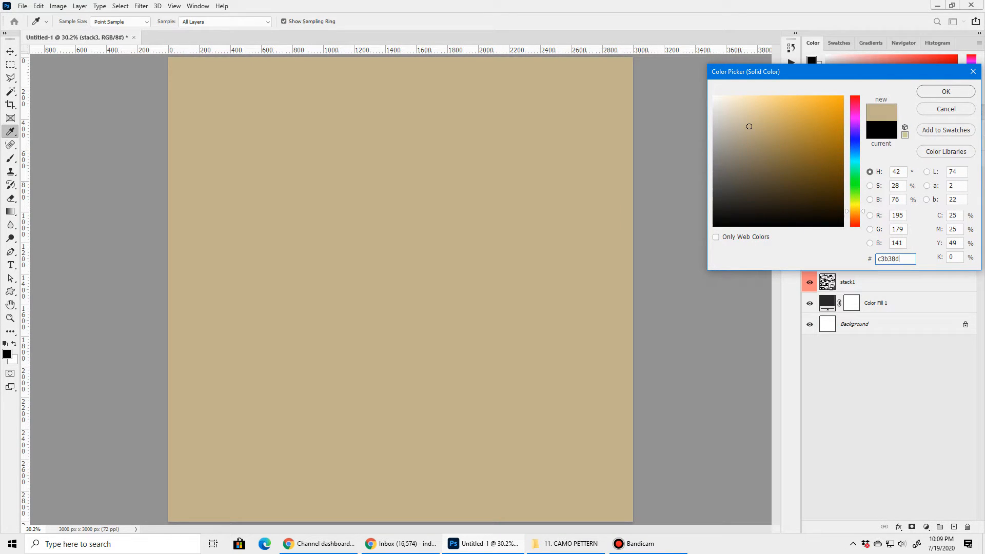
{"action": "left_click", "coordinate": [945, 91]}
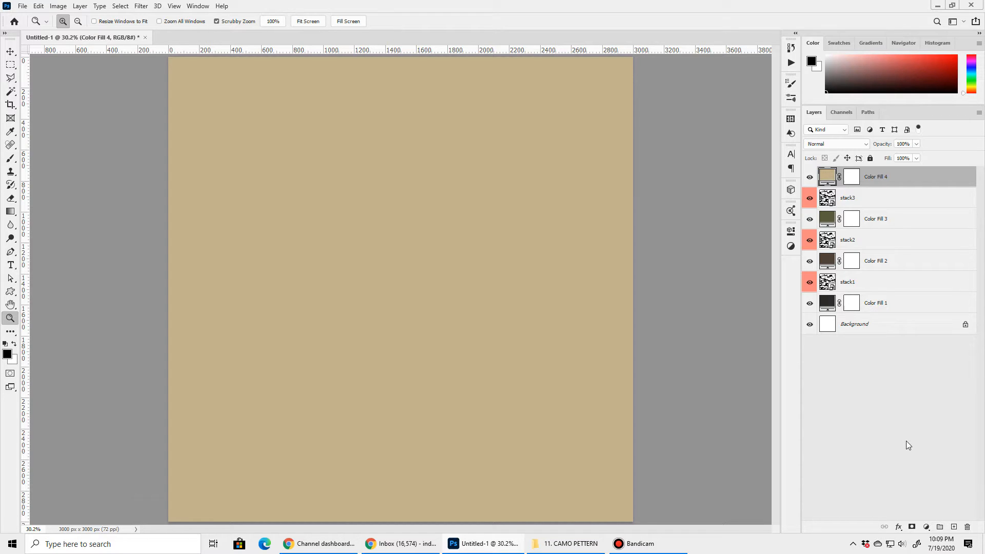
Step: Clip the colour fill layers to the stack layers below with Create Clipping Mask
{"action": "right_click", "coordinate": [875, 177]}
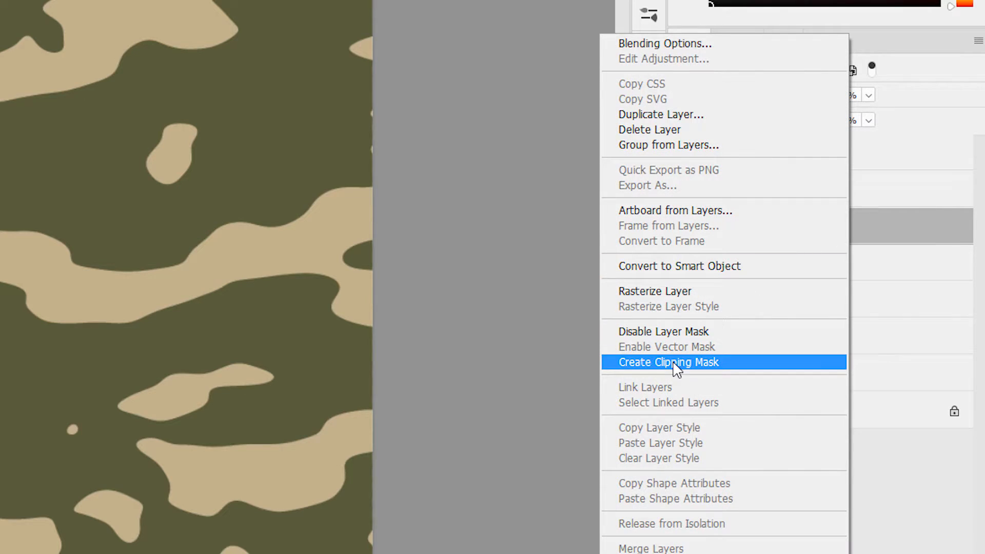
{"action": "mouse_move", "coordinate": [783, 347]}
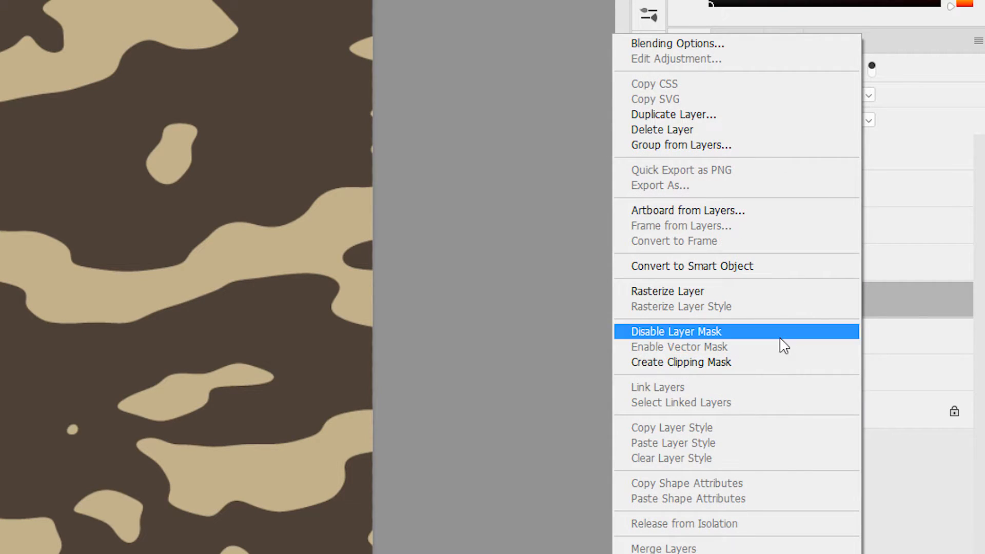
{"action": "left_click", "coordinate": [675, 331]}
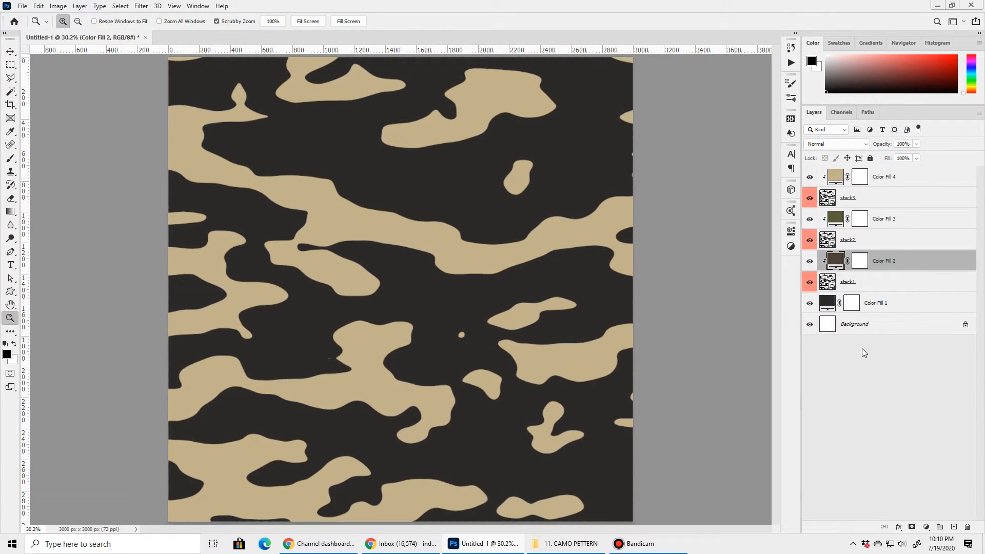
{"action": "mouse_move", "coordinate": [862, 406]}
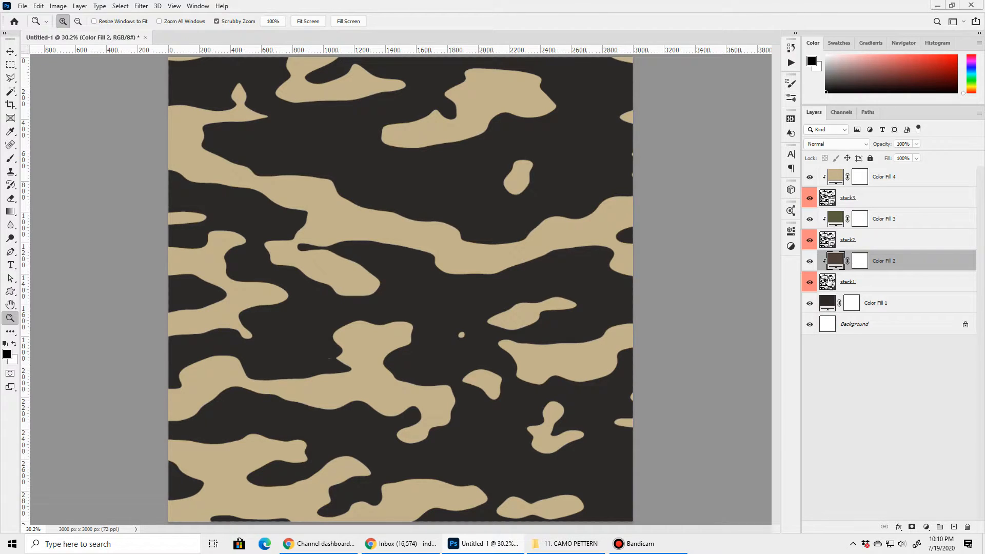
{"action": "mouse_move", "coordinate": [828, 281]}
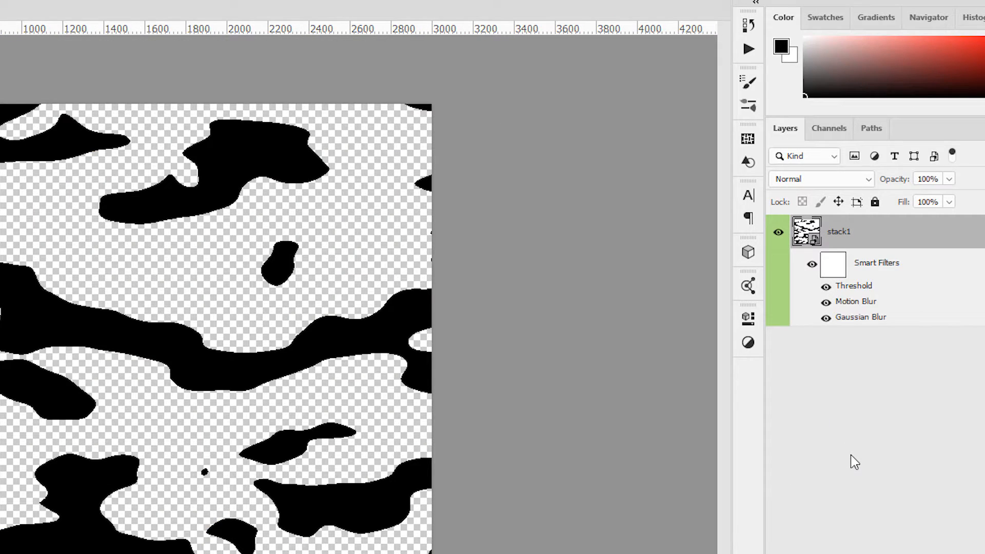
{"action": "mouse_move", "coordinate": [840, 421]}
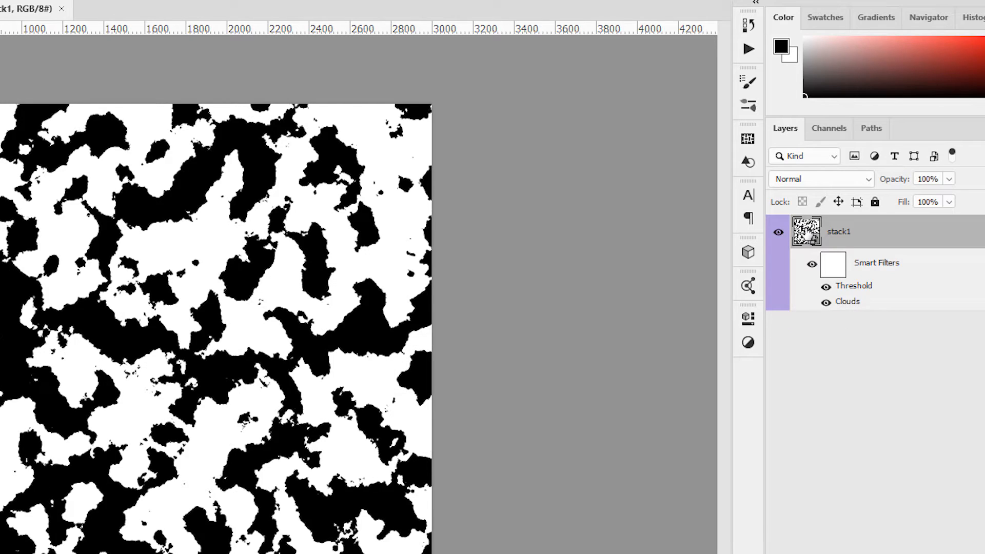
{"action": "mouse_move", "coordinate": [847, 395]}
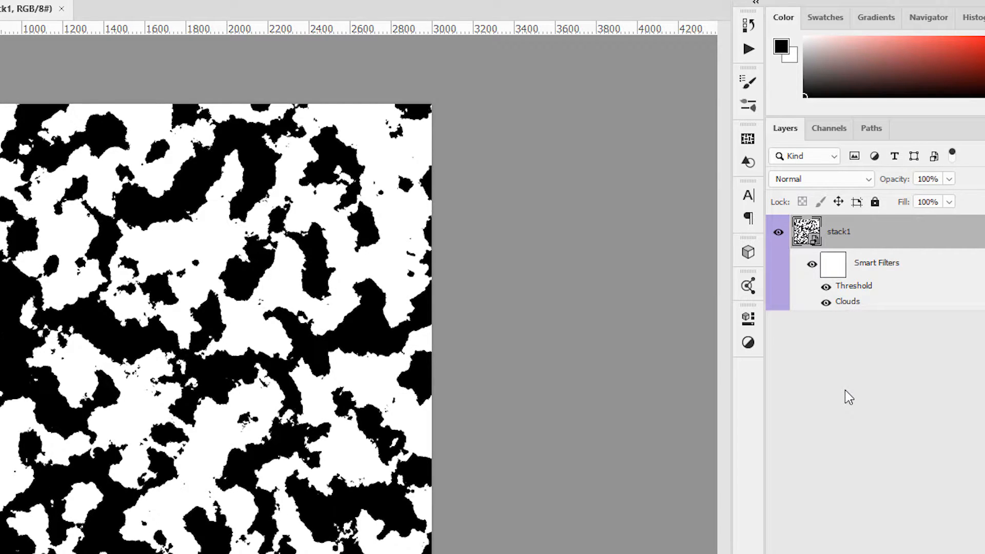
{"action": "mouse_move", "coordinate": [858, 319]}
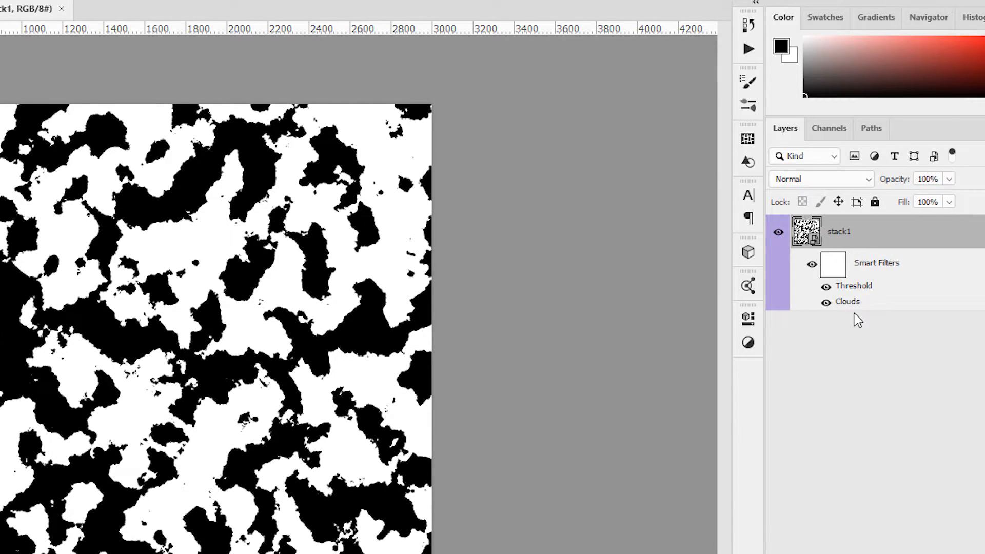
{"action": "mouse_move", "coordinate": [848, 305]}
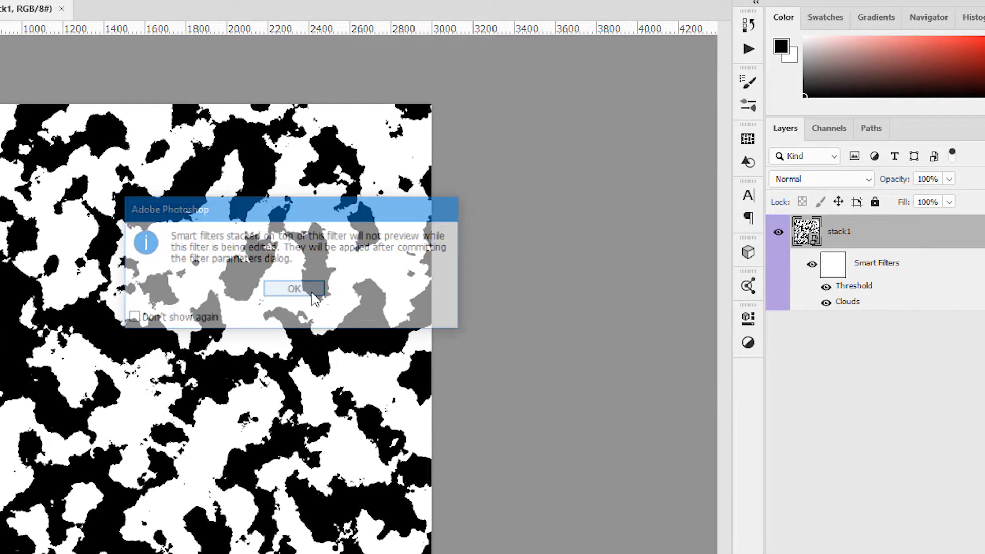
Step: Dismiss the smart filter warning, then save and close stack1.psb
{"action": "left_click", "coordinate": [294, 288]}
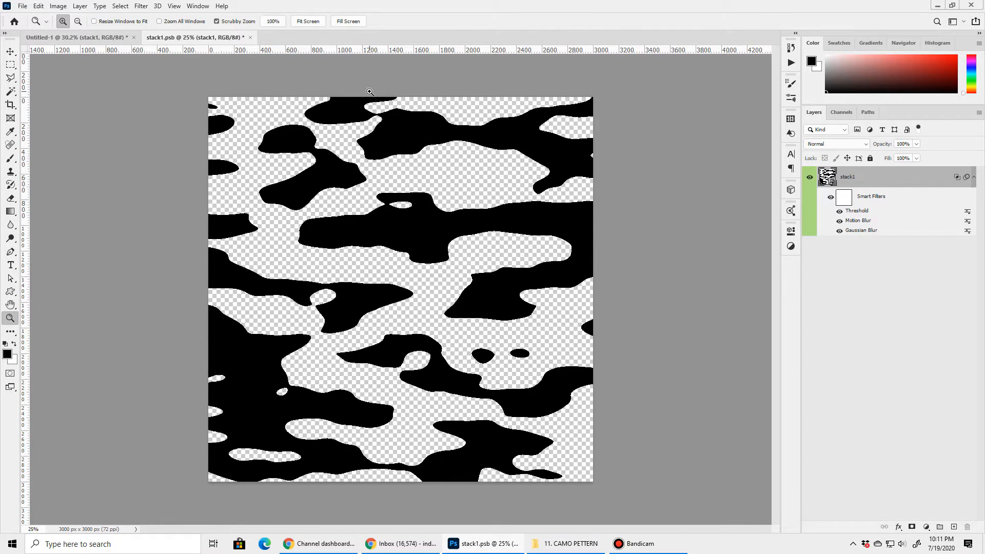
{"action": "left_click", "coordinate": [22, 6]}
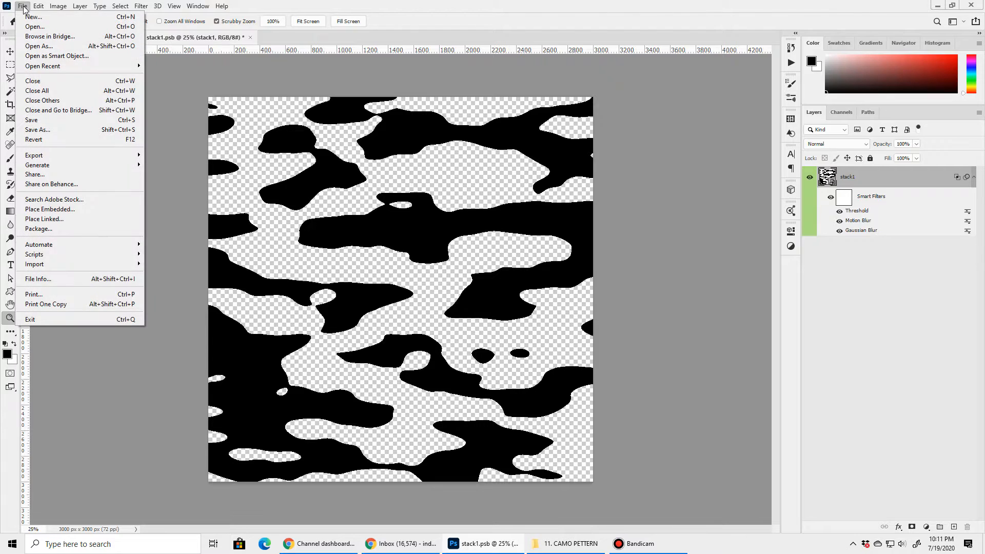
{"action": "left_click", "coordinate": [34, 17]}
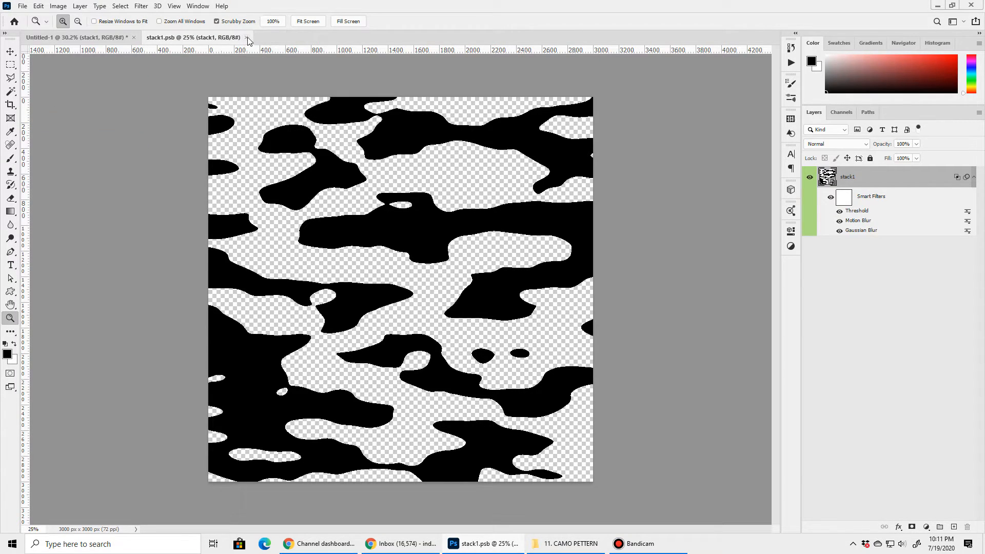
{"action": "left_click", "coordinate": [72, 37]}
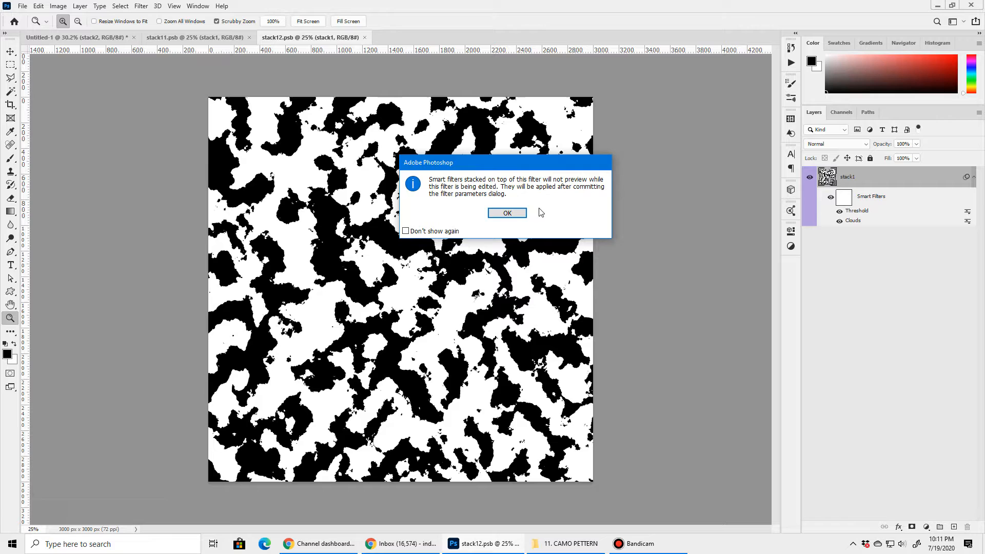
Step: Accept the Clouds smart filter warning in stack12.psb, then save, close and return to Untitled-1
{"action": "left_click", "coordinate": [507, 212]}
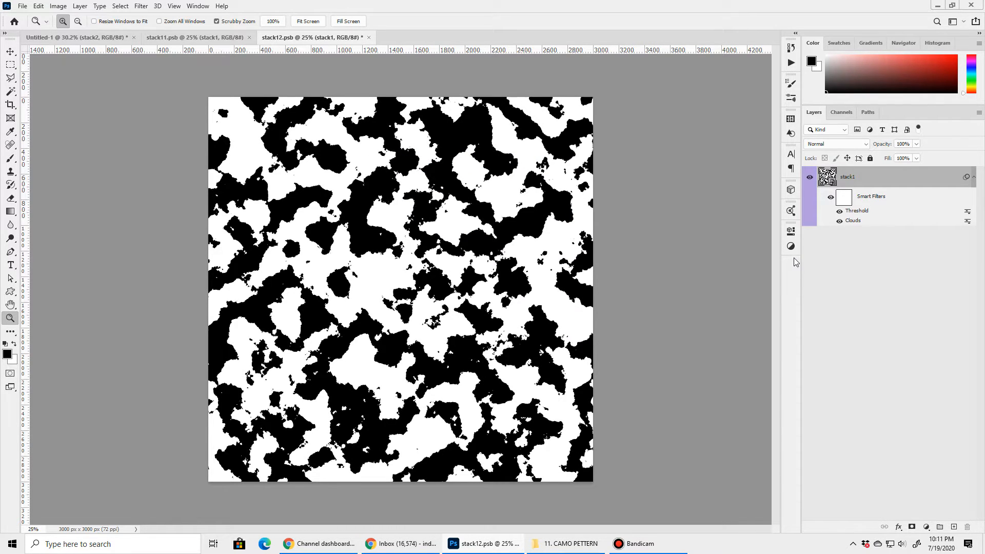
{"action": "left_click", "coordinate": [23, 5]}
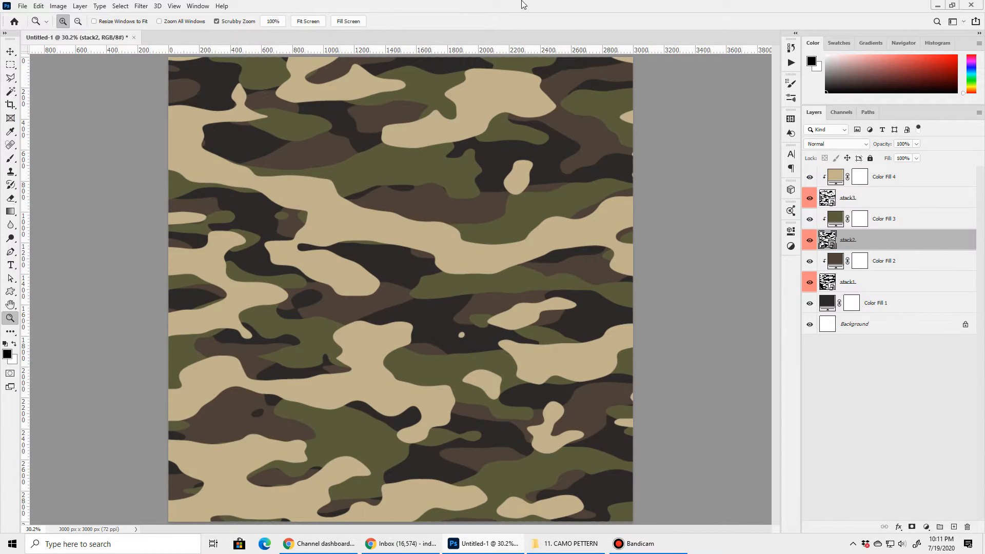
{"action": "mouse_move", "coordinate": [888, 434]}
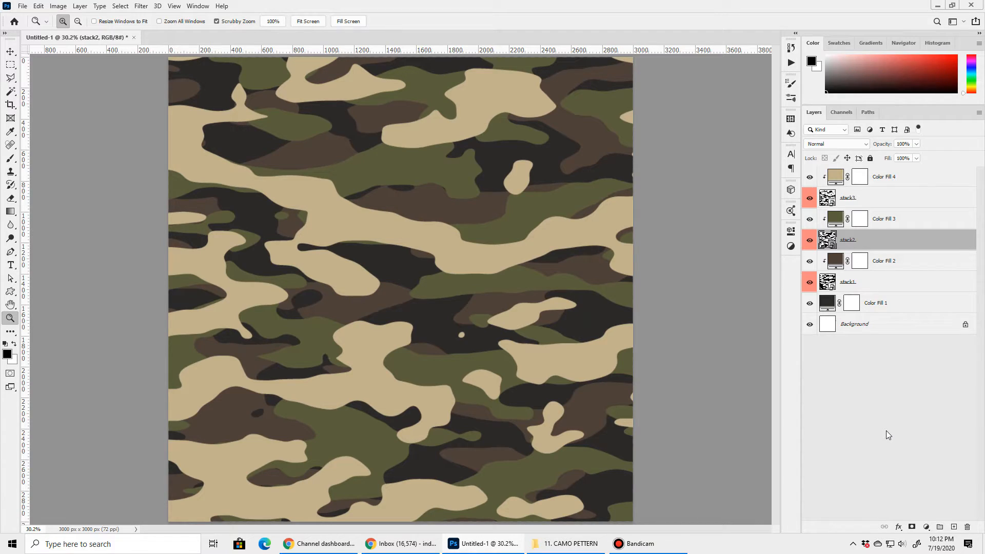
{"action": "mouse_move", "coordinate": [881, 406]}
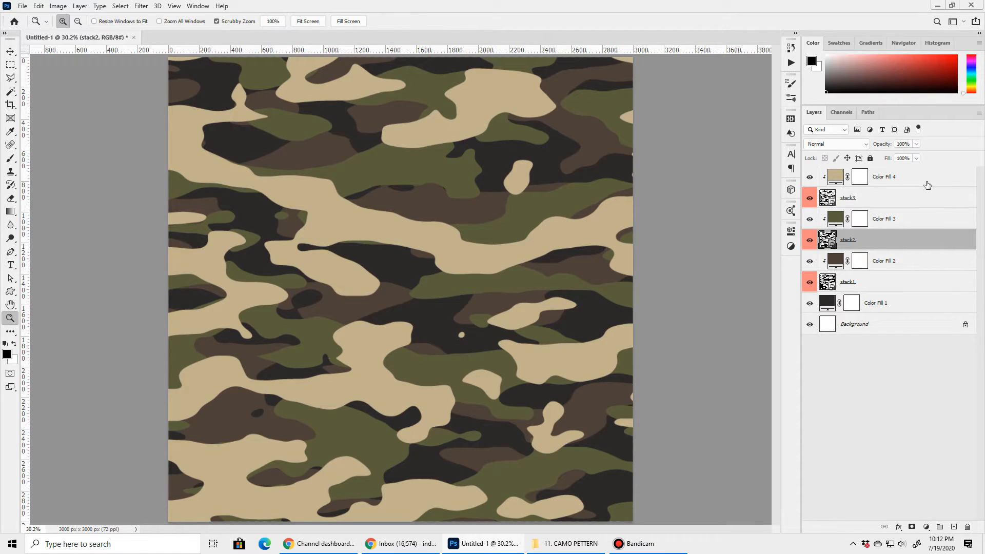
Step: Select the tan Color Fill 4 layer and bring up the adjustment layer list
{"action": "left_click", "coordinate": [884, 176]}
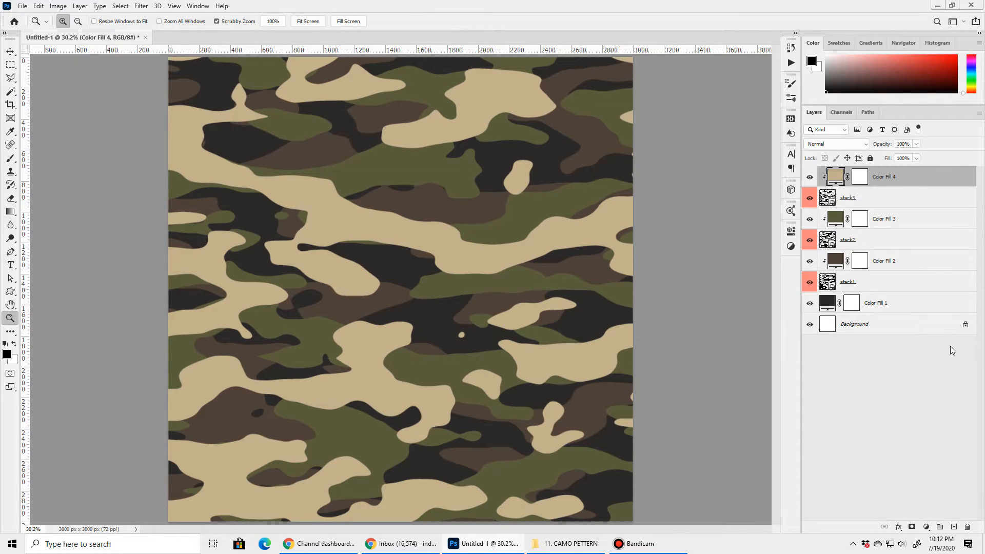
{"action": "left_click", "coordinate": [926, 527]}
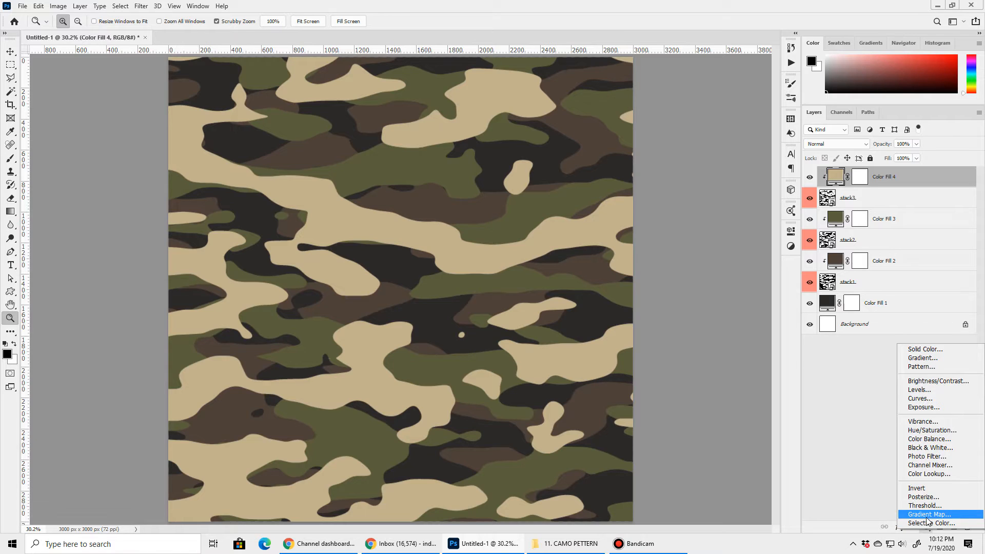
Step: Add a Gradient Map from 15252b to f2e8c2, then hide it to compare
{"action": "left_click", "coordinate": [928, 514]}
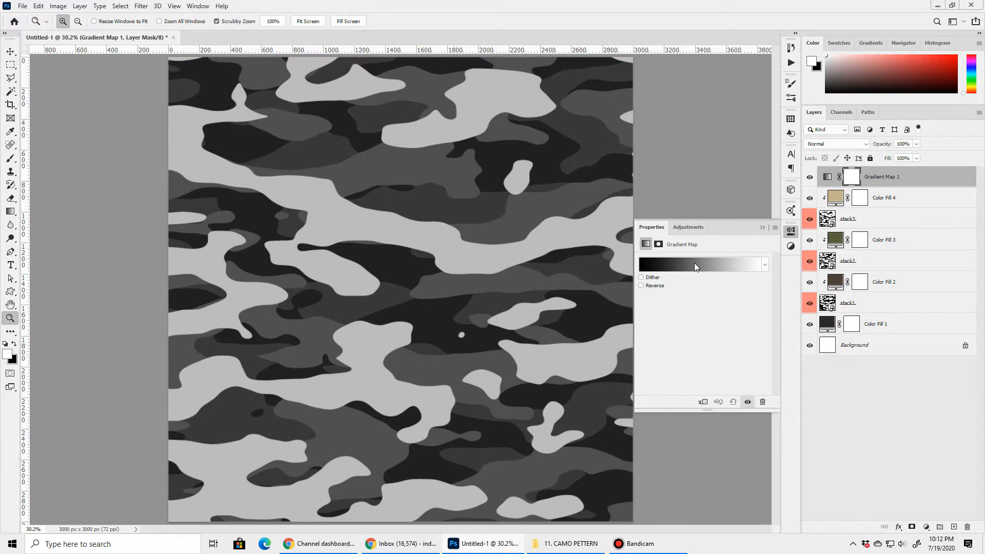
{"action": "left_click", "coordinate": [702, 264]}
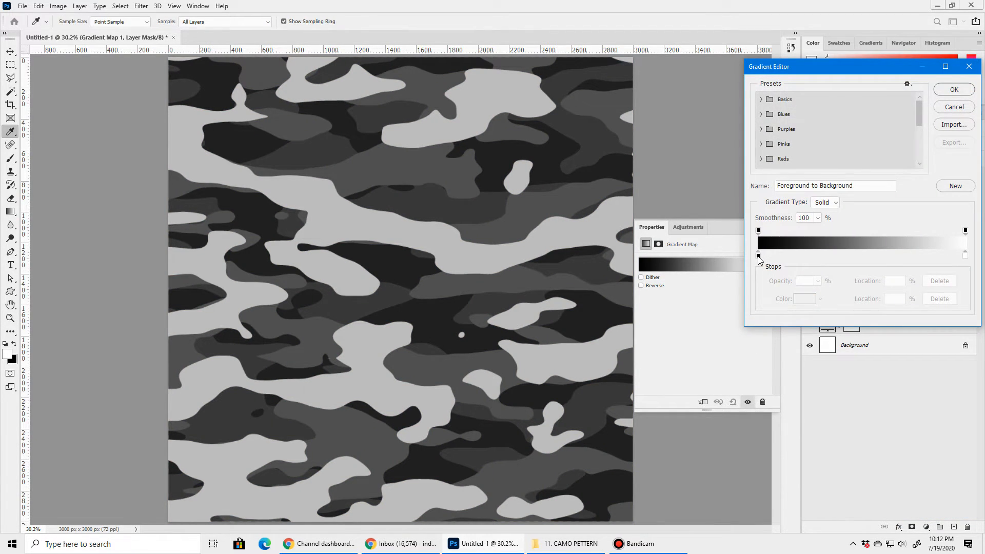
{"action": "left_click", "coordinate": [803, 299]}
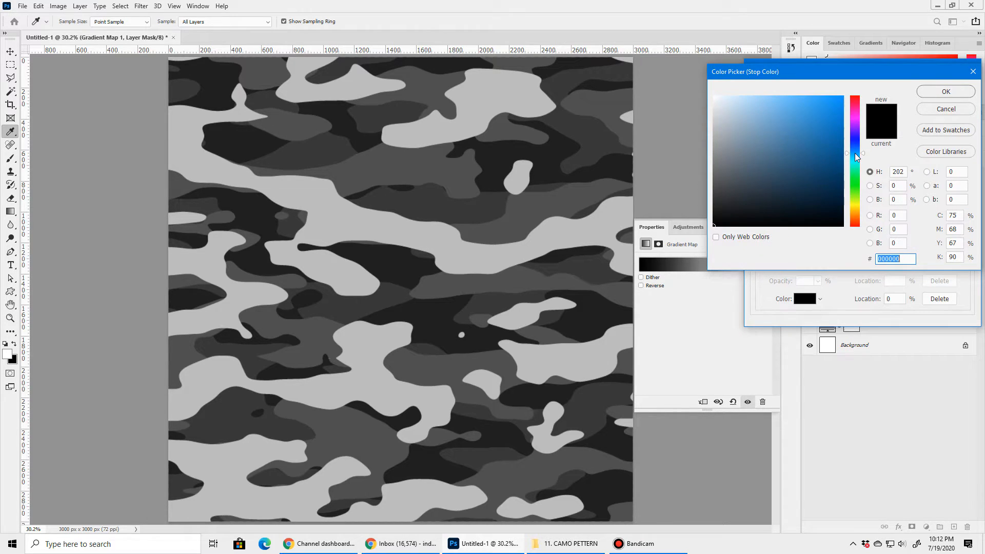
{"action": "left_click", "coordinate": [784, 202]}
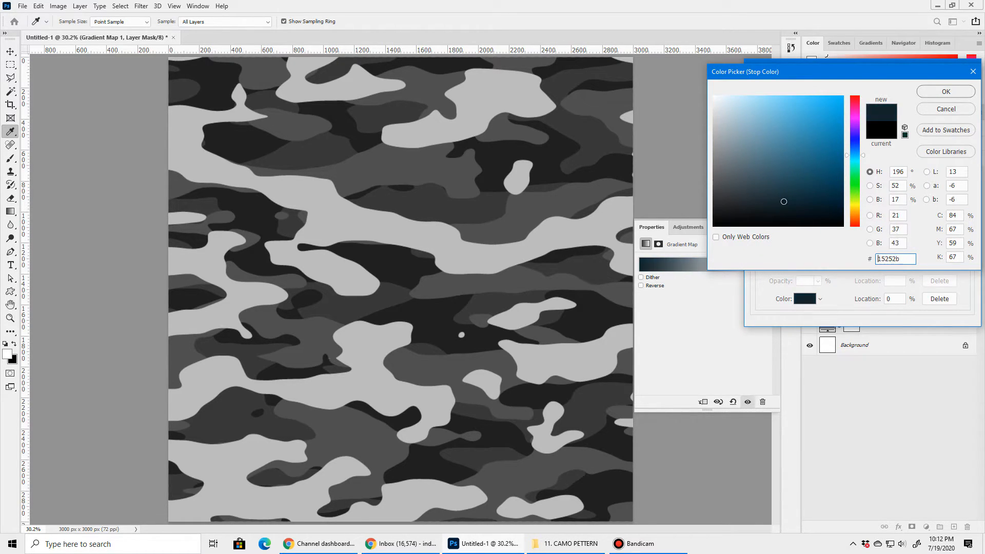
{"action": "left_click", "coordinate": [778, 210]}
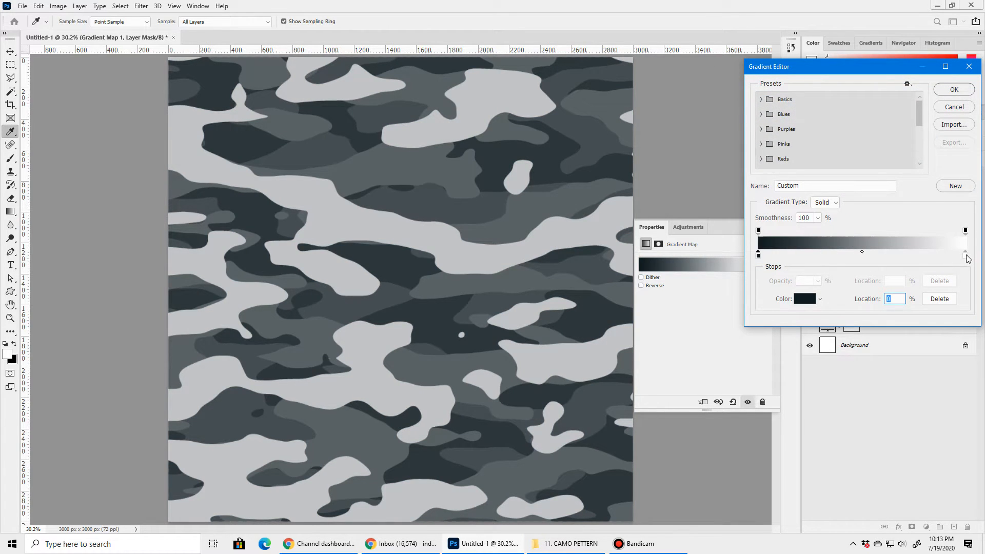
{"action": "left_click", "coordinate": [805, 298]}
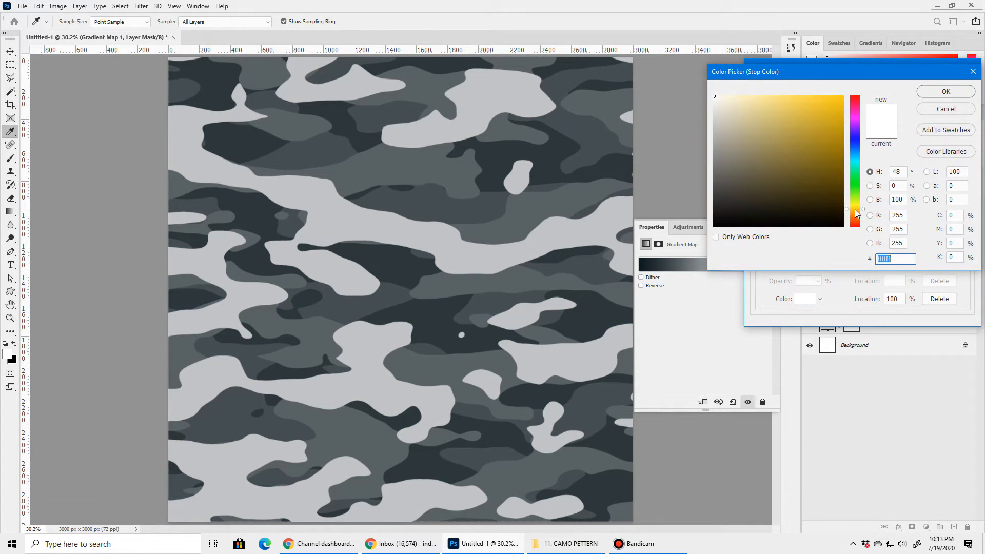
{"action": "left_click", "coordinate": [739, 103]}
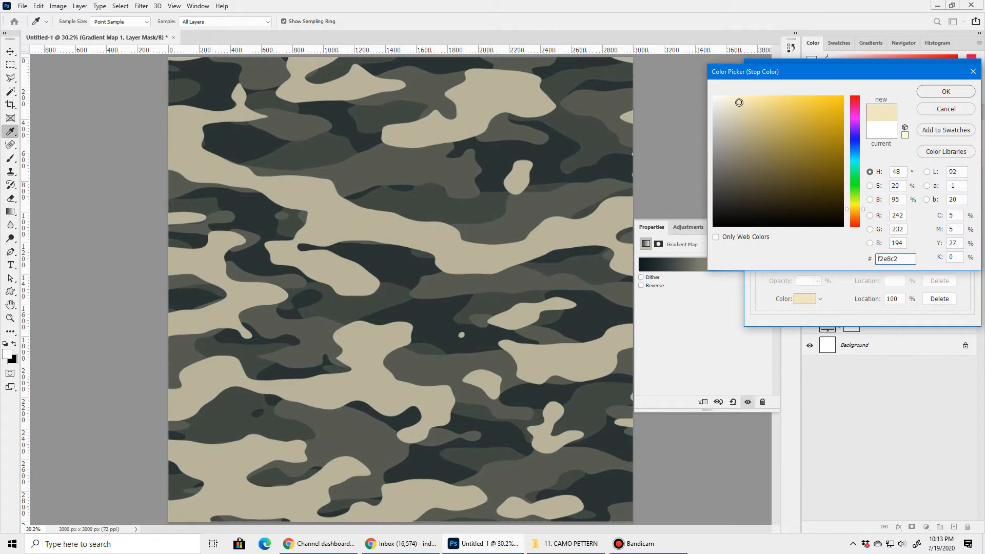
{"action": "left_click", "coordinate": [945, 92]}
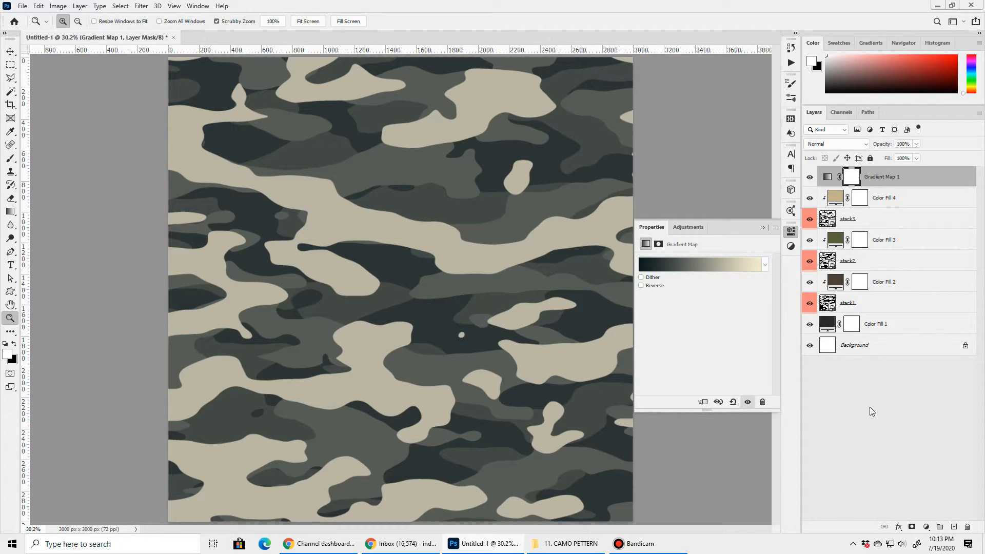
{"action": "left_click", "coordinate": [809, 176]}
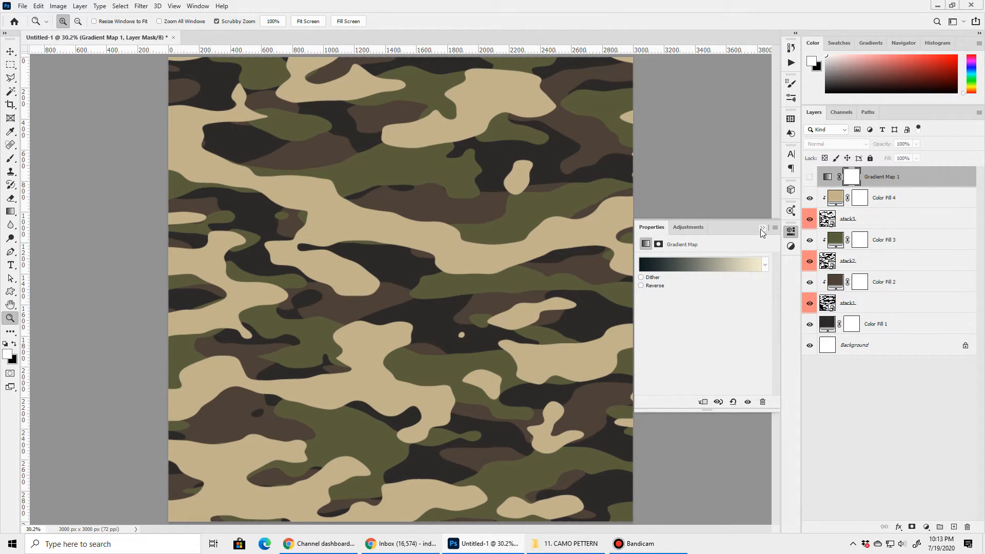
Step: Scale the placed textile to 1000 px and rasterize it
{"action": "left_click", "coordinate": [565, 544]}
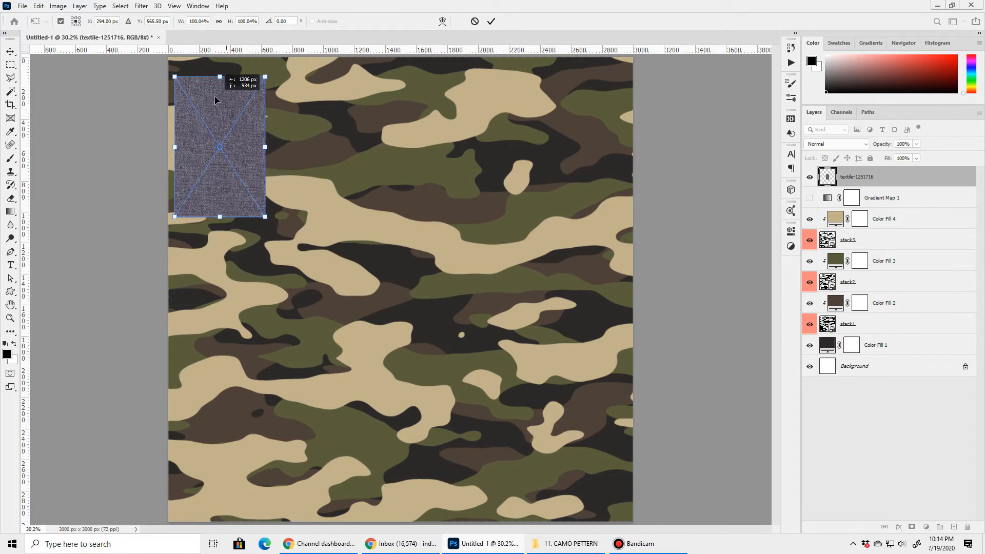
{"action": "left_click_drag", "start_coordinate": [264, 216], "coordinate": [305, 215]}
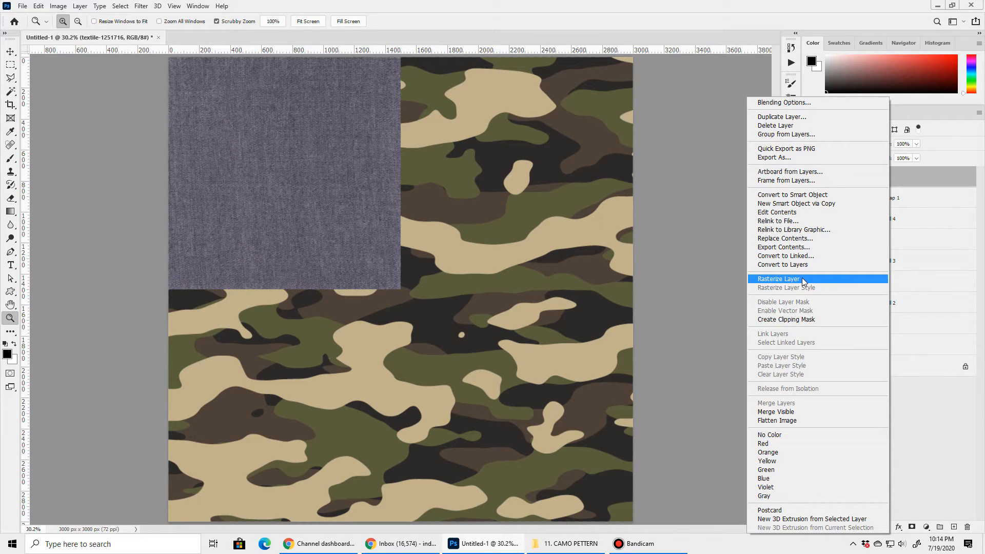
{"action": "left_click", "coordinate": [778, 278]}
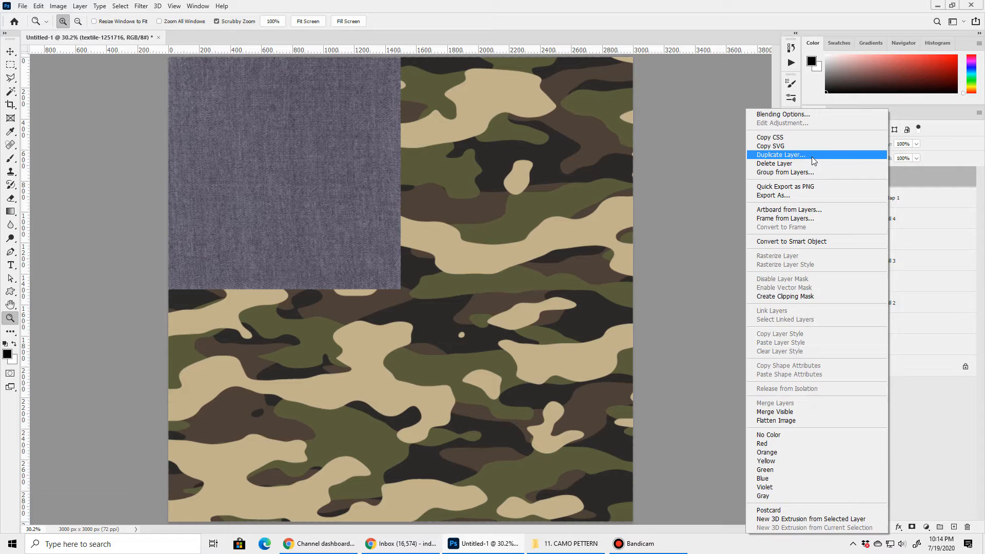
Step: Duplicate the texture three times, tile copies into each quarter, and merge them with Ctrl+E
{"action": "left_click", "coordinate": [781, 154]}
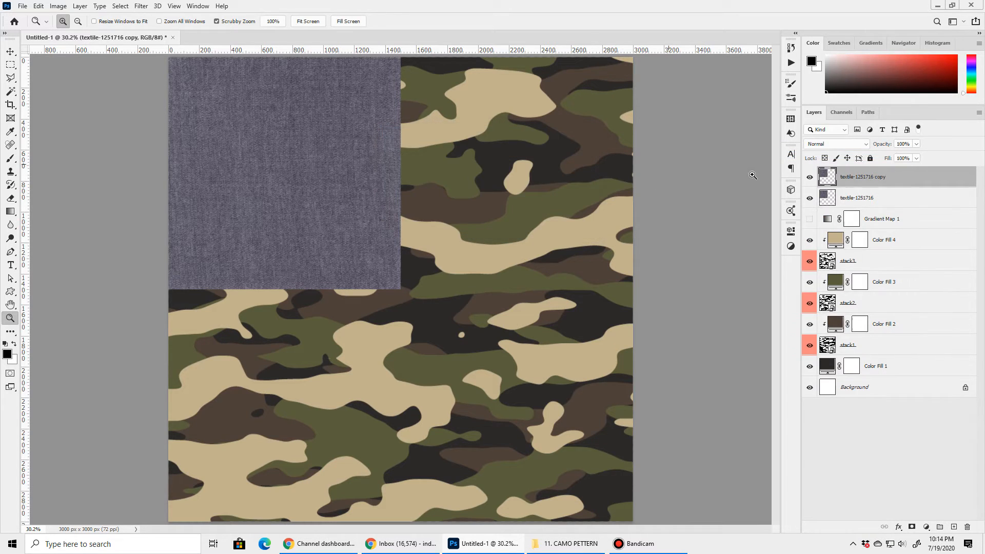
{"action": "right_click", "coordinate": [862, 176]}
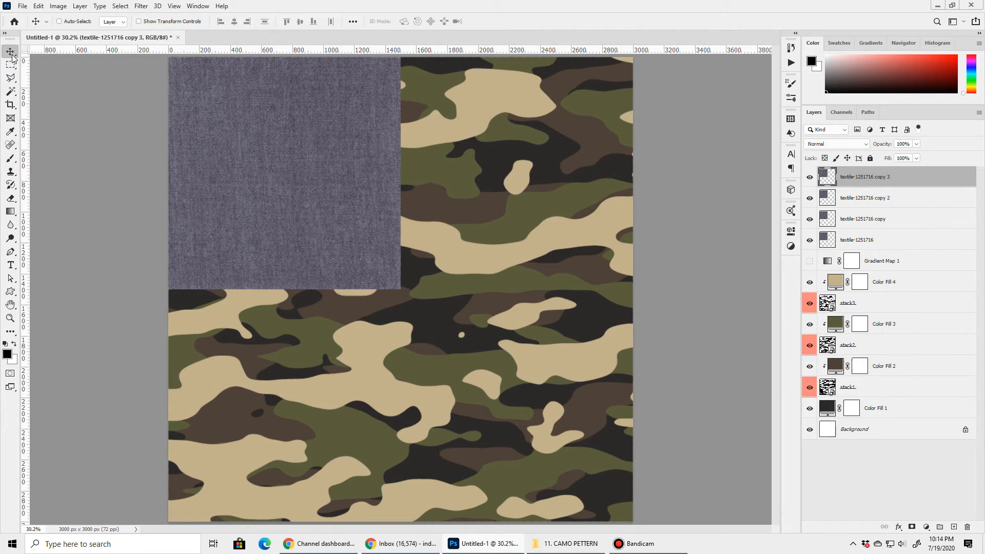
{"action": "left_click", "coordinate": [879, 240]}
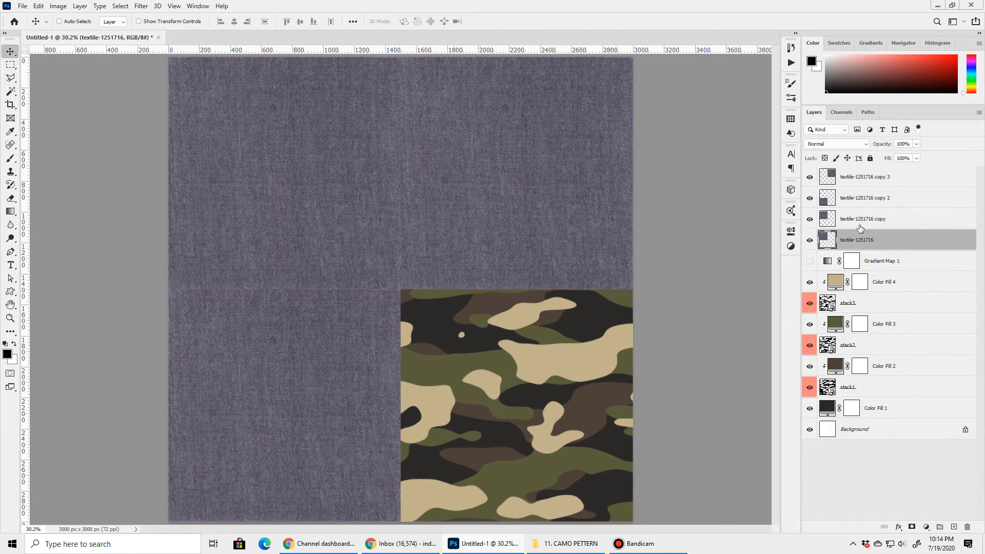
{"action": "left_click", "coordinate": [862, 219]}
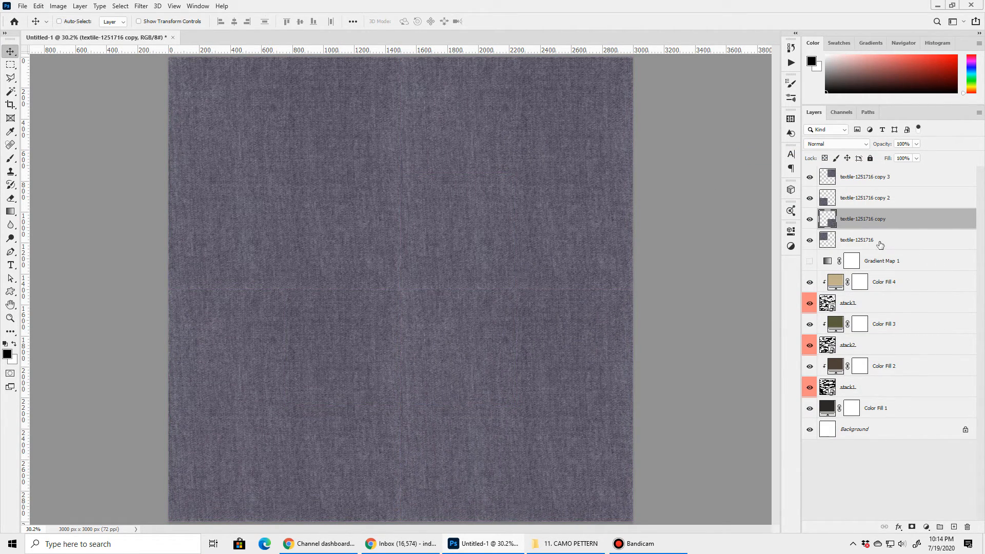
{"action": "left_click", "coordinate": [863, 239]}
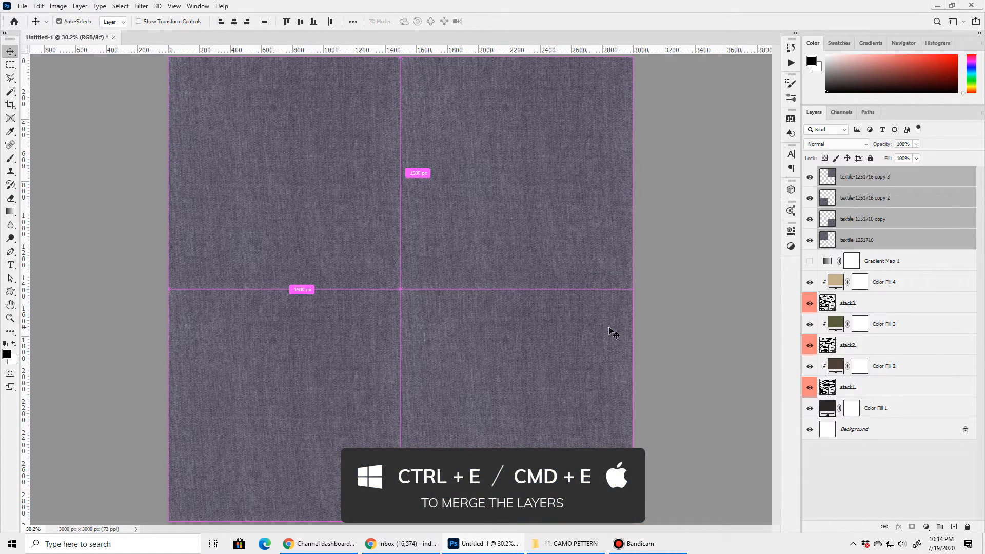
{"action": "key", "text": "ctrl+e"}
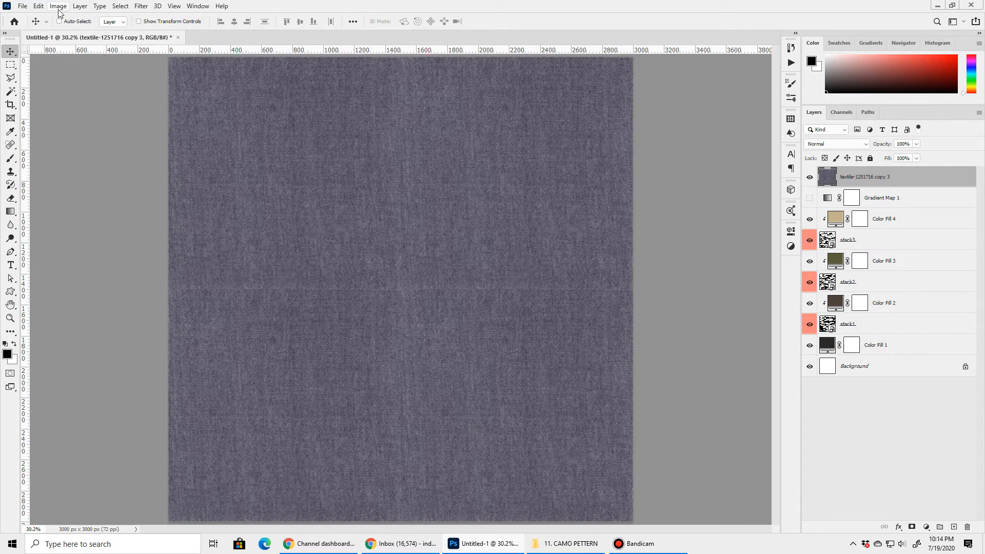
Step: Desaturate the fabric texture to Saturation −100 and set its blend mode to Overlay
{"action": "left_click", "coordinate": [58, 6]}
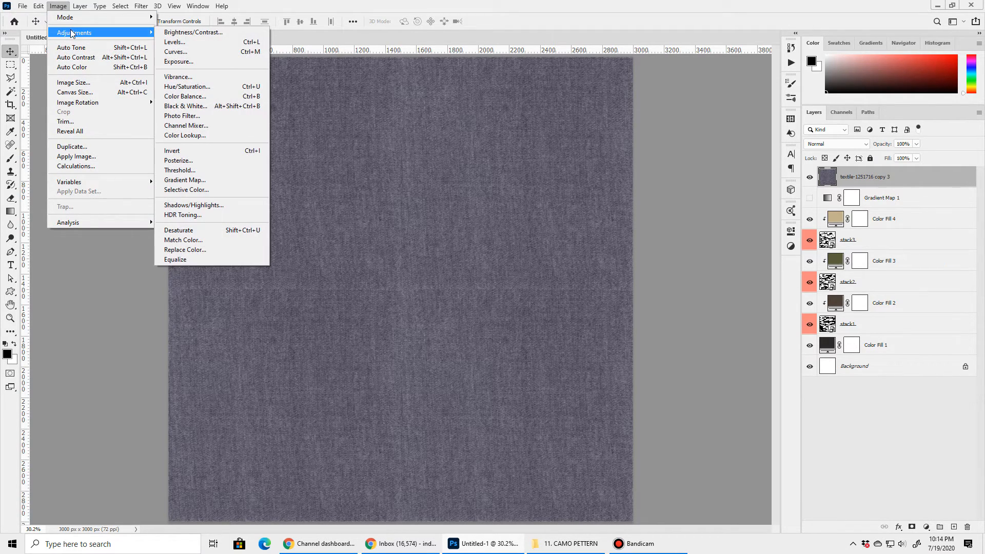
{"action": "left_click", "coordinate": [186, 86]}
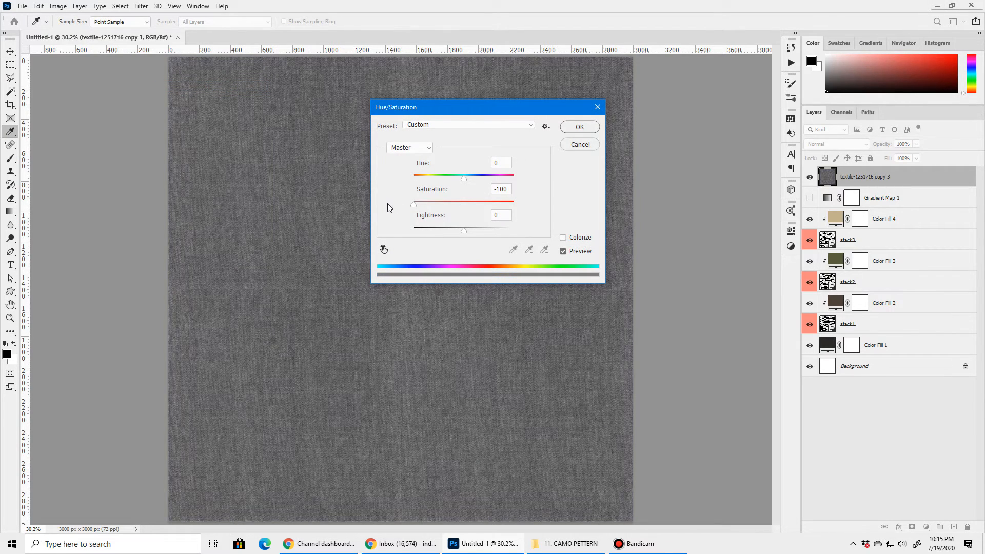
{"action": "triple_click", "coordinate": [501, 188]}
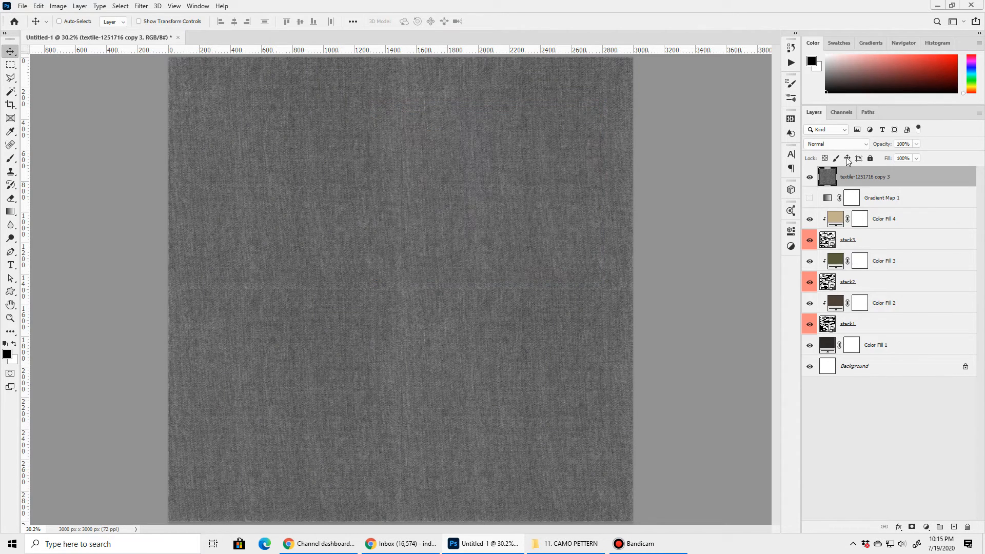
{"action": "left_click", "coordinate": [836, 143]}
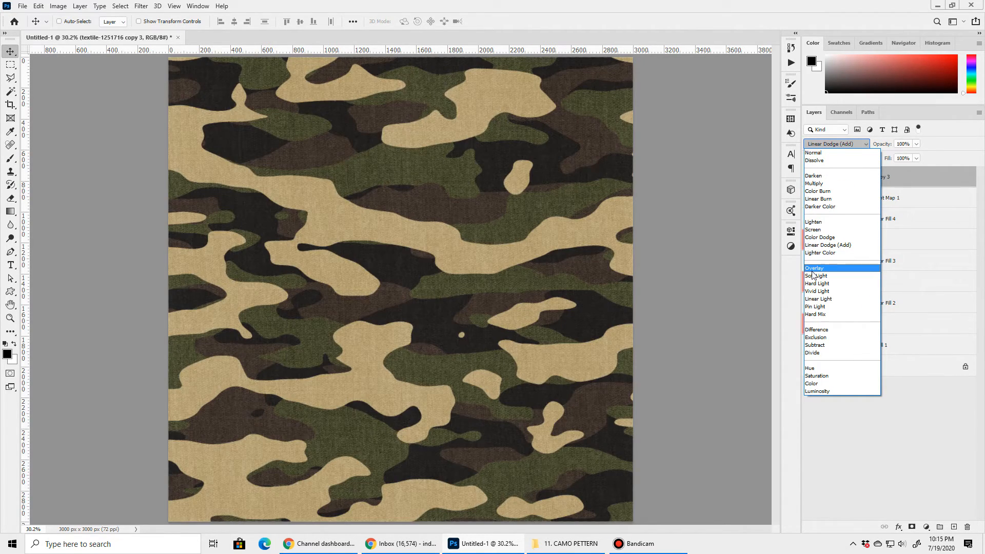
{"action": "left_click", "coordinate": [814, 269]}
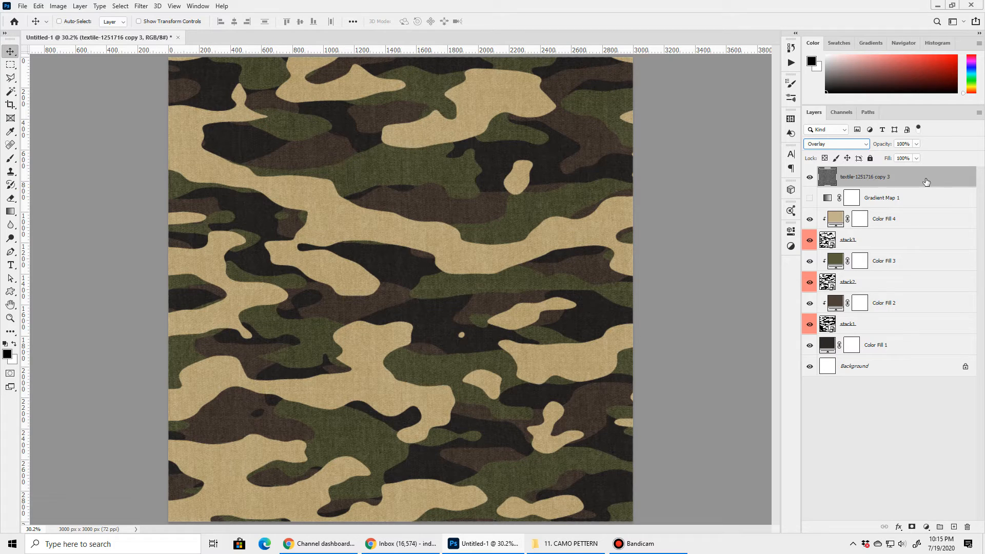
Step: Brighten the texture with Brightness 70, then open the stack1 smart object
{"action": "left_click", "coordinate": [56, 5]}
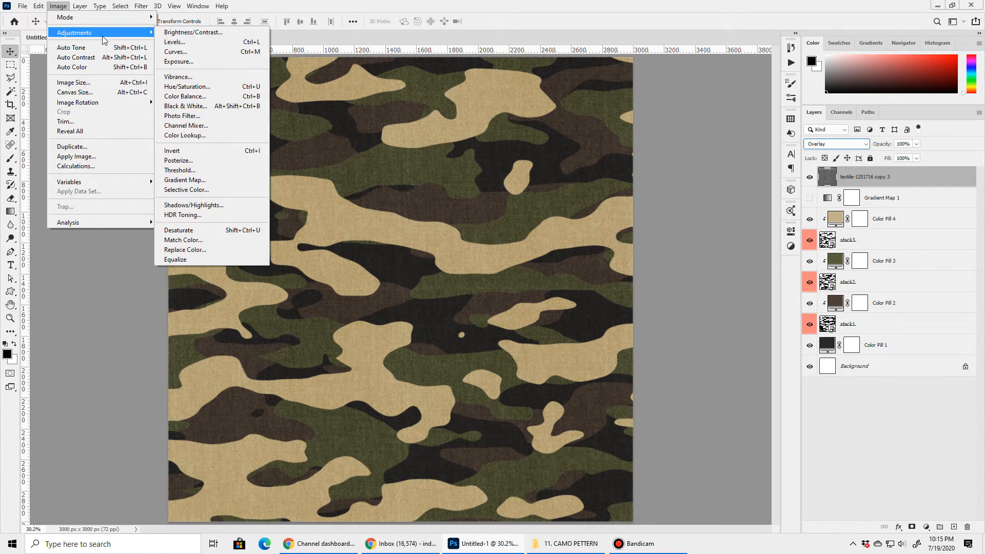
{"action": "left_click", "coordinate": [192, 32]}
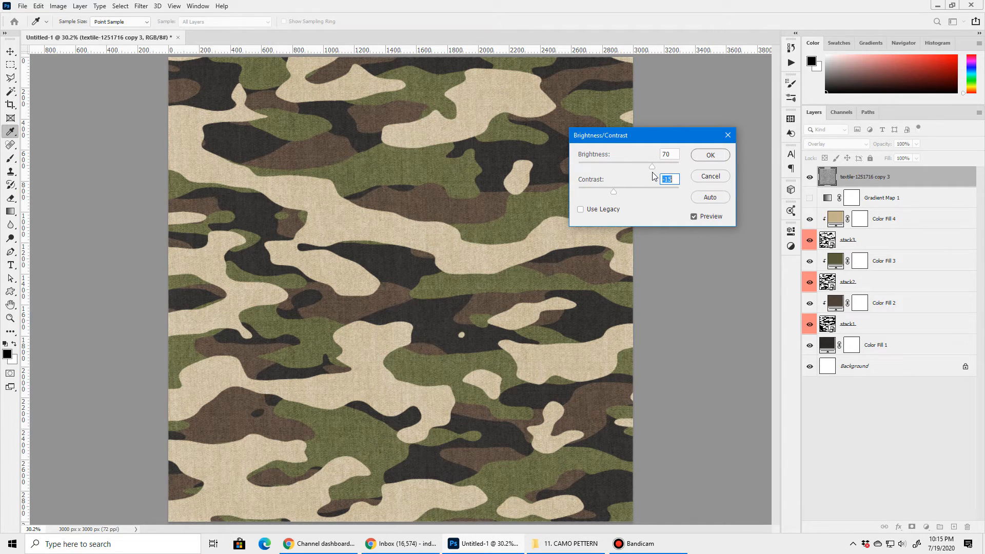
{"action": "left_click", "coordinate": [708, 155]}
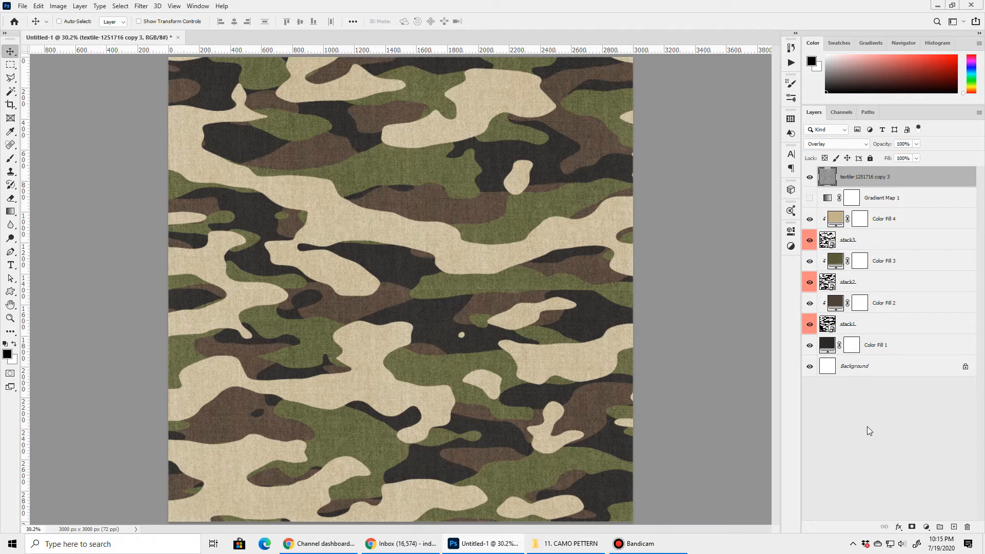
{"action": "double_click", "coordinate": [811, 323]}
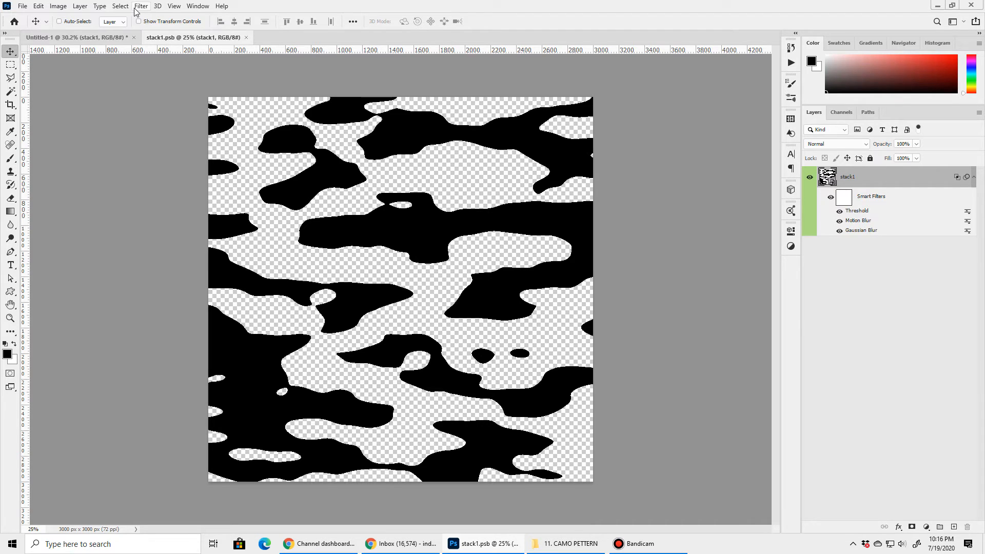
Step: Apply Mosaic pixelation with cell size 50 to the stack1 and stack2 smart objects
{"action": "left_click", "coordinate": [140, 6]}
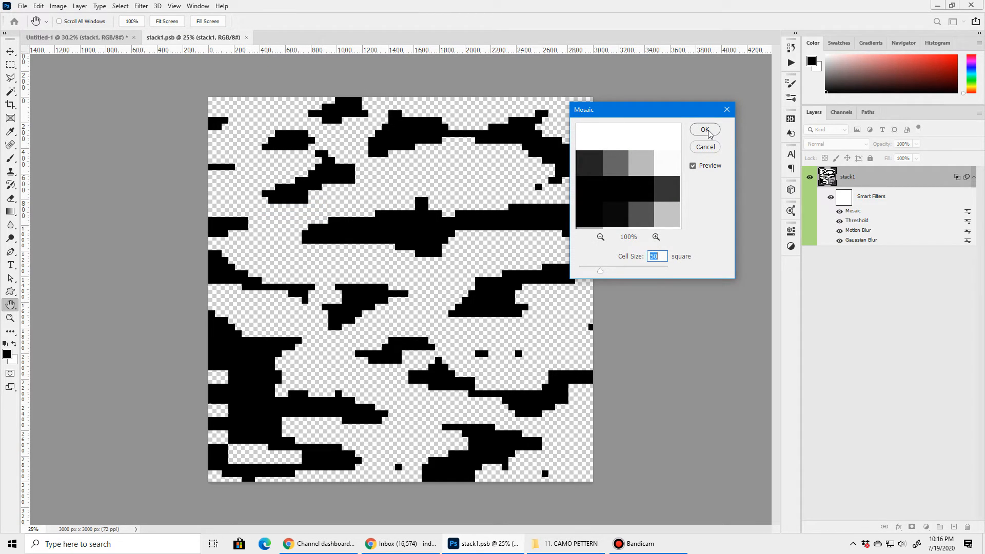
{"action": "left_click", "coordinate": [22, 6]}
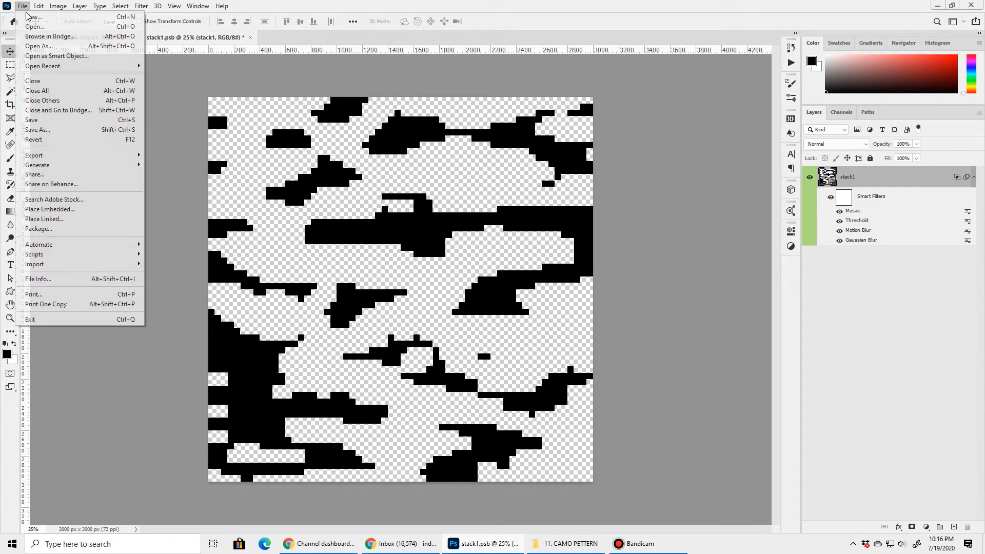
{"action": "left_click", "coordinate": [33, 11]}
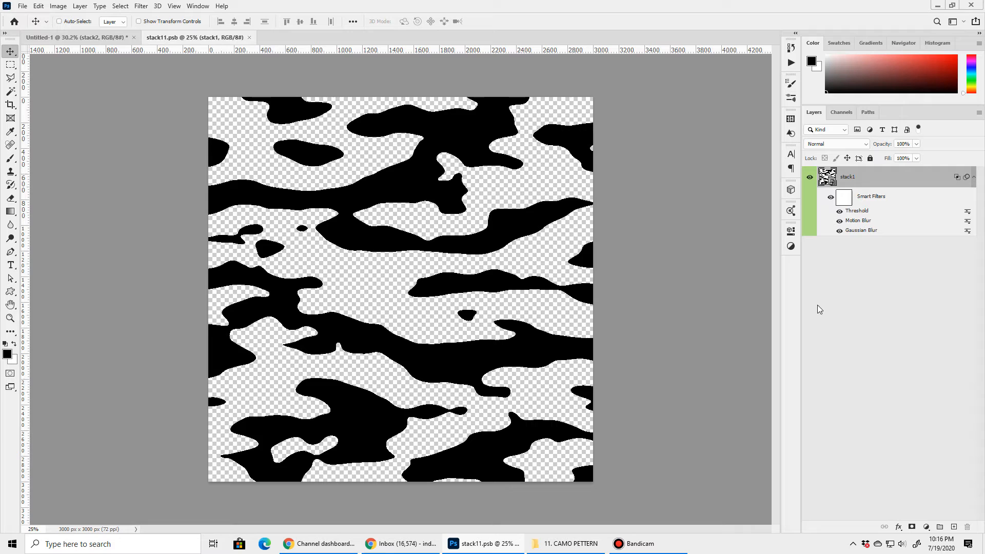
{"action": "left_click", "coordinate": [141, 5]}
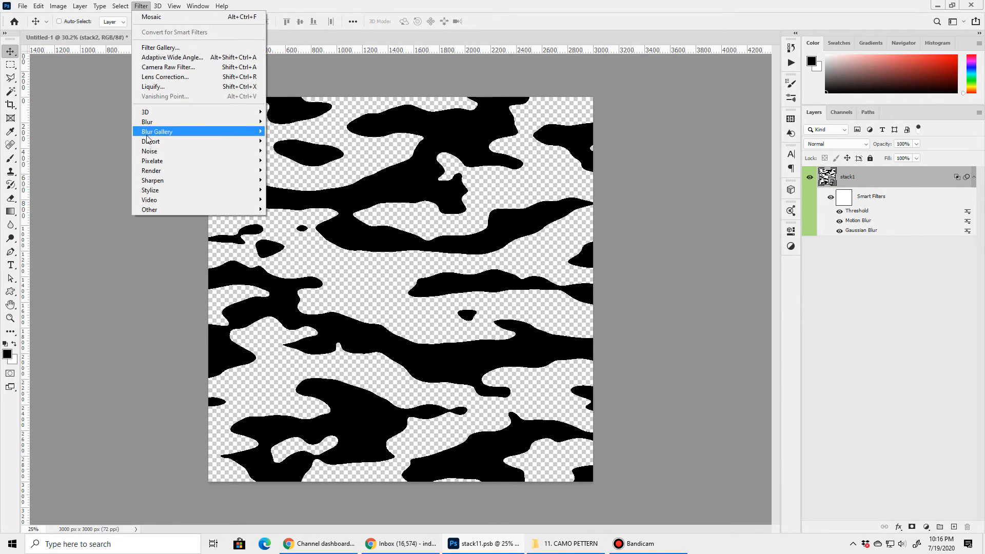
{"action": "mouse_move", "coordinate": [152, 161]}
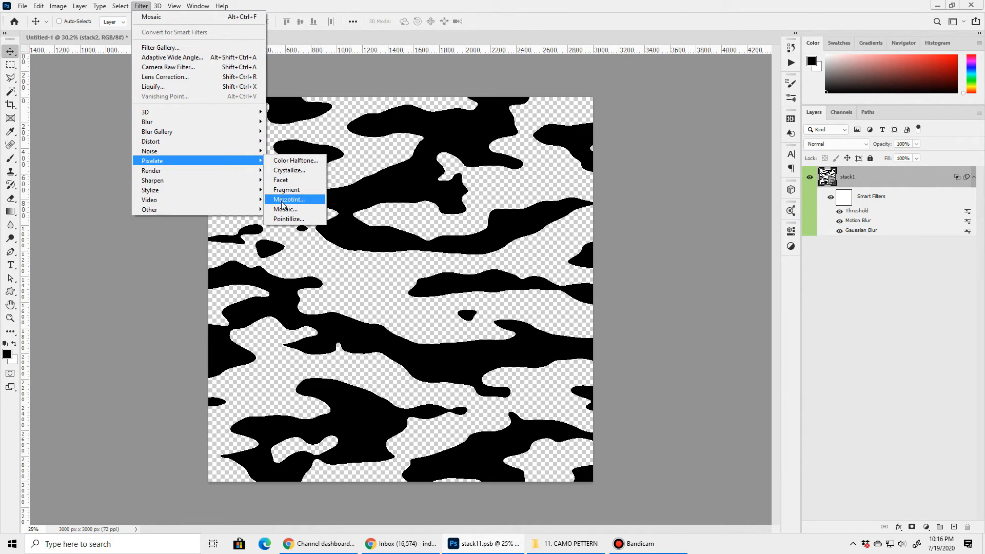
{"action": "left_click", "coordinate": [285, 209]}
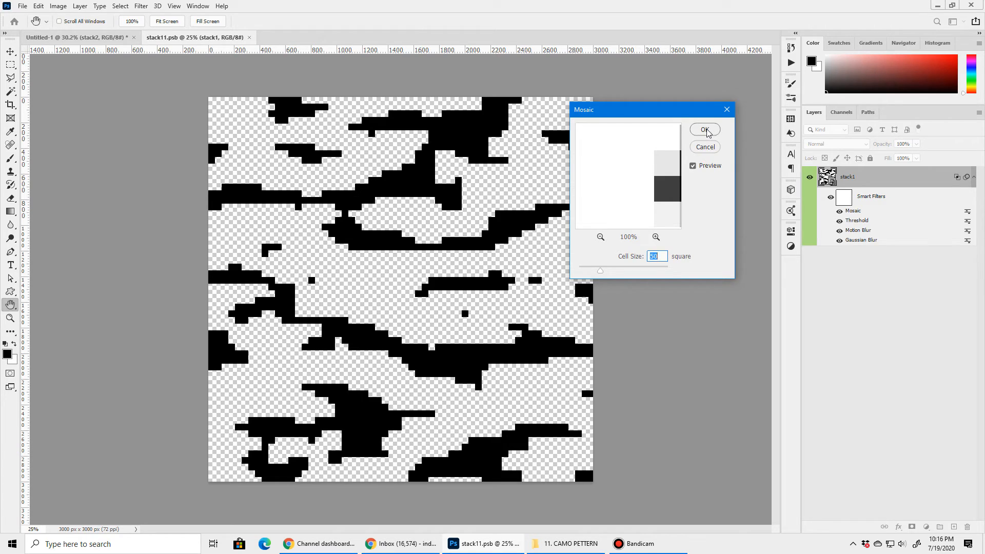
{"action": "left_click", "coordinate": [704, 130]}
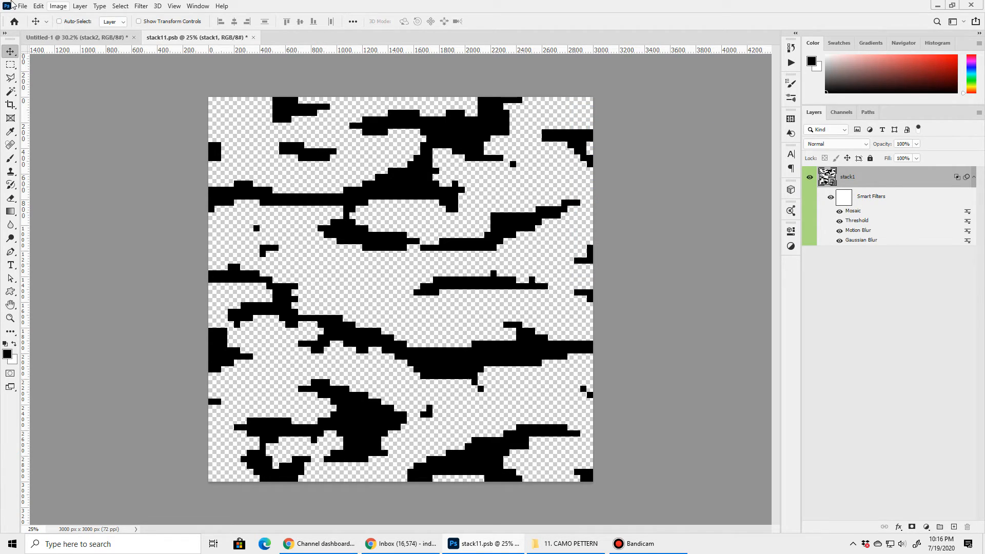
{"action": "mouse_move", "coordinate": [271, 46]}
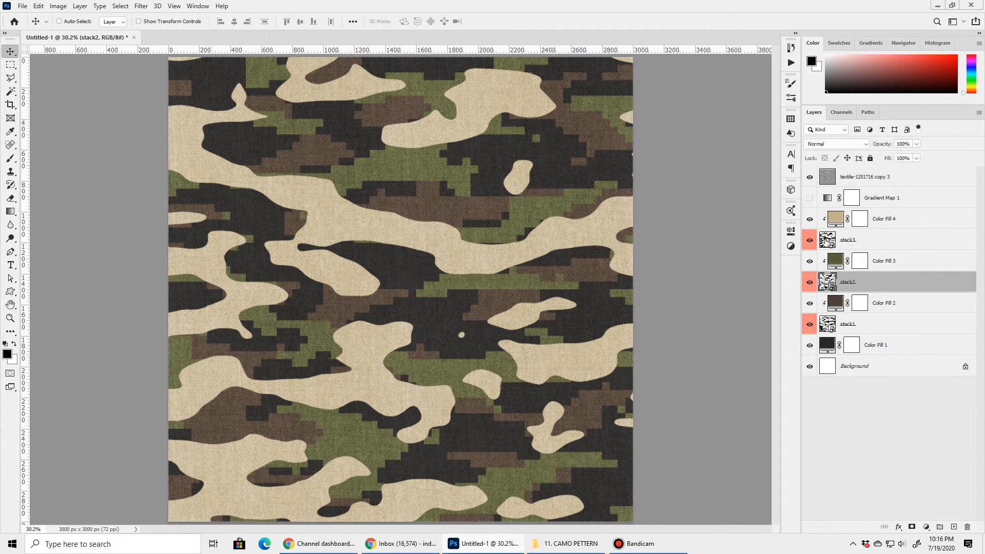
Step: Reapply the Mosaic filter to stack3 and save its contents
{"action": "left_click", "coordinate": [140, 5]}
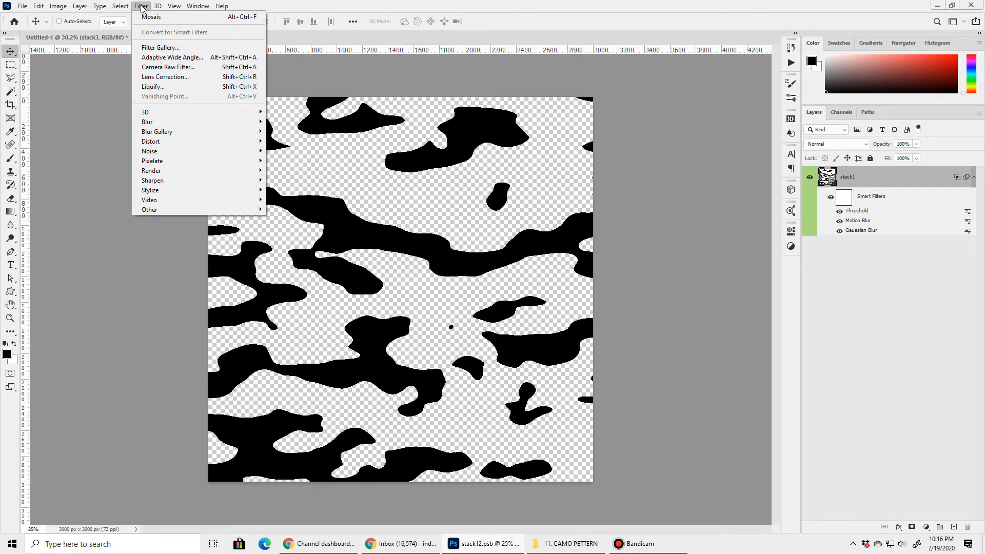
{"action": "mouse_move", "coordinate": [151, 17]}
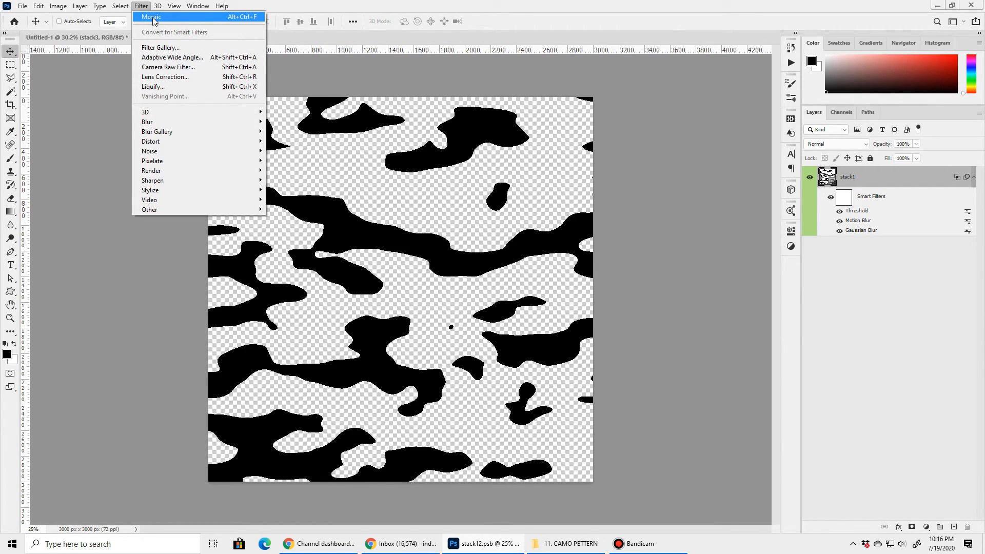
{"action": "left_click", "coordinate": [151, 16]}
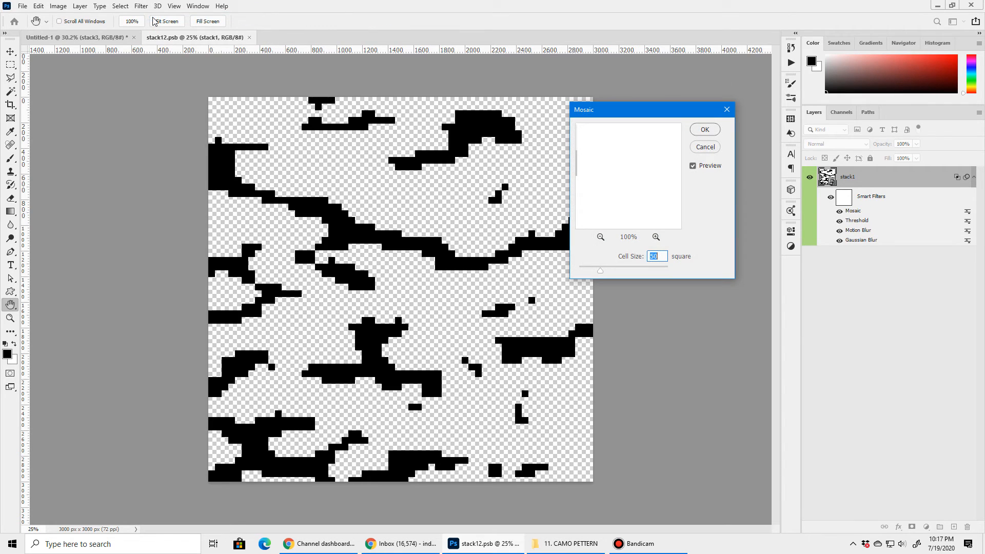
{"action": "left_click", "coordinate": [22, 6]}
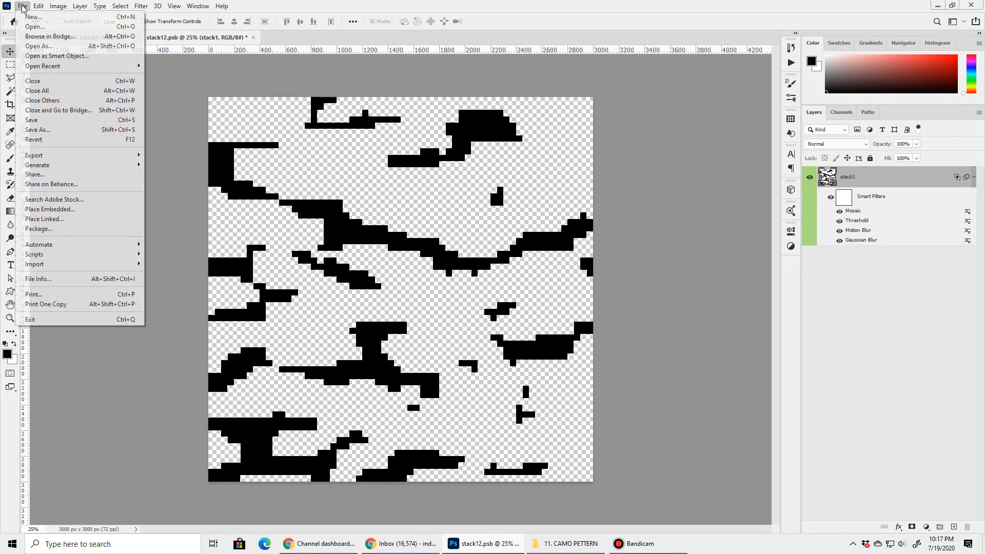
{"action": "left_click", "coordinate": [33, 16]}
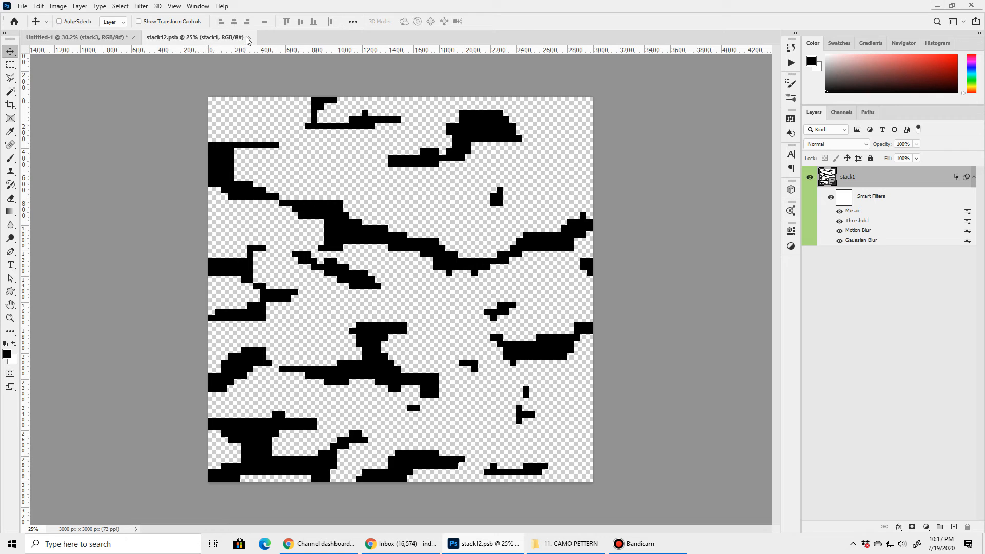